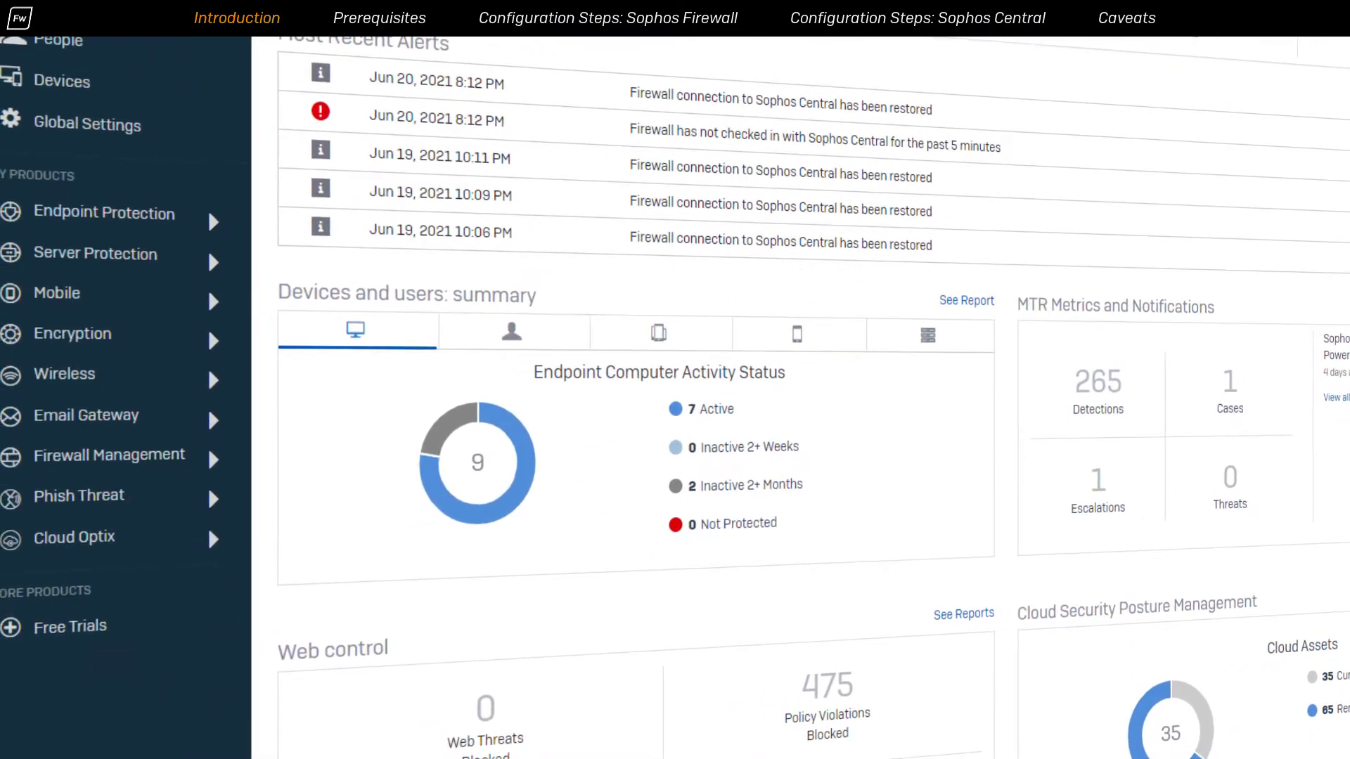
Expand the Remote_Centers_Config_Template firewall group, then go to My Account from the site menu.
{"action": "scroll", "scroll_direction": "down", "scroll_amount": 3}
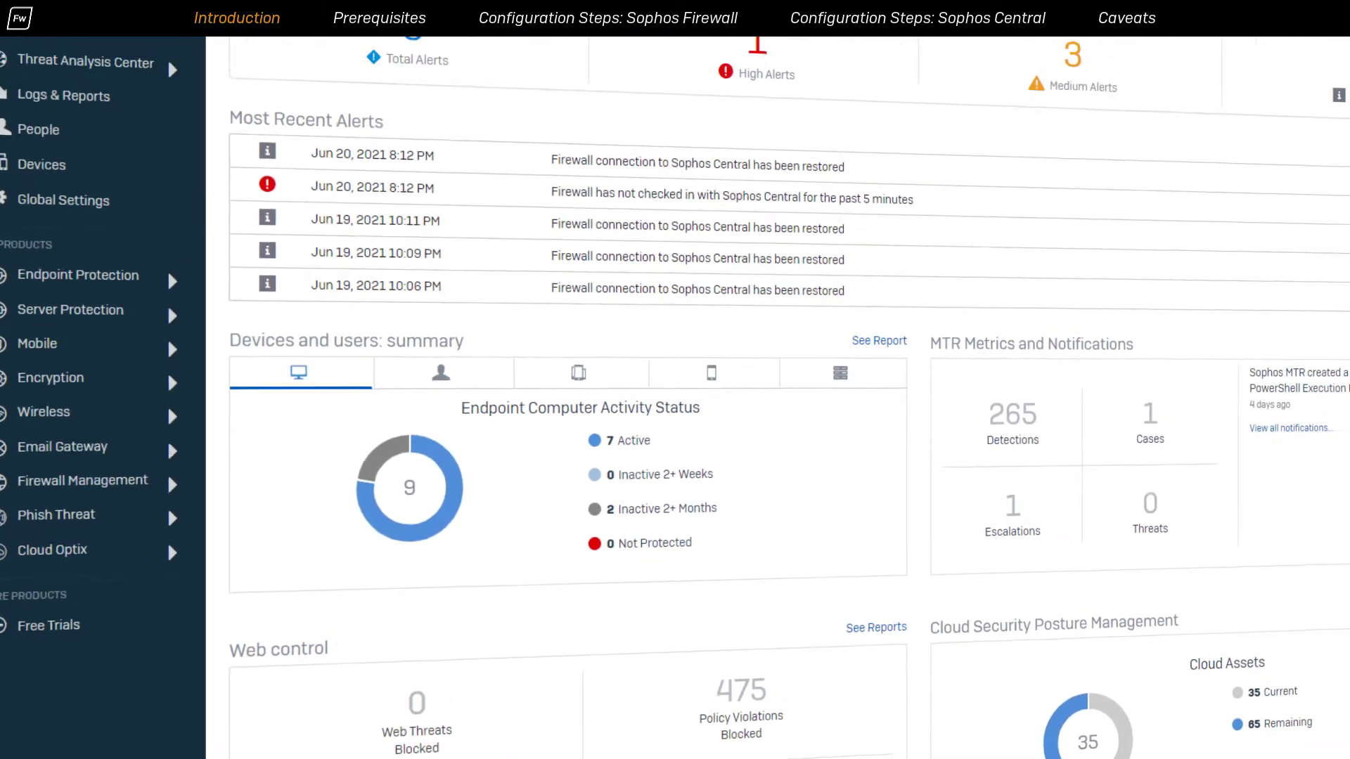
{"action": "scroll", "scroll_direction": "up", "scroll_amount": 3}
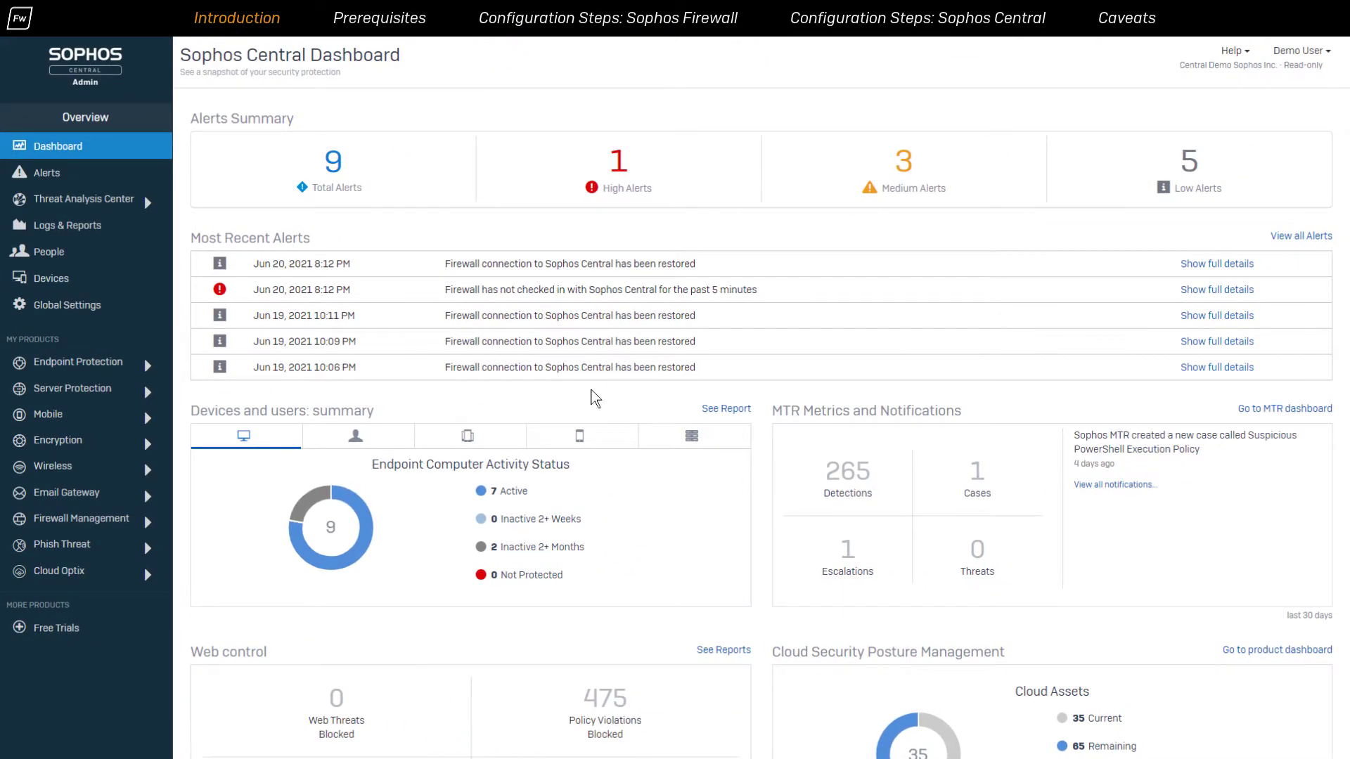
{"action": "left_click", "coordinate": [80, 517]}
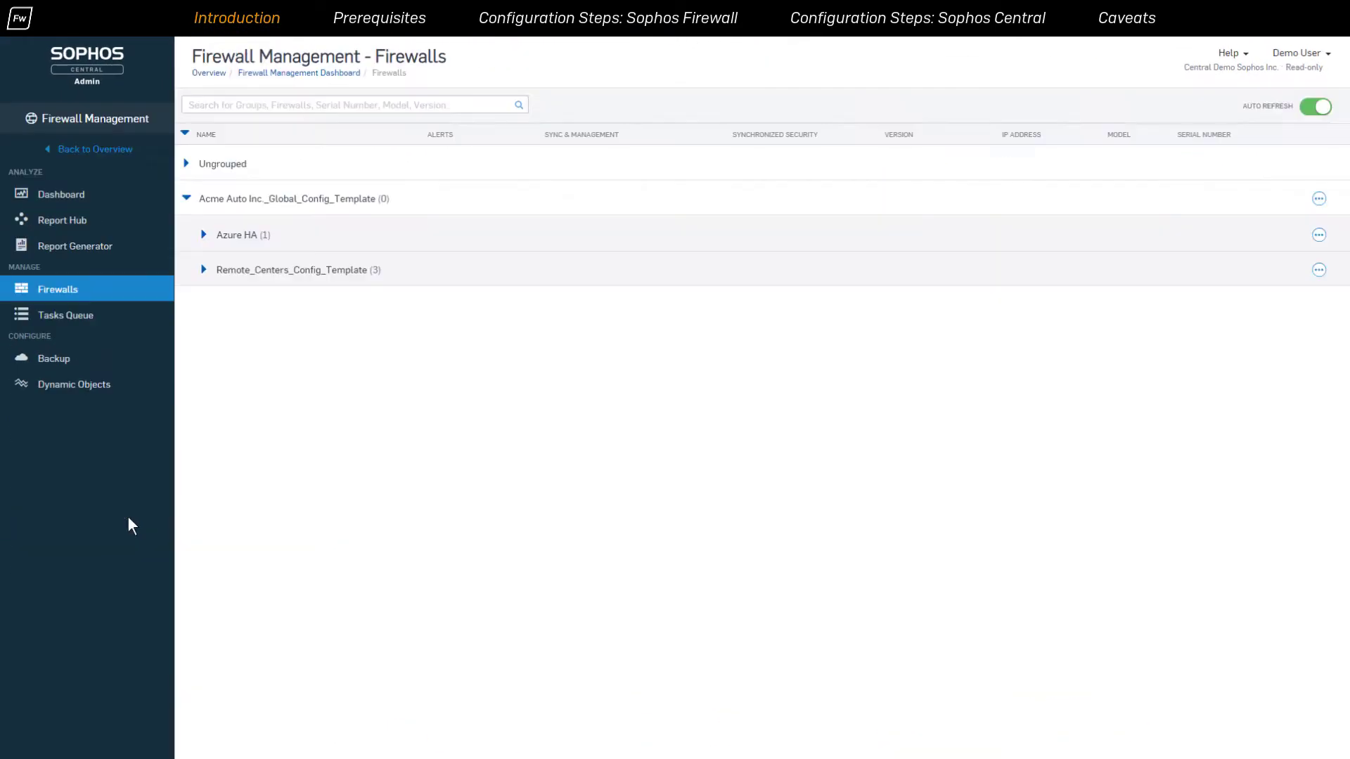
{"action": "mouse_move", "coordinate": [146, 473]}
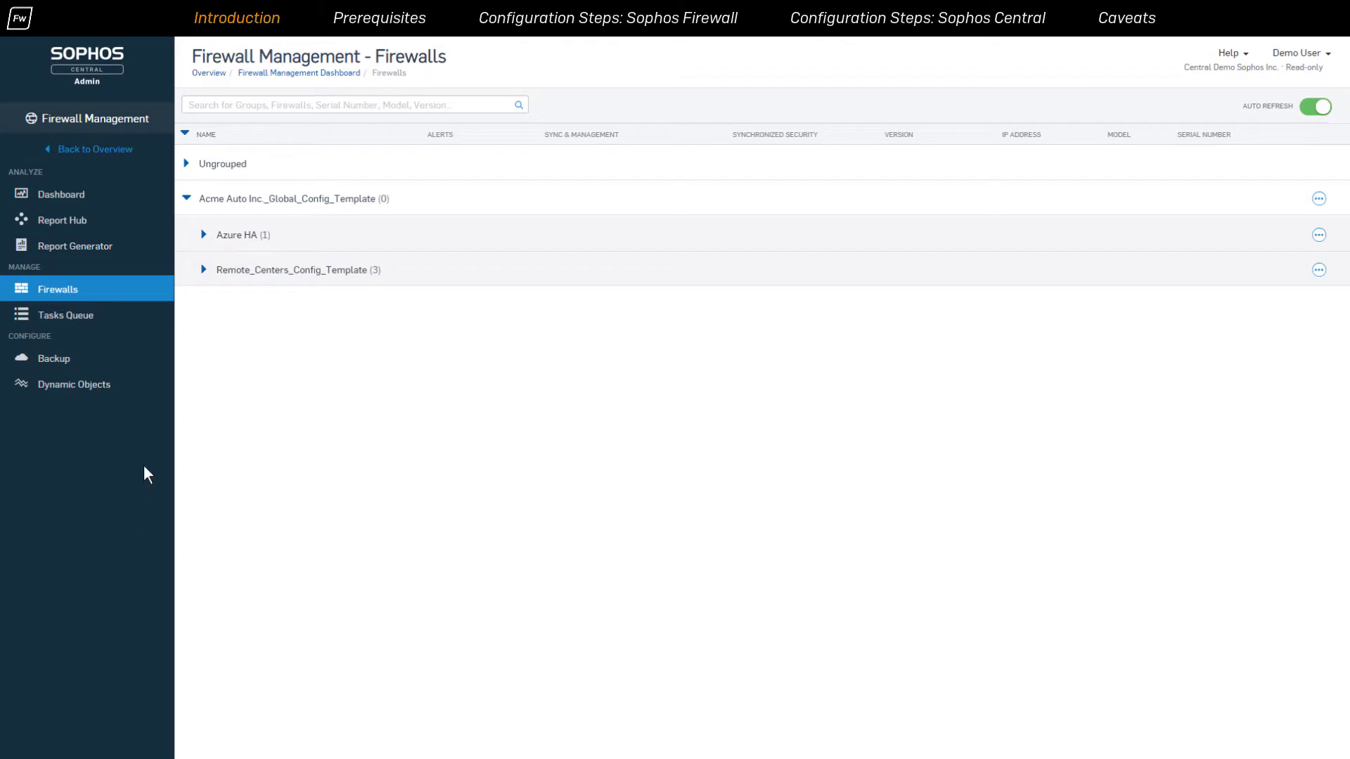
{"action": "left_click", "coordinate": [203, 269]}
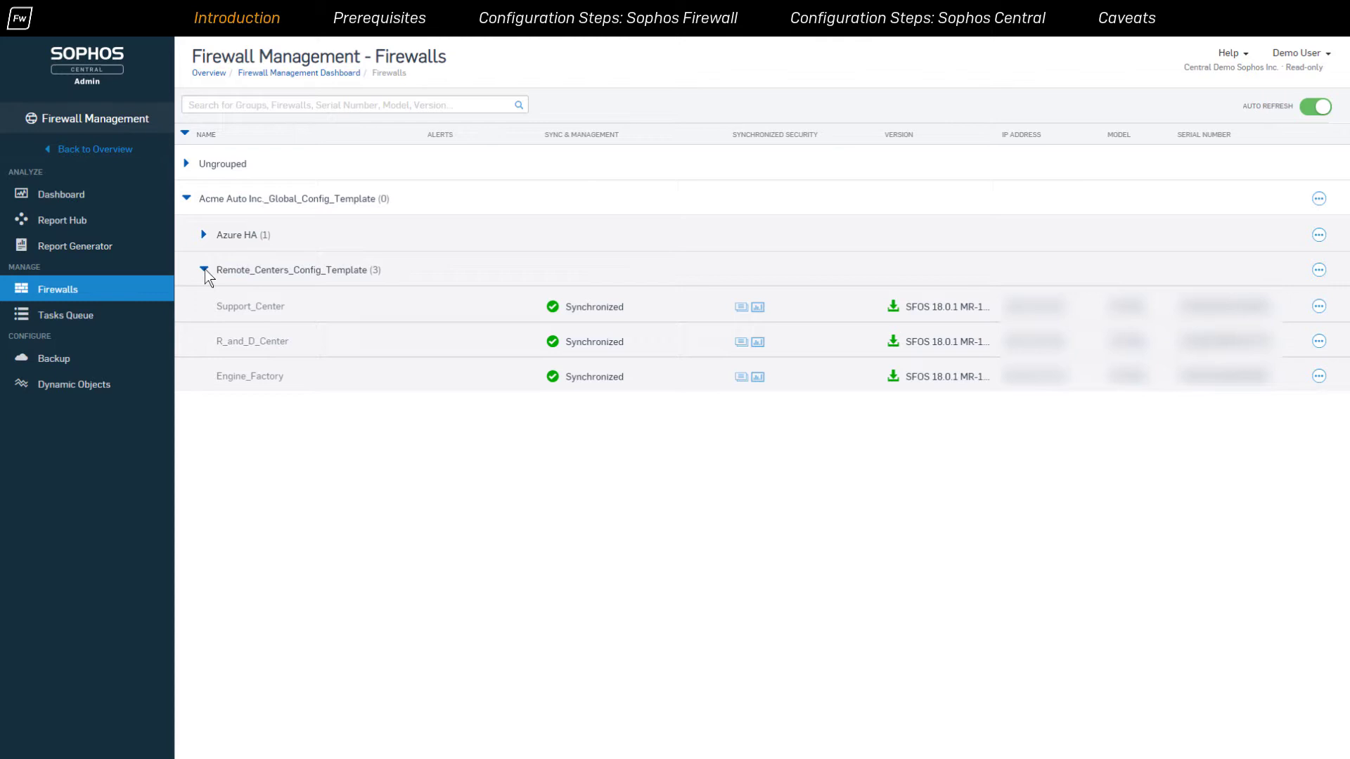
{"action": "mouse_move", "coordinate": [556, 313]}
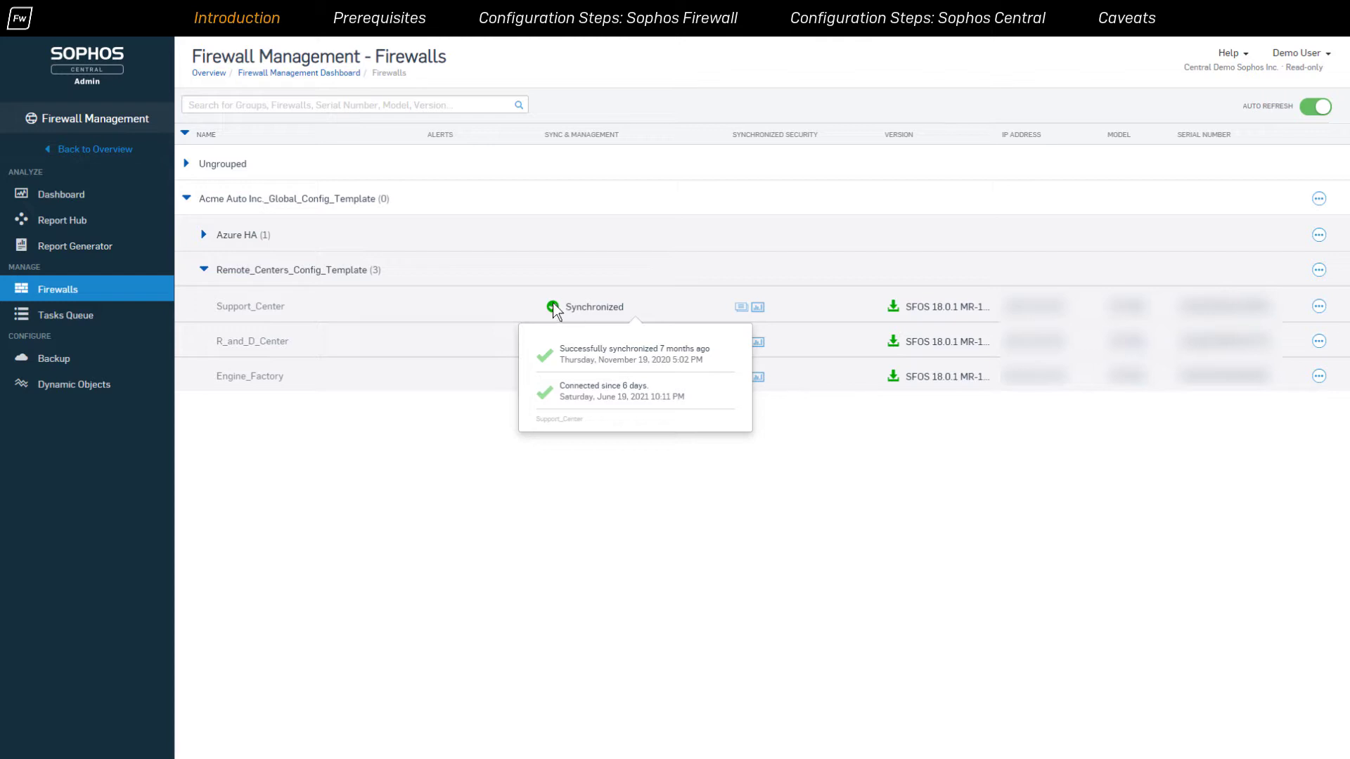
{"action": "mouse_move", "coordinate": [118, 61]}
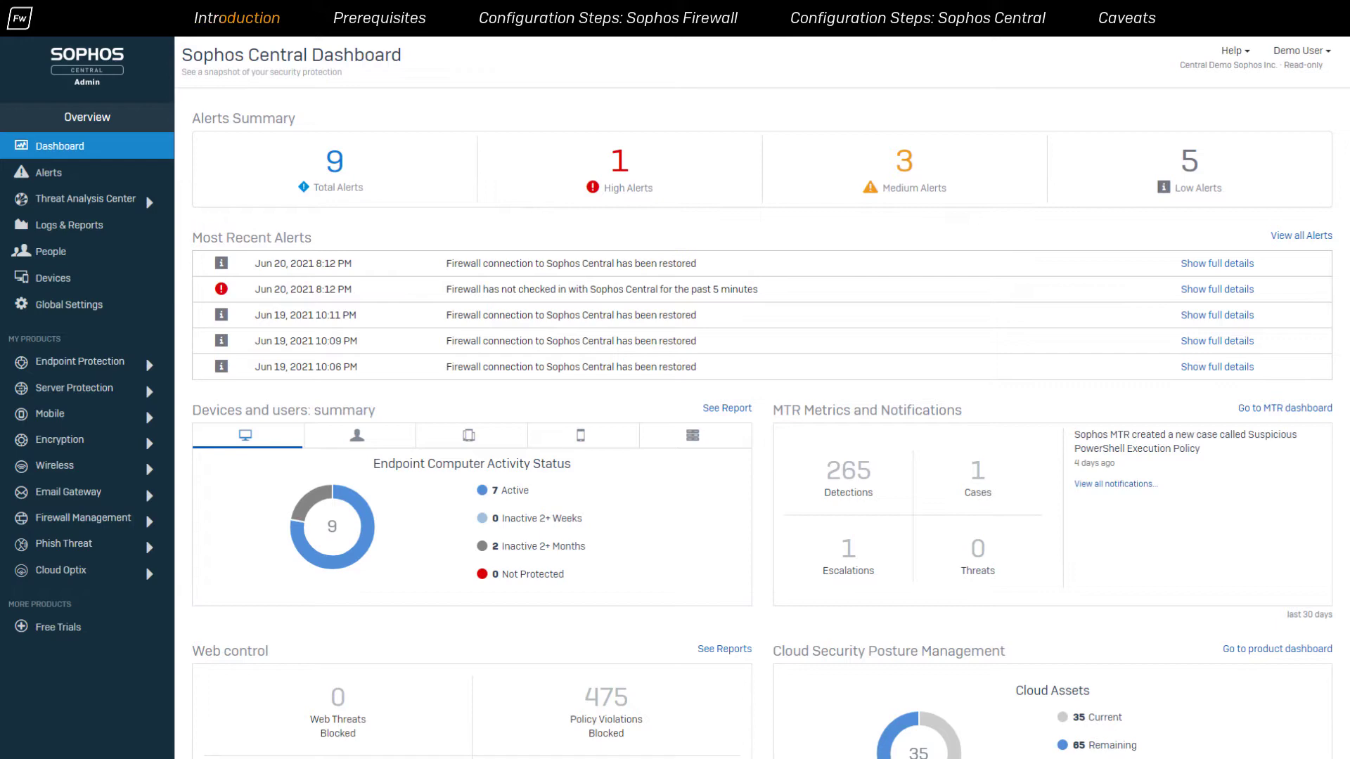
{"action": "left_click", "coordinate": [379, 17]}
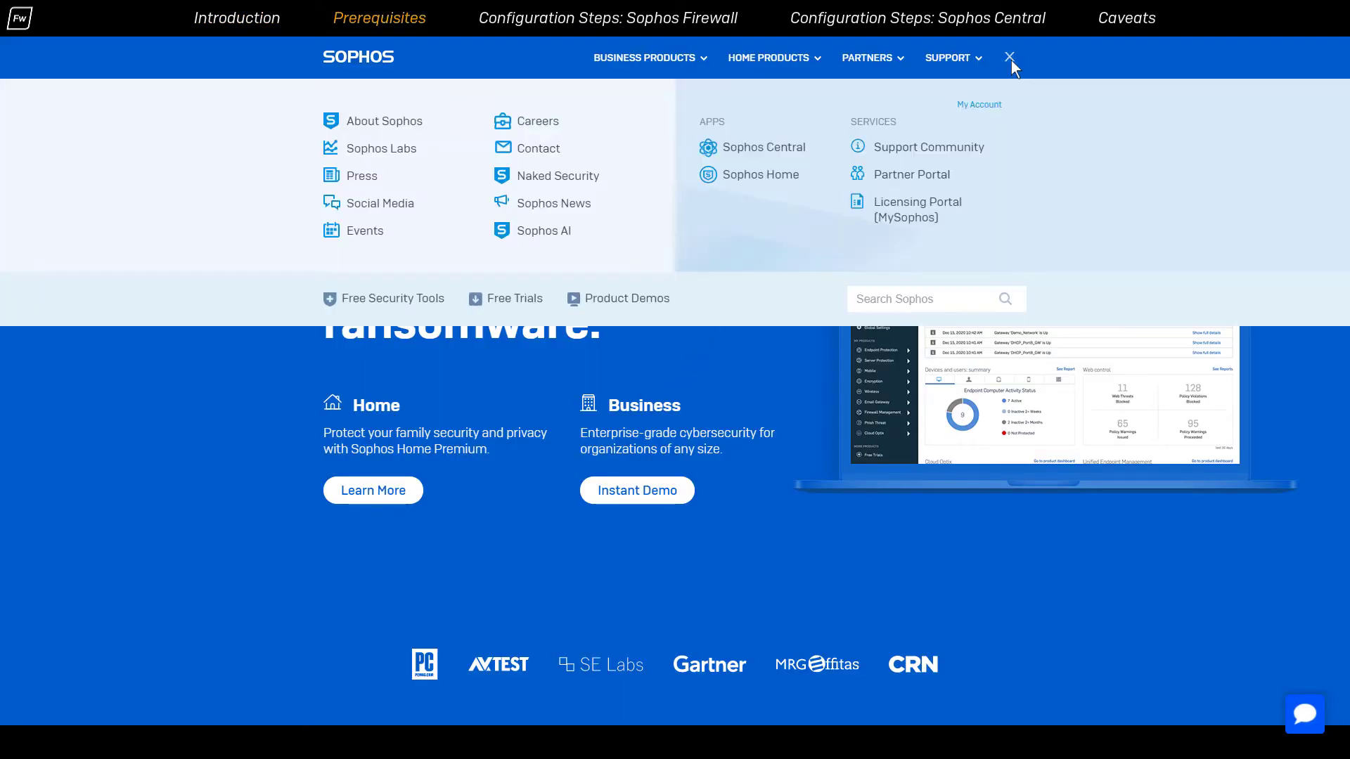
{"action": "mouse_move", "coordinate": [997, 113]}
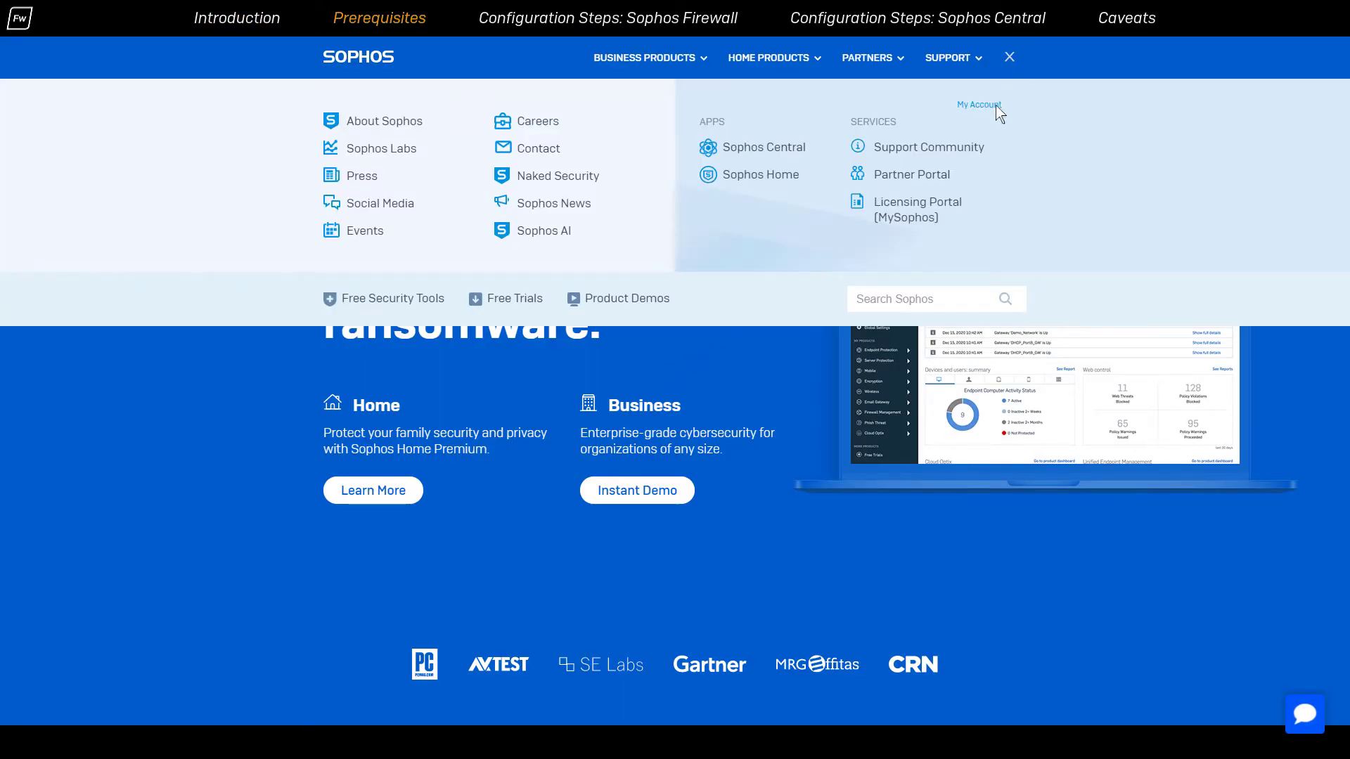
{"action": "left_click", "coordinate": [977, 105]}
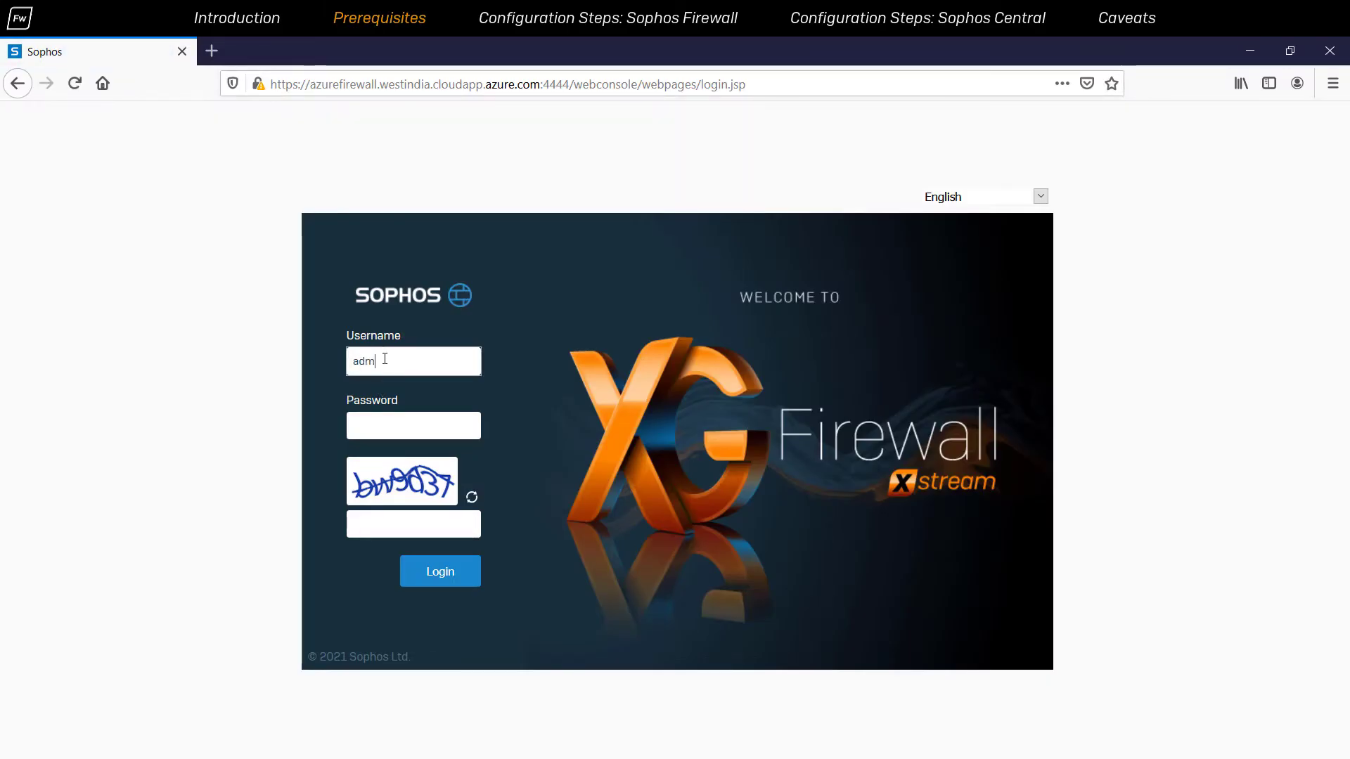
Log in to the XG Firewall web console as admin with password and captcha.
{"action": "type", "text": "password"}
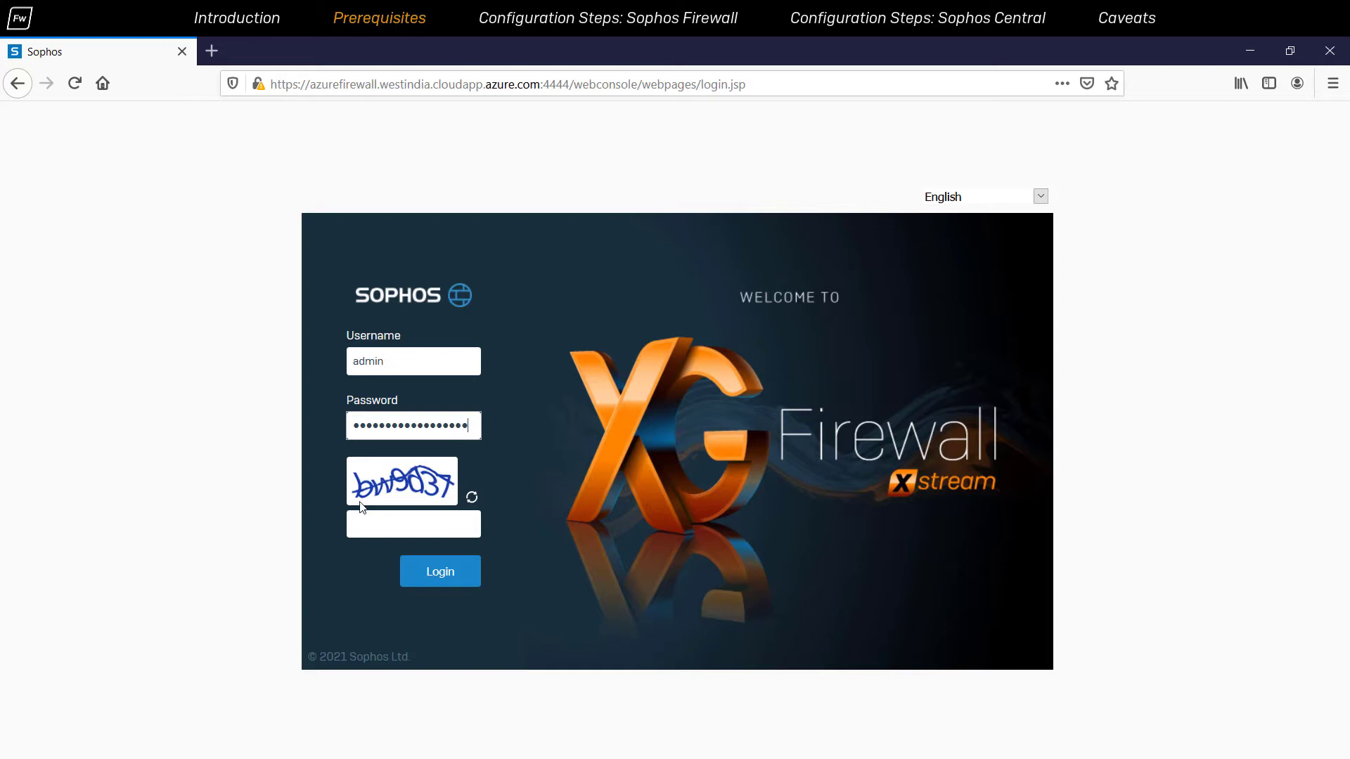
{"action": "type", "text": "bw9d3"}
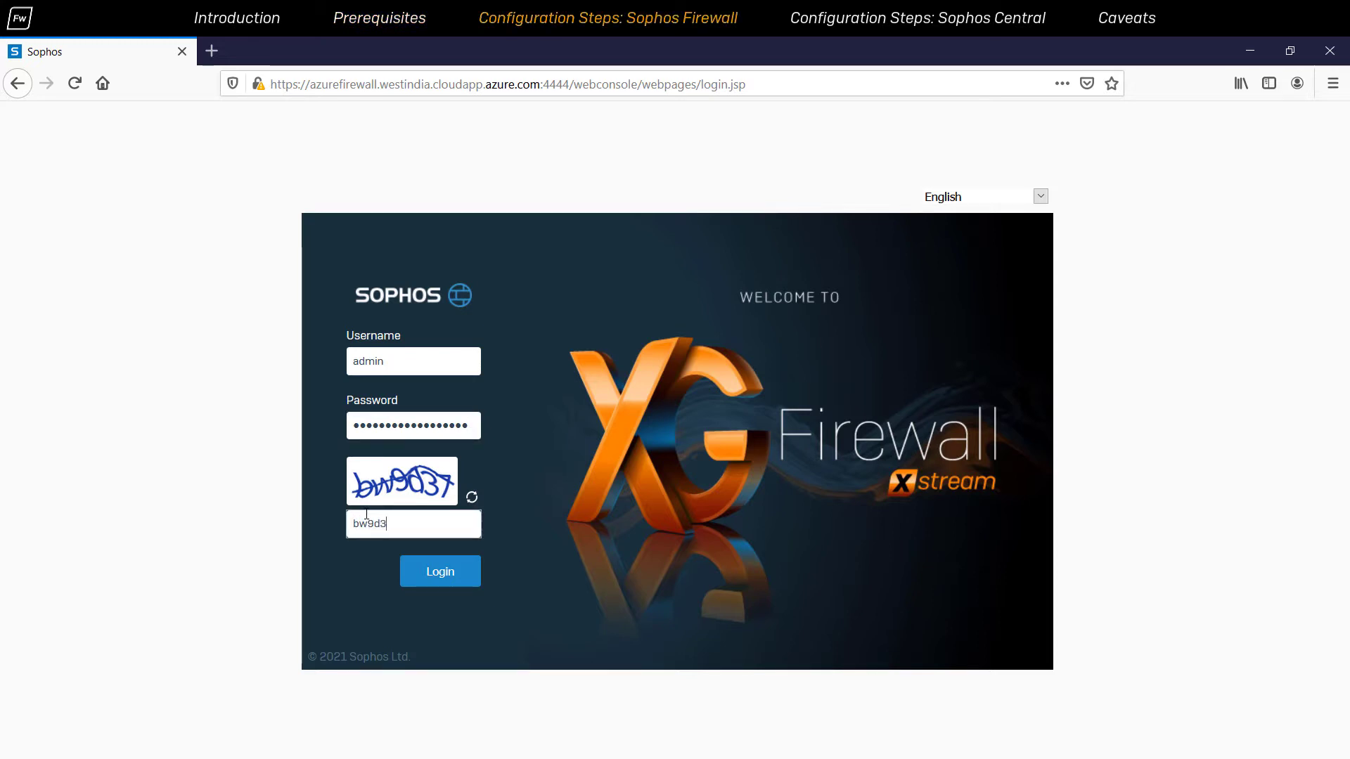
{"action": "type", "text": "7"}
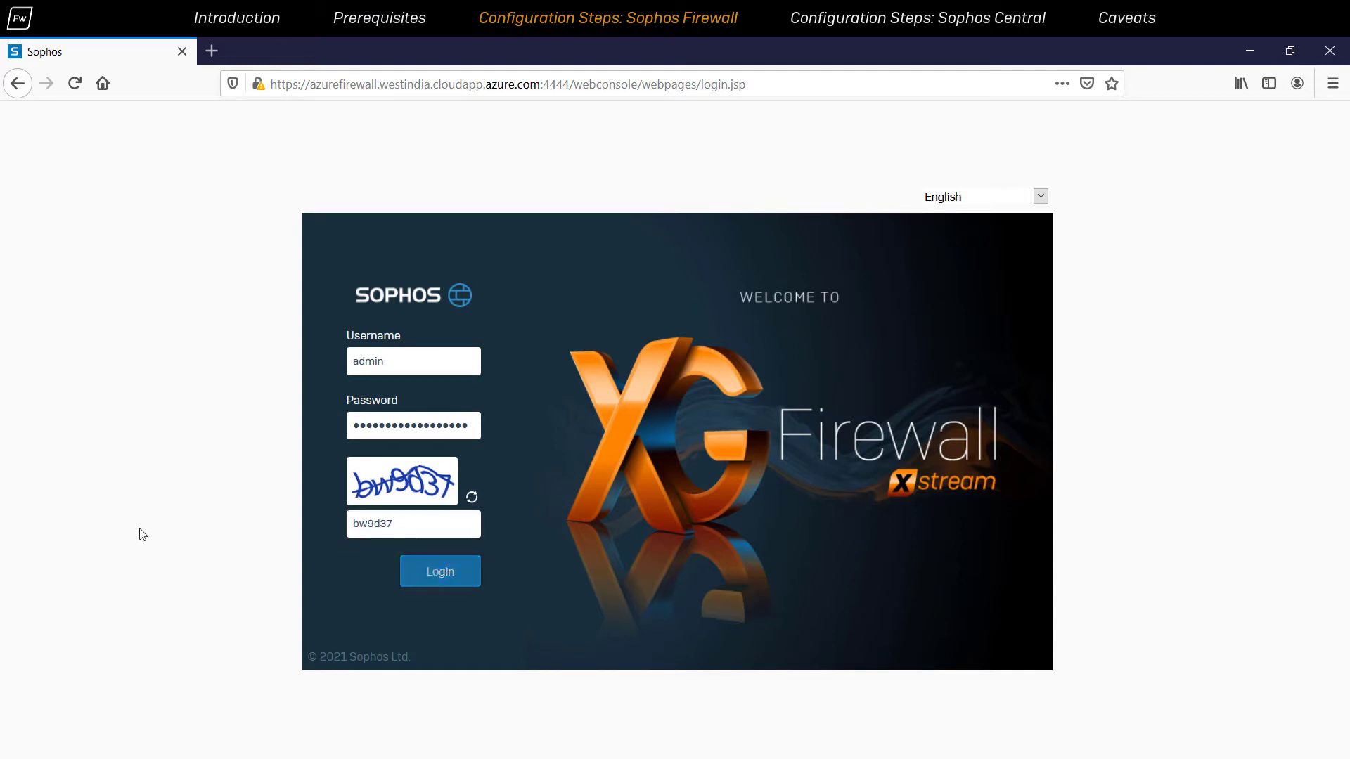
{"action": "left_click", "coordinate": [439, 571]}
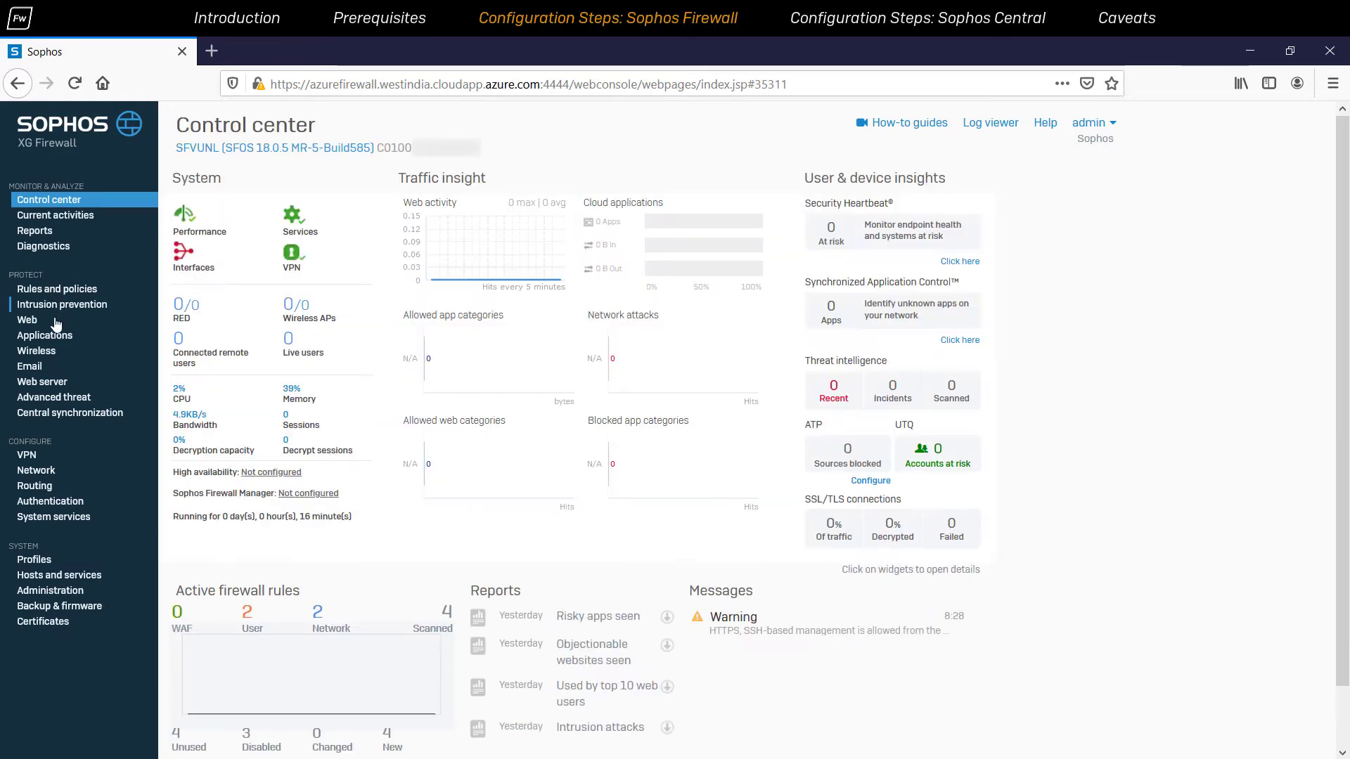
Register the firewall with Sophos Central from Central synchronization using the Central account credentials.
{"action": "left_click", "coordinate": [70, 412]}
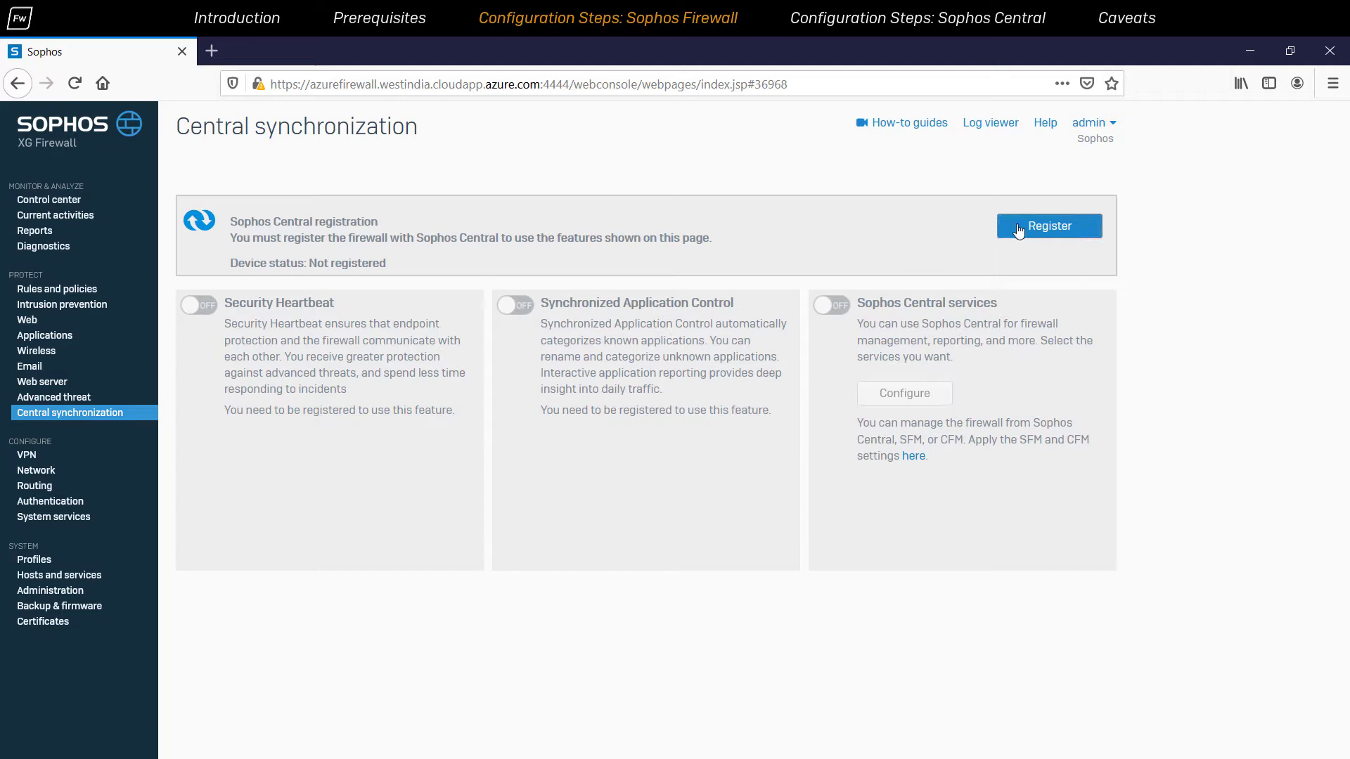
{"action": "left_click", "coordinate": [1048, 226]}
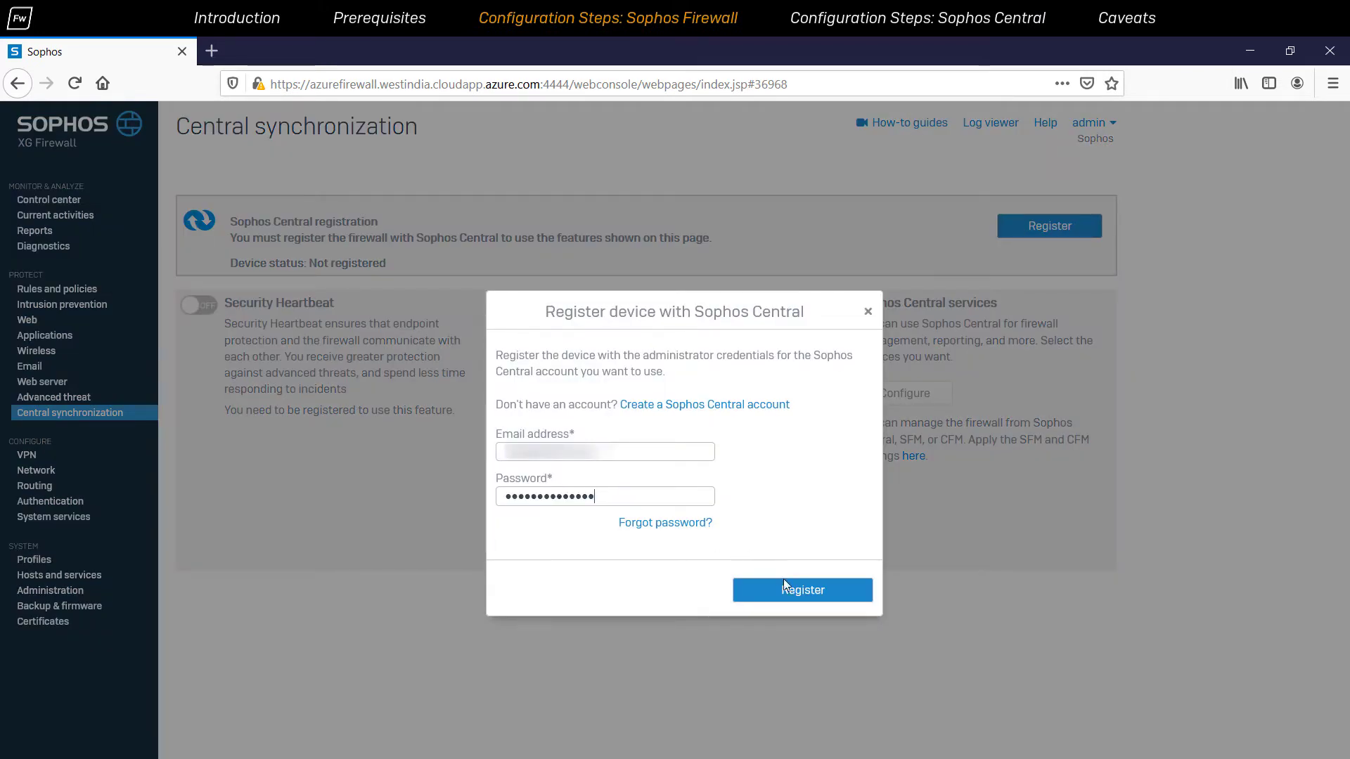
{"action": "left_click", "coordinate": [801, 590]}
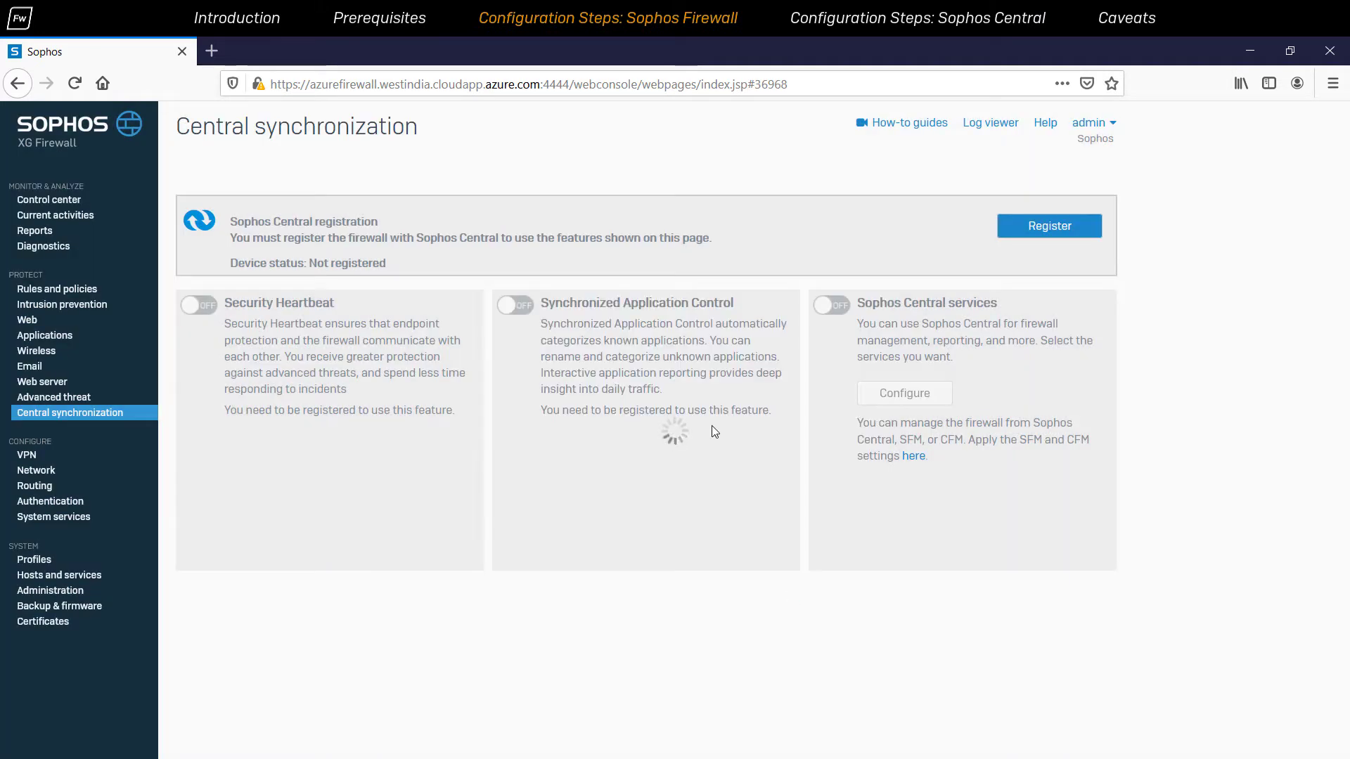
{"action": "mouse_move", "coordinate": [652, 181]}
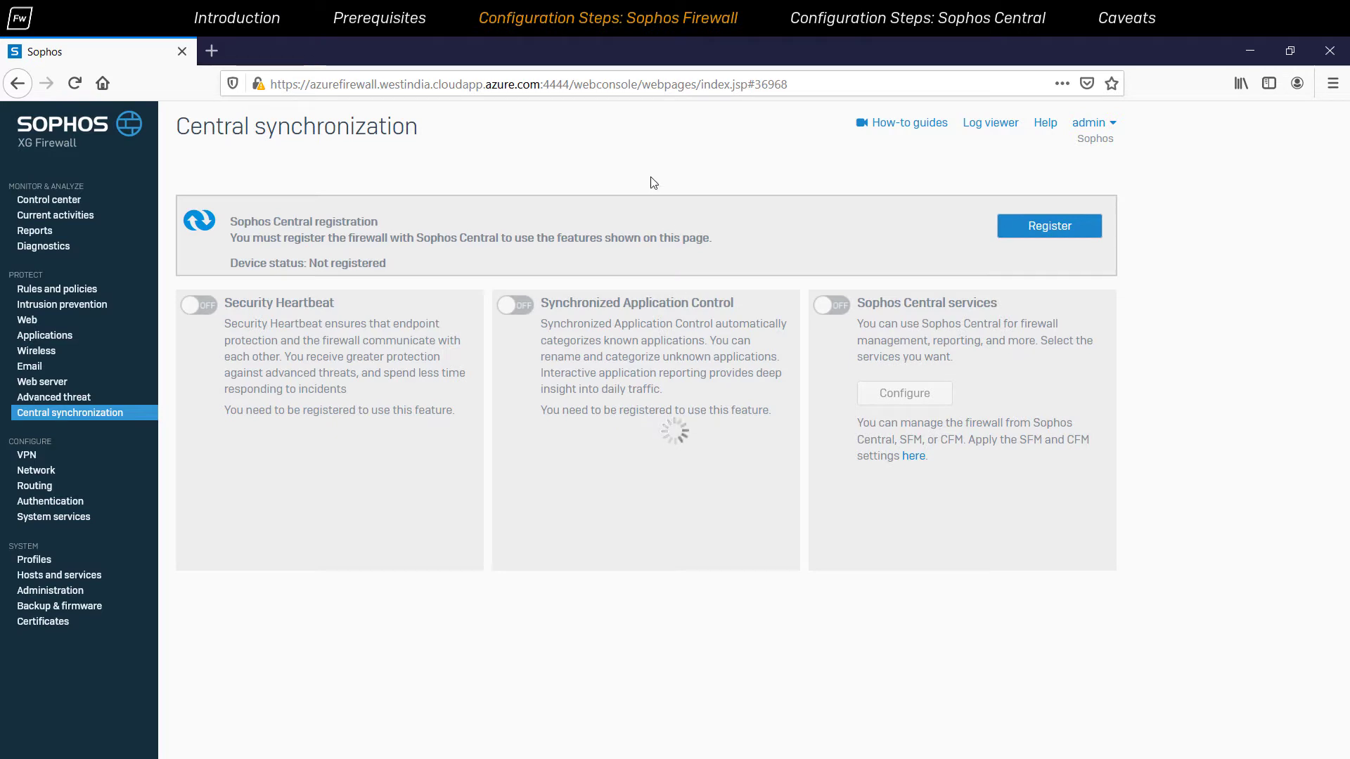
{"action": "left_click", "coordinate": [1047, 226]}
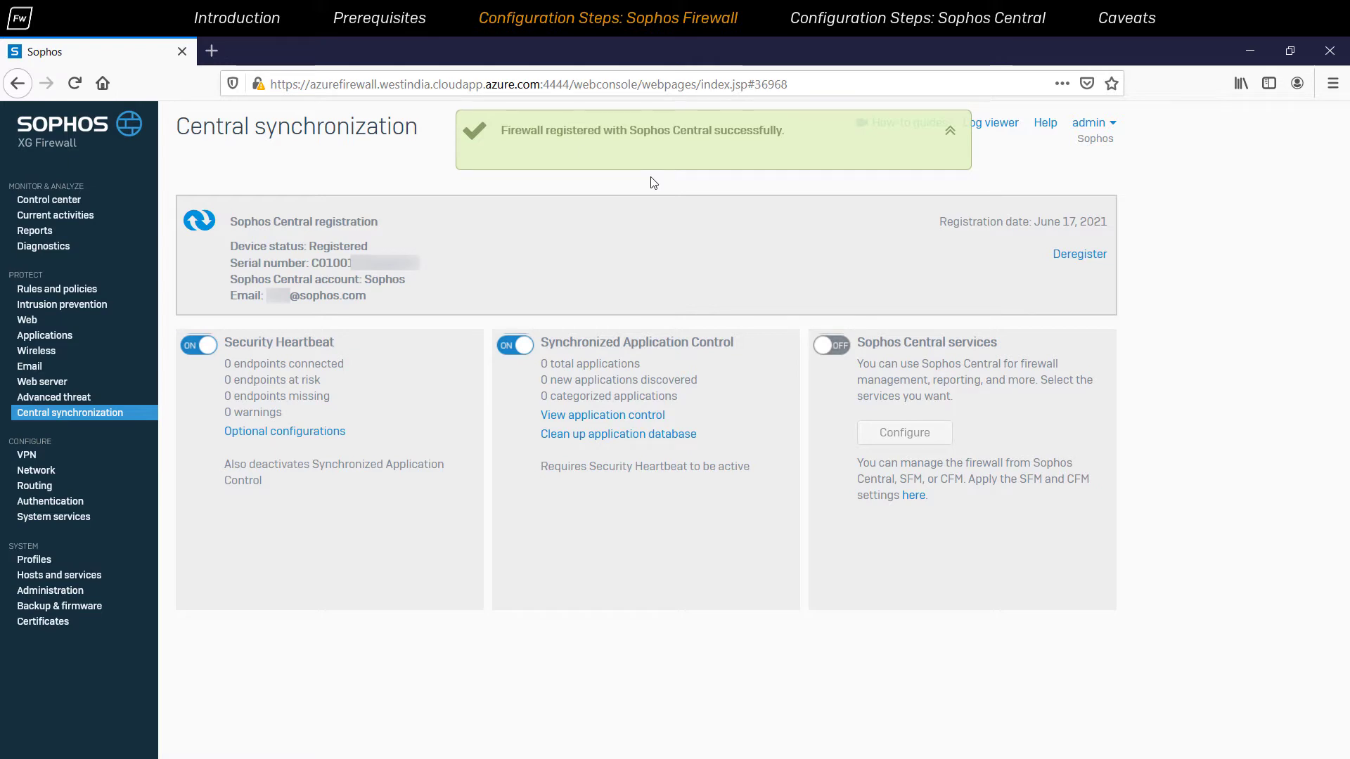
Dismiss the green Sophos Central registration success notification.
{"action": "left_click", "coordinate": [950, 131]}
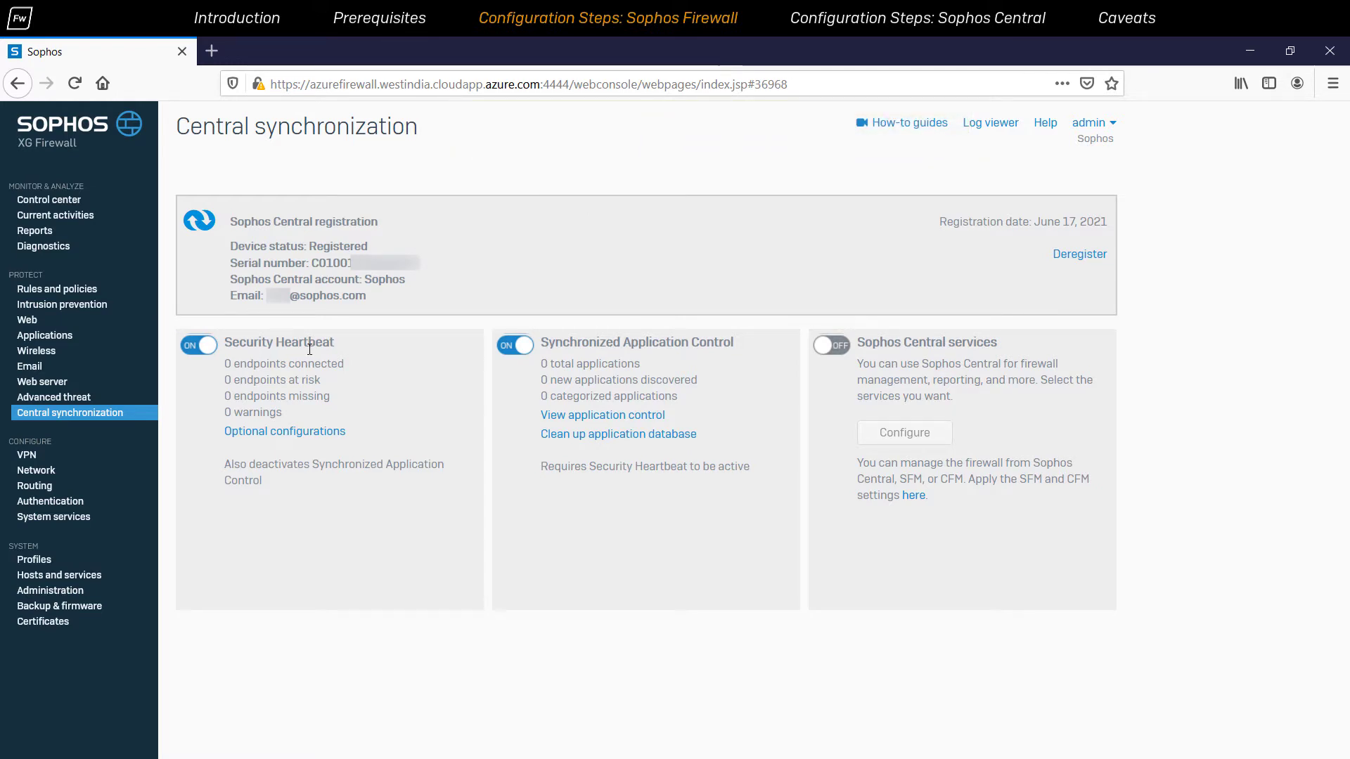
{"action": "mouse_move", "coordinate": [544, 363]}
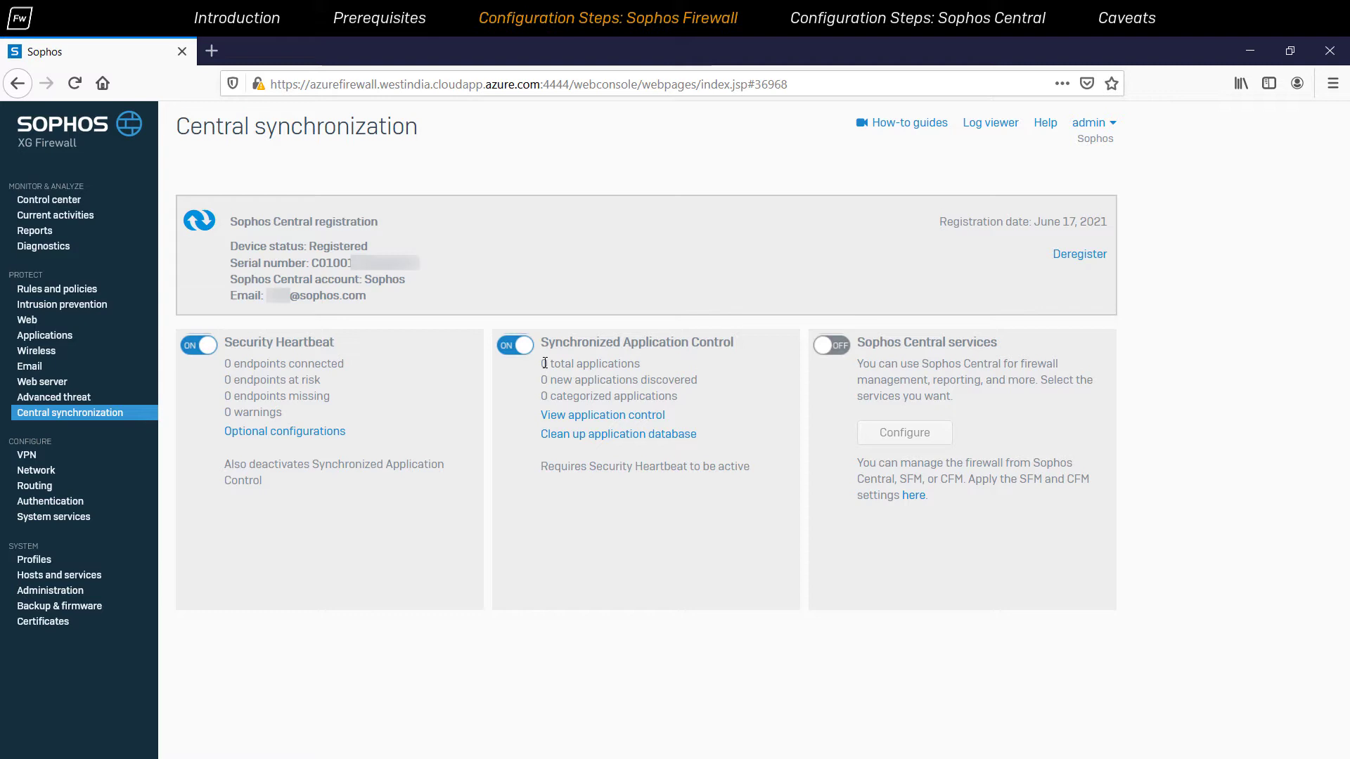
{"action": "mouse_move", "coordinate": [891, 357]}
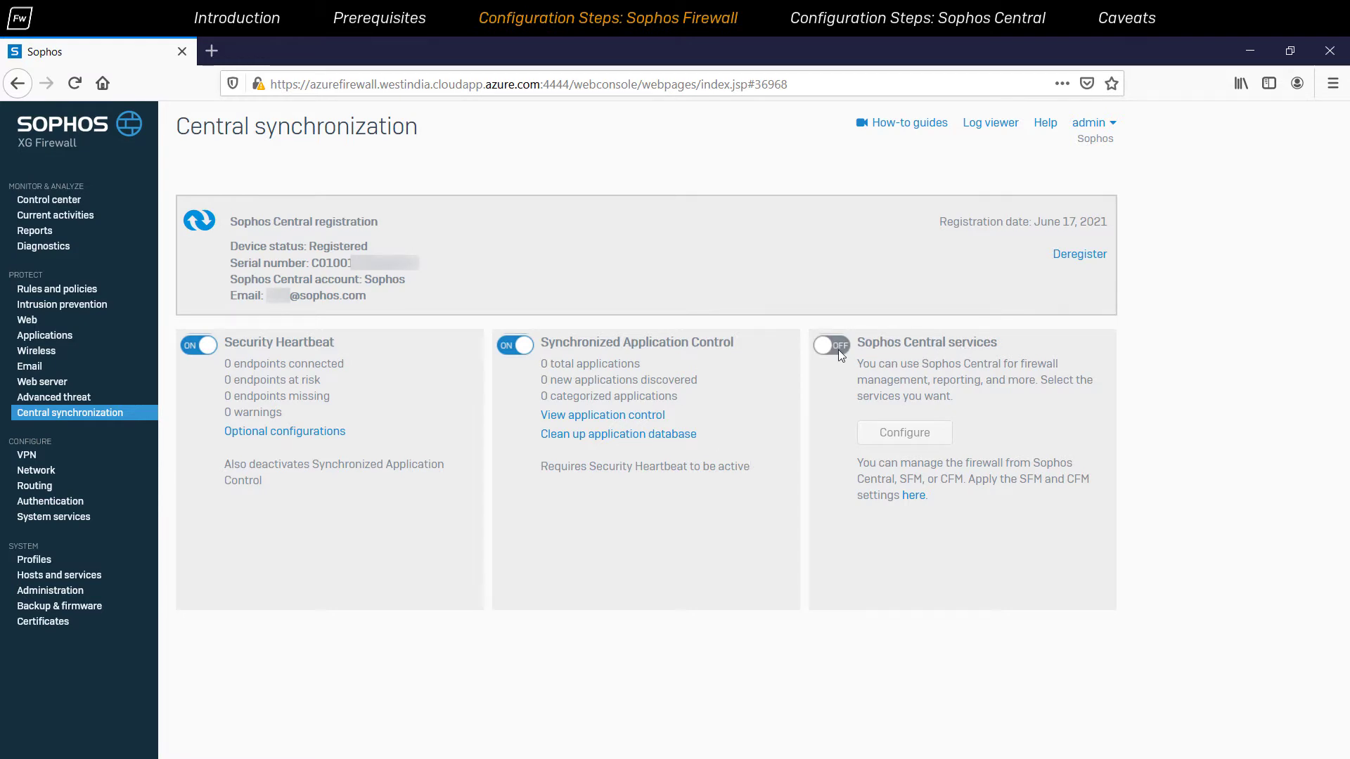
Enable Sophos Central services with reports and logs plus Central management, and apply them.
{"action": "left_click", "coordinate": [905, 432]}
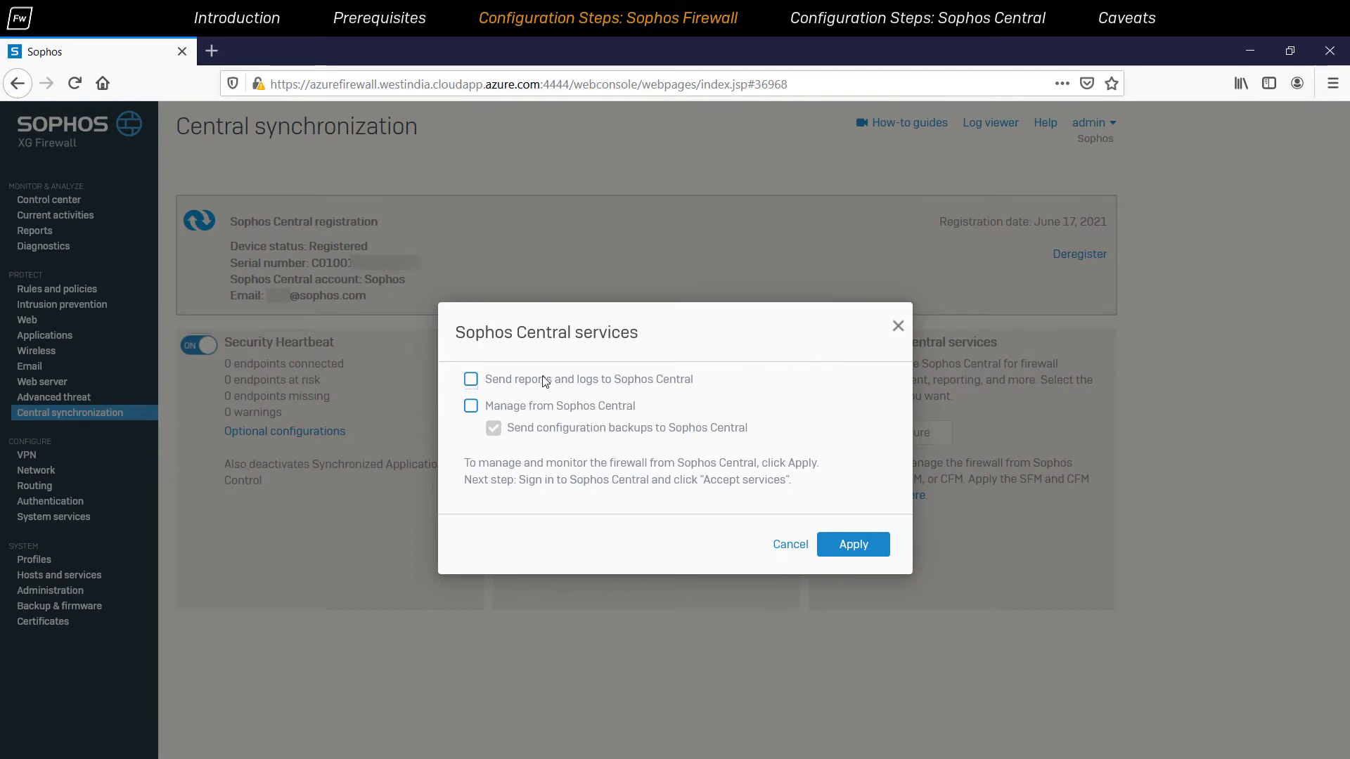
{"action": "left_click", "coordinate": [471, 380]}
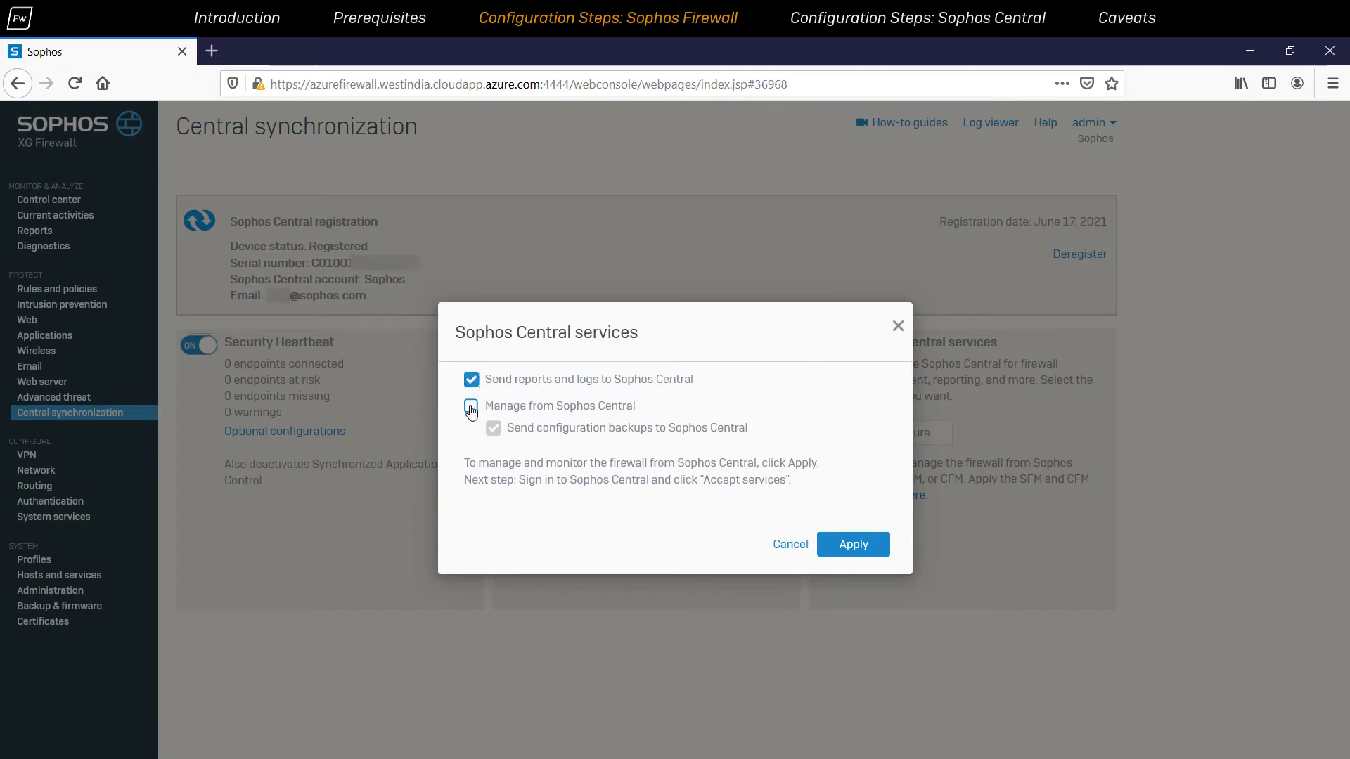
{"action": "left_click", "coordinate": [471, 406]}
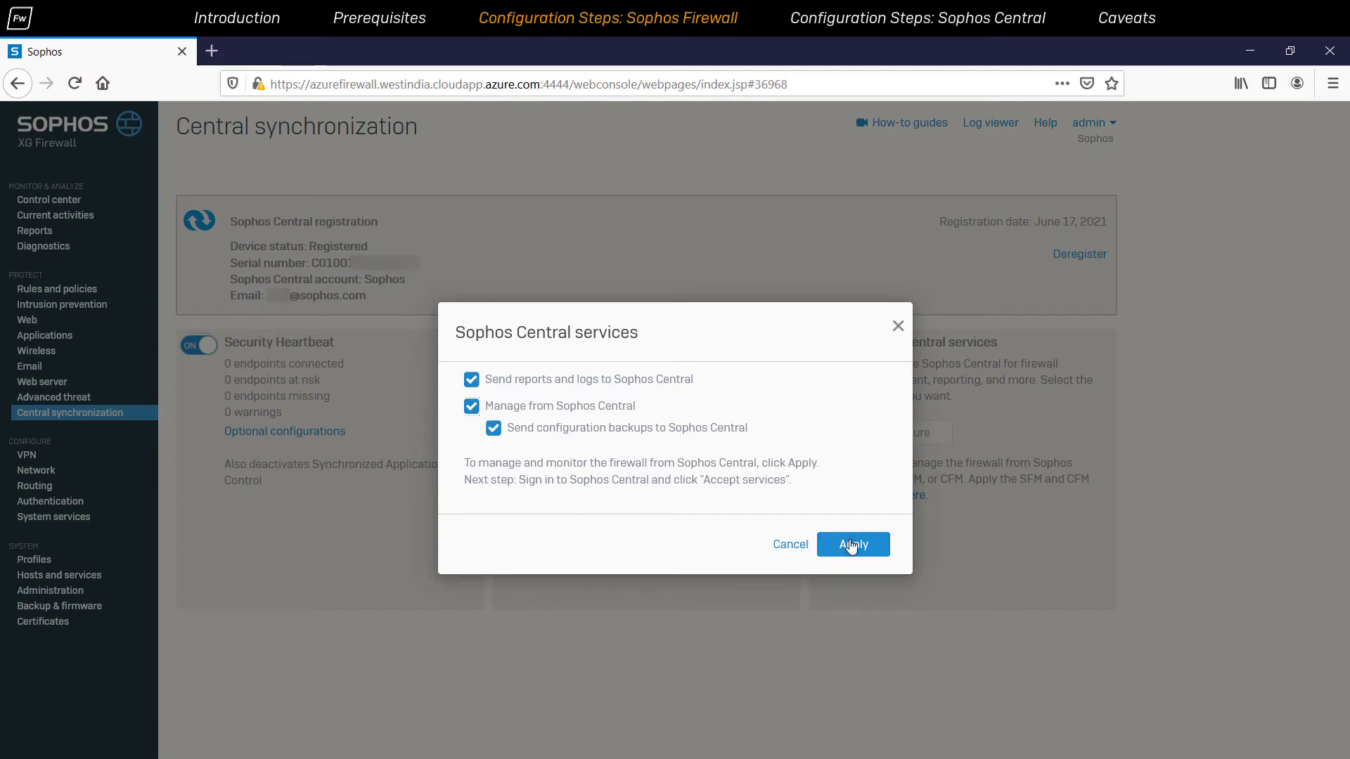
{"action": "left_click", "coordinate": [852, 544]}
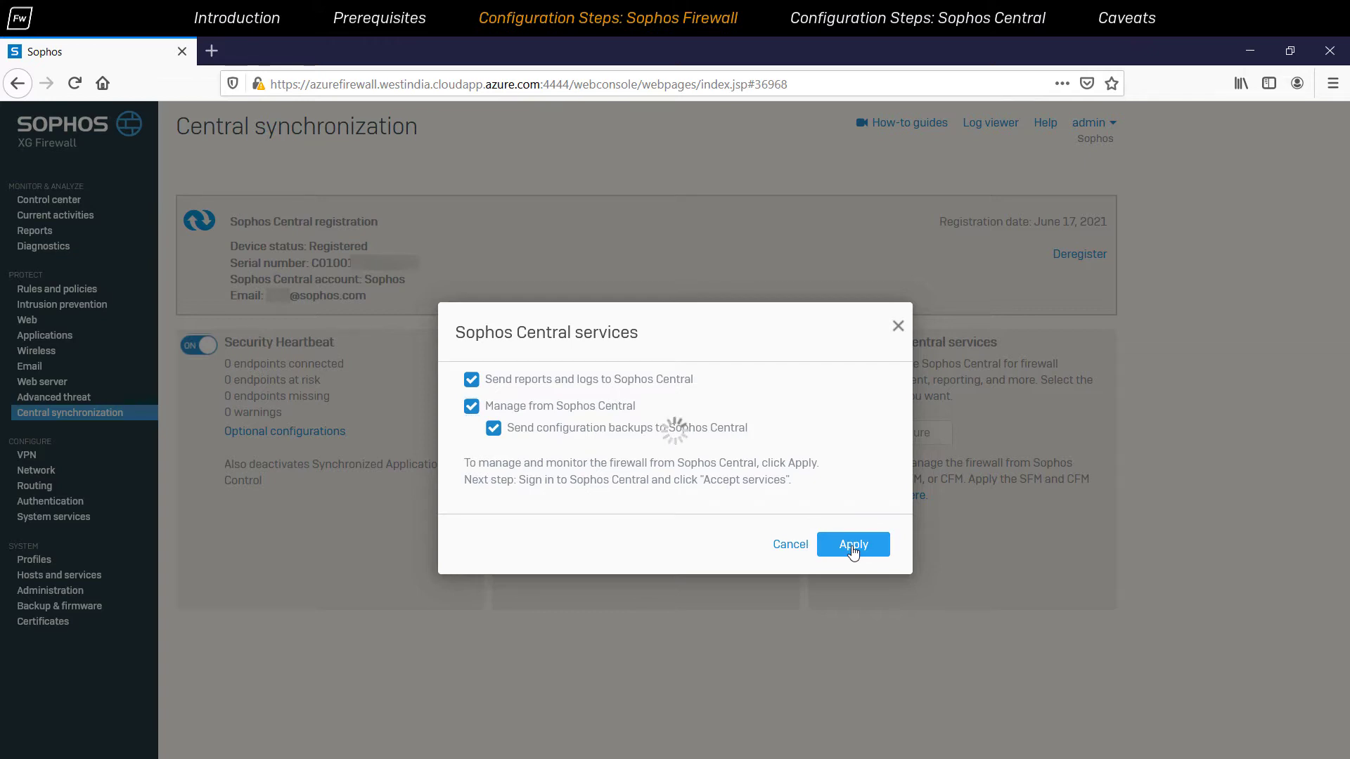
{"action": "left_click", "coordinate": [851, 544]}
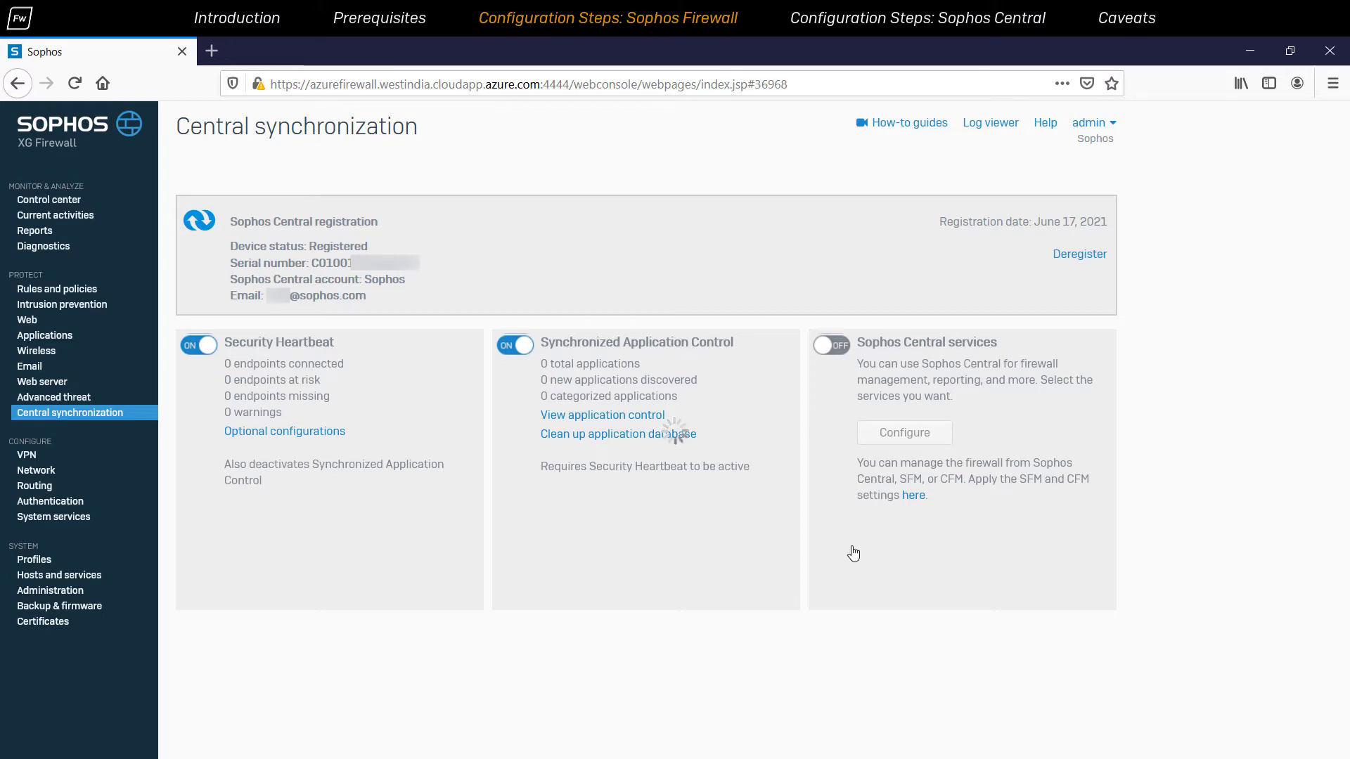
{"action": "left_click", "coordinate": [829, 346]}
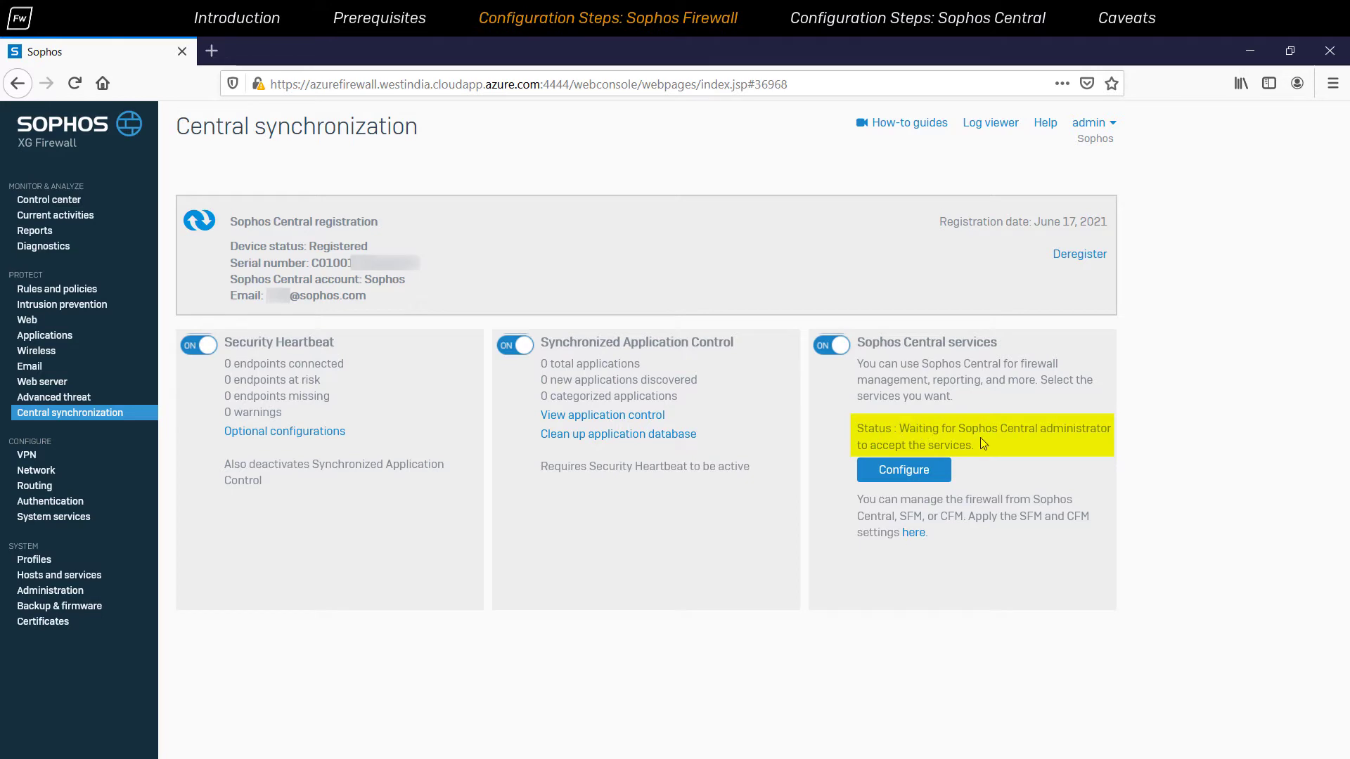
{"action": "mouse_move", "coordinate": [991, 460]}
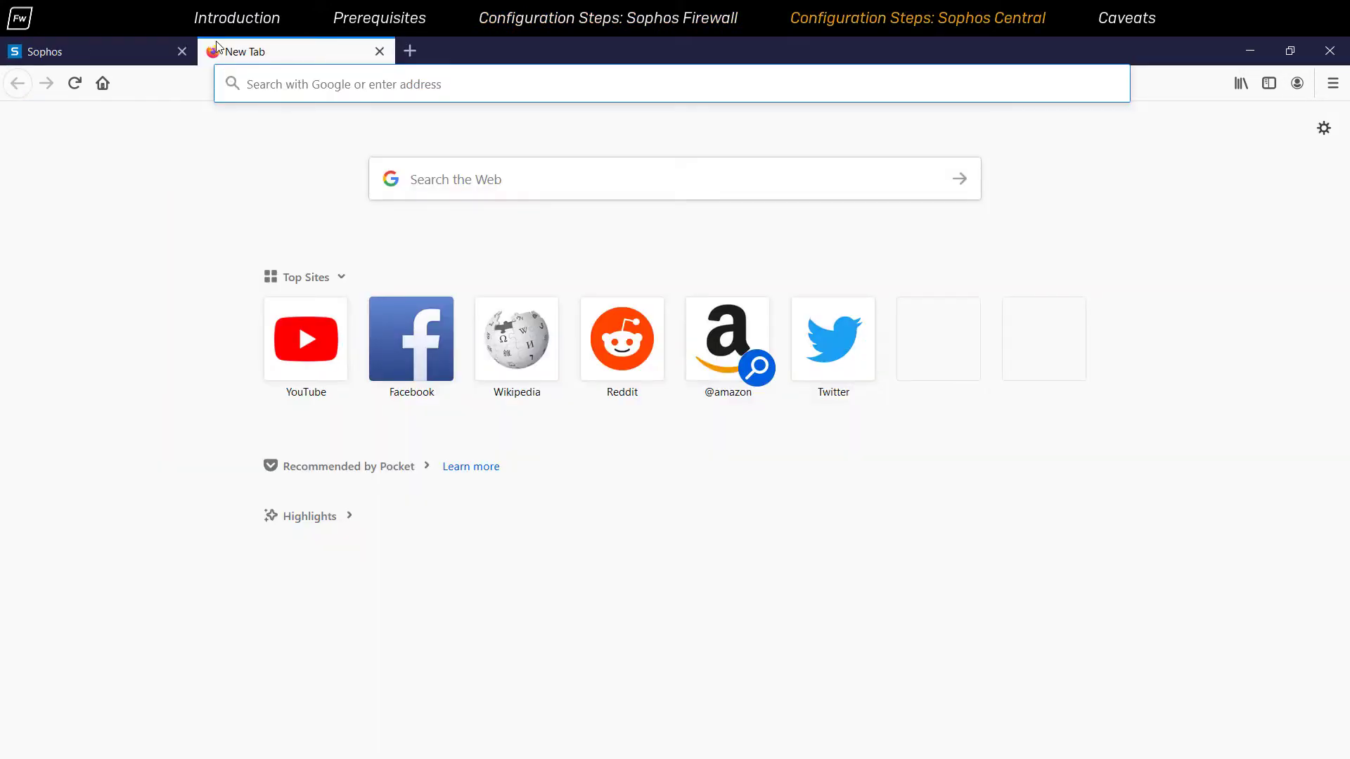
Go to central.sophos.com in the new browser tab.
{"action": "type", "text": "central"}
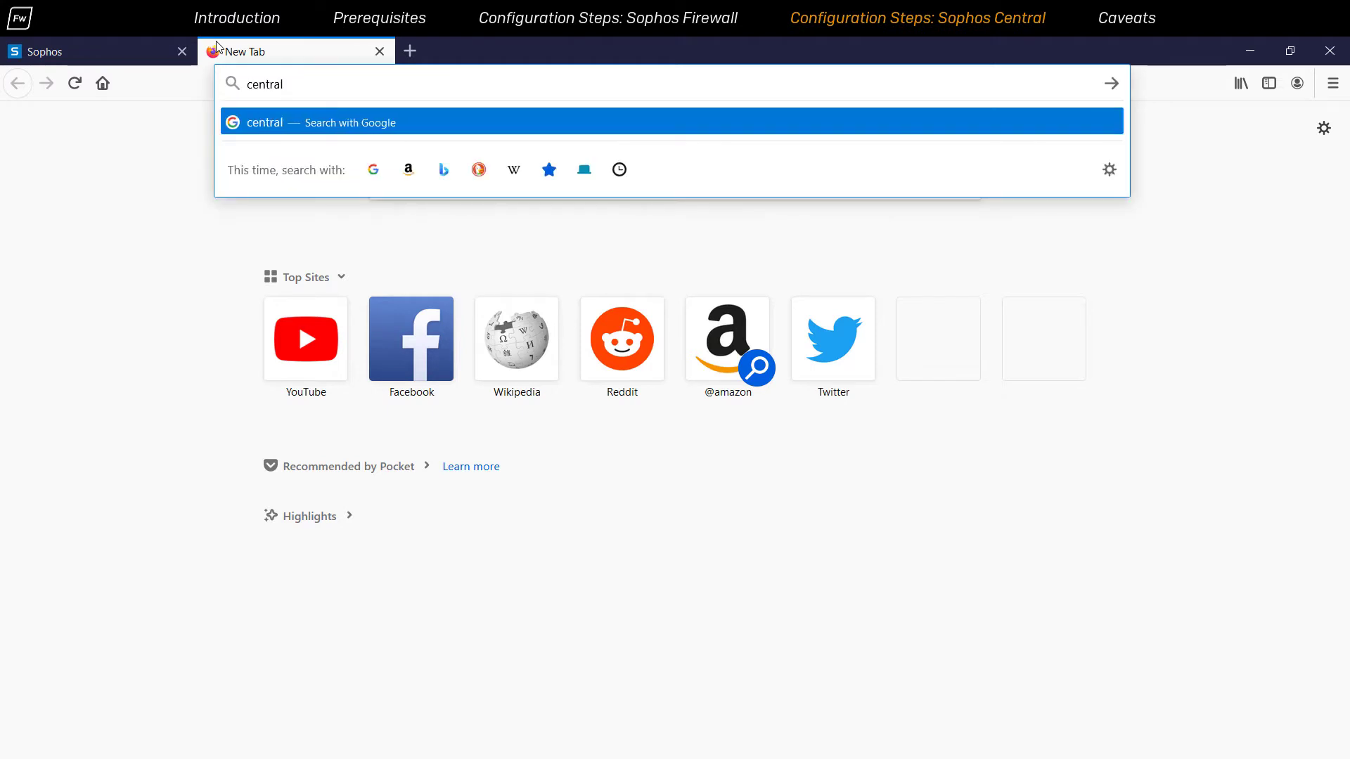
{"action": "type", "text": ".sophos.com"}
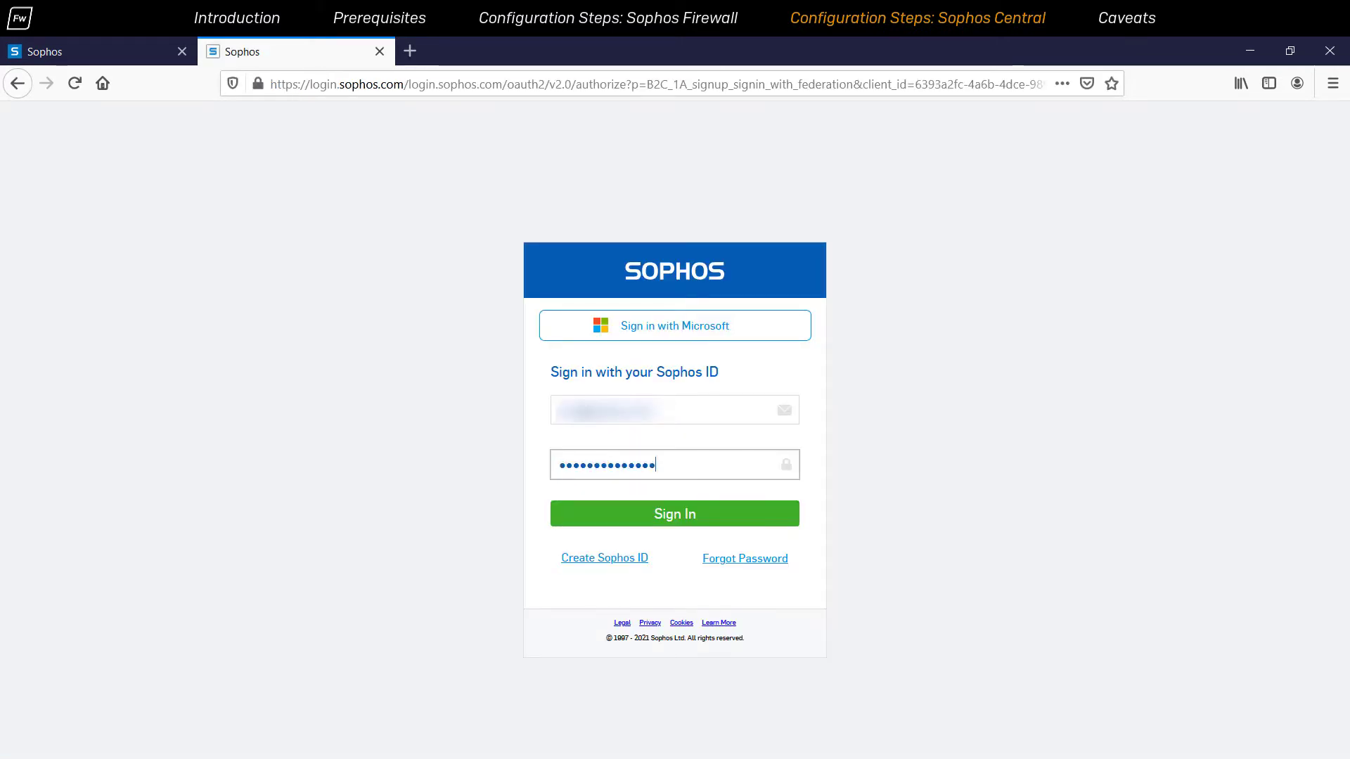
Sign in to Sophos Central and expand the Ungrouped firewalls under Firewall Management.
{"action": "left_click", "coordinate": [674, 513]}
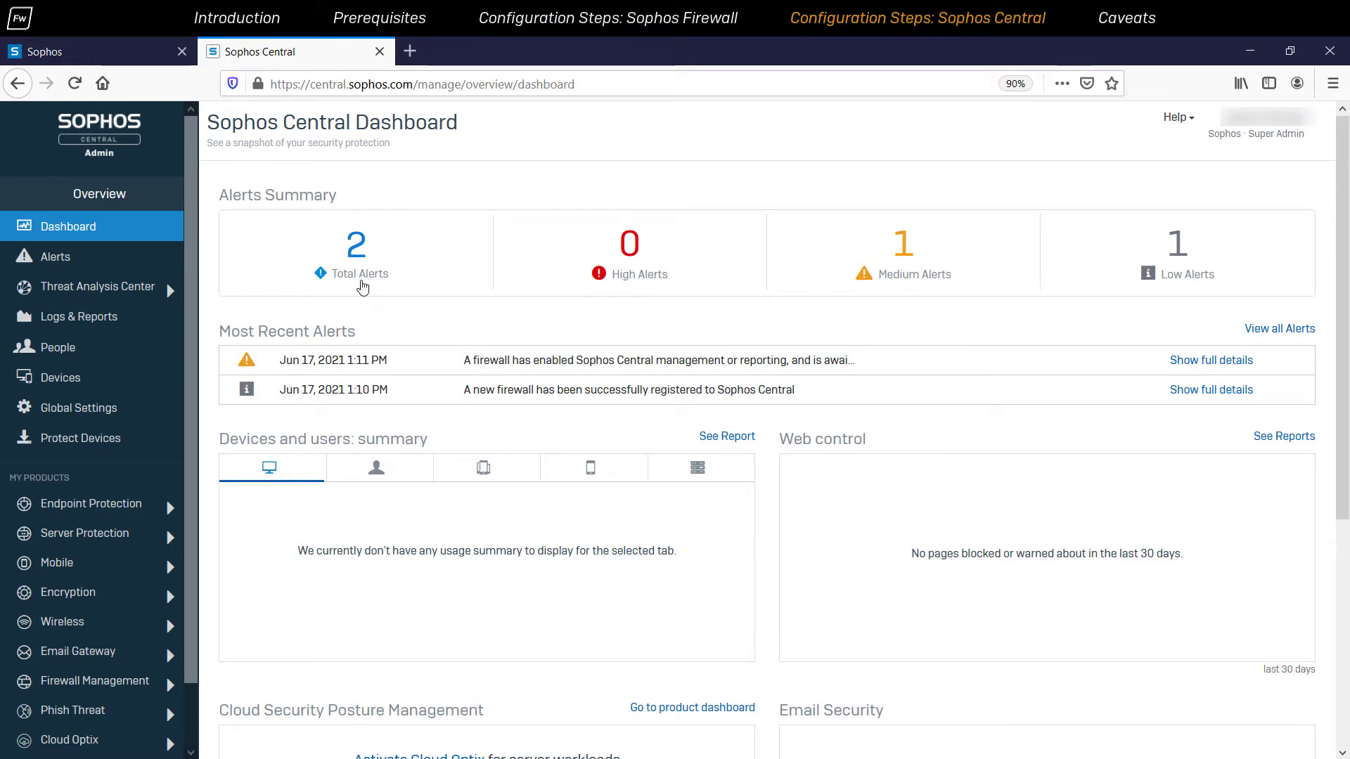
{"action": "mouse_move", "coordinate": [107, 681]}
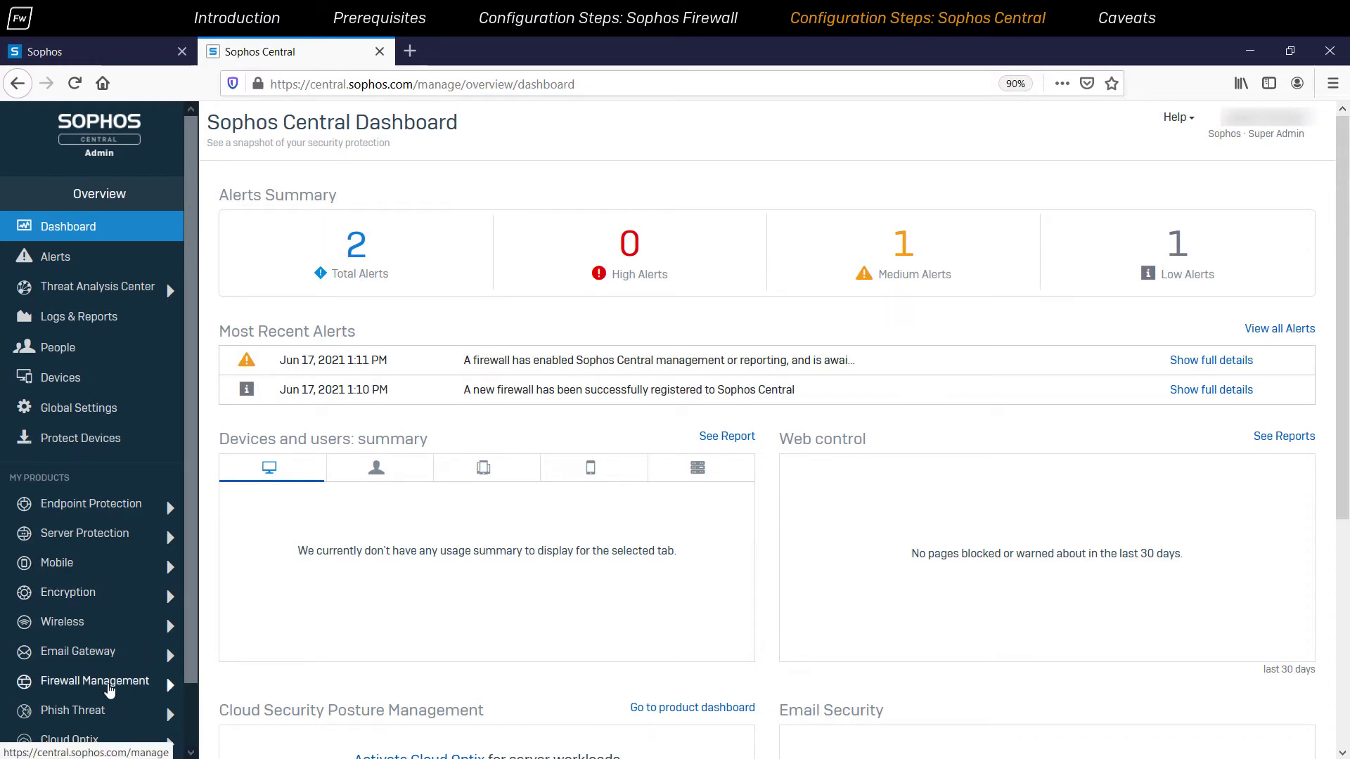
{"action": "left_click", "coordinate": [95, 682]}
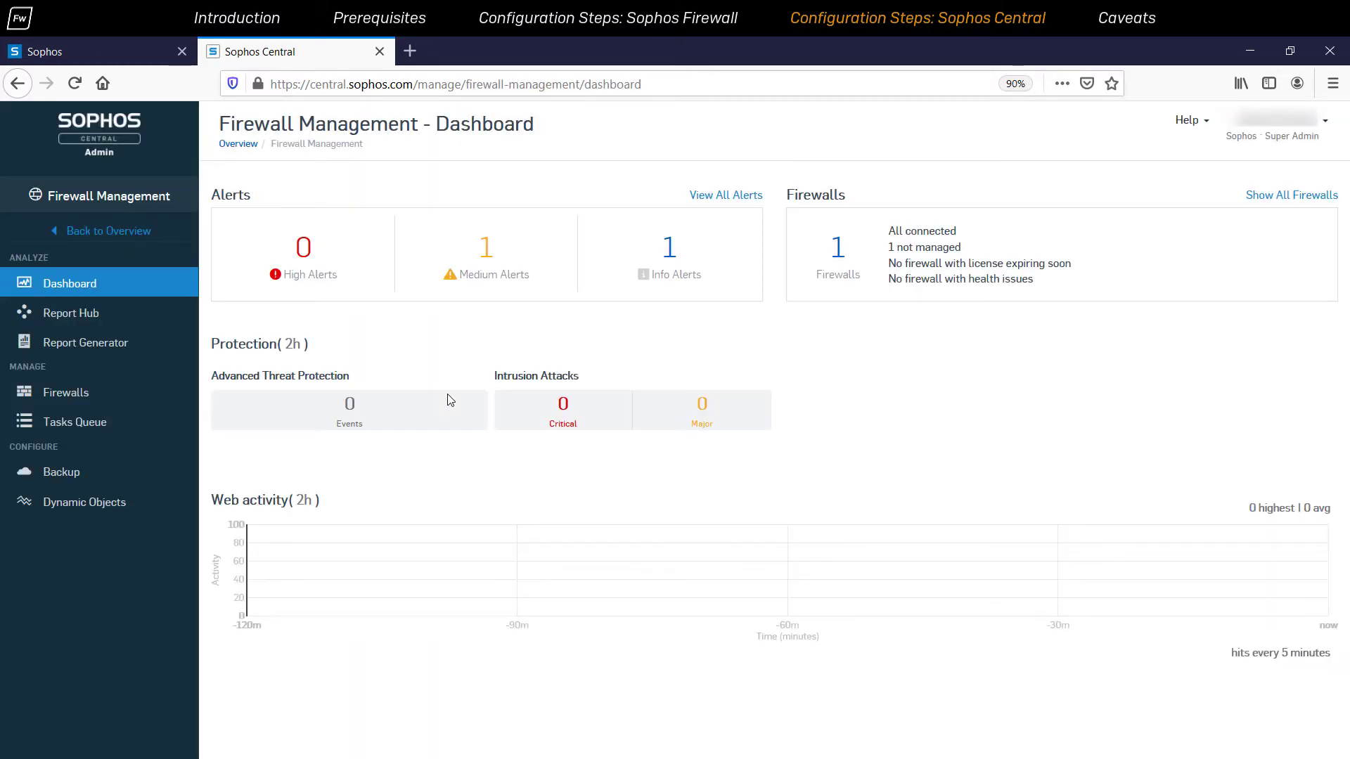
{"action": "left_click", "coordinate": [66, 392]}
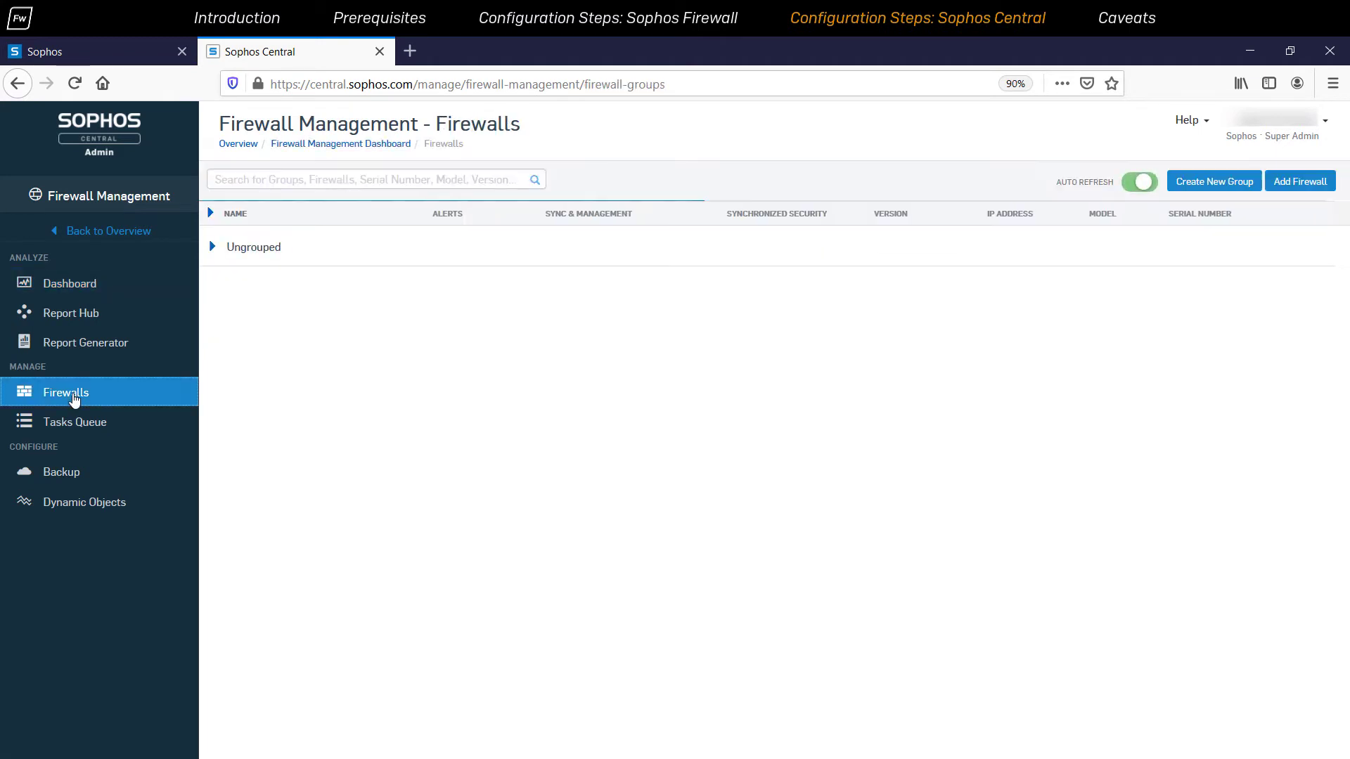
{"action": "left_click", "coordinate": [211, 247]}
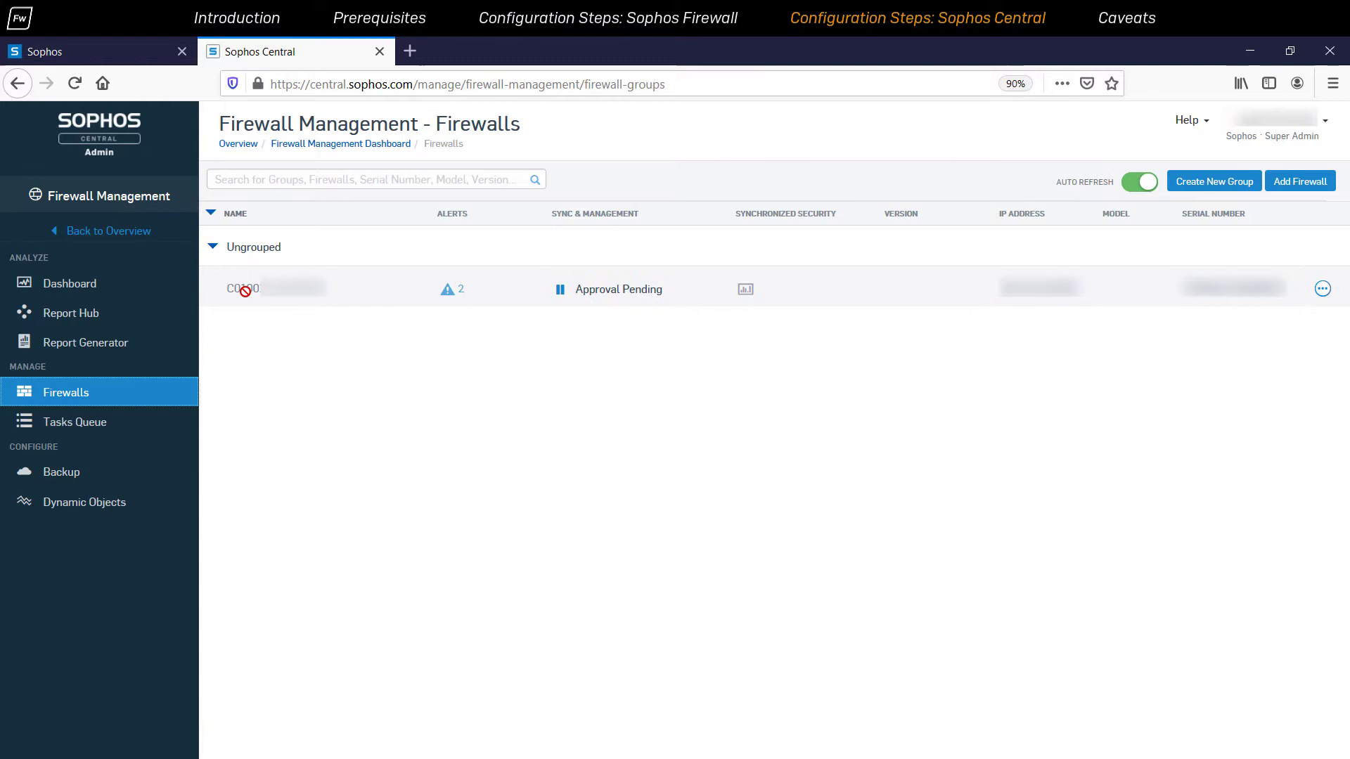
{"action": "mouse_move", "coordinate": [743, 289]}
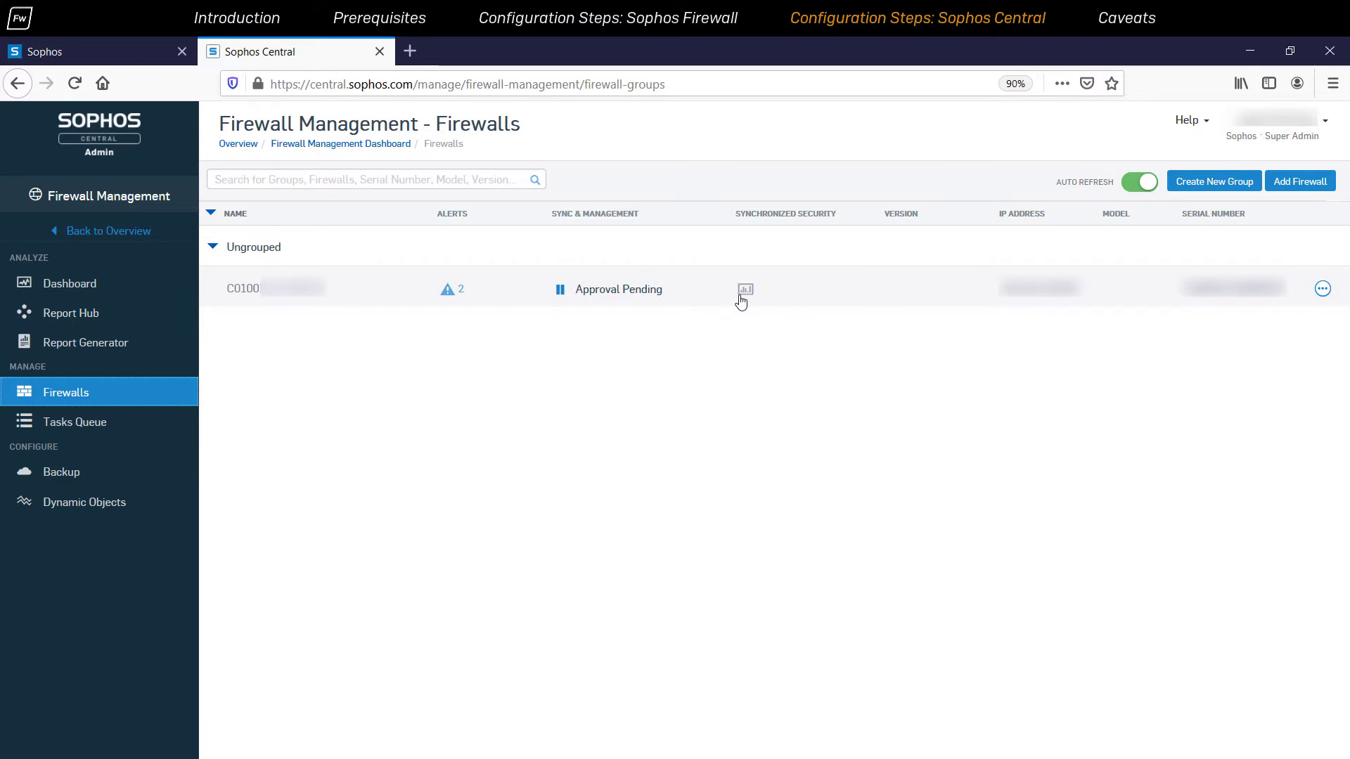
{"action": "mouse_move", "coordinate": [670, 294]}
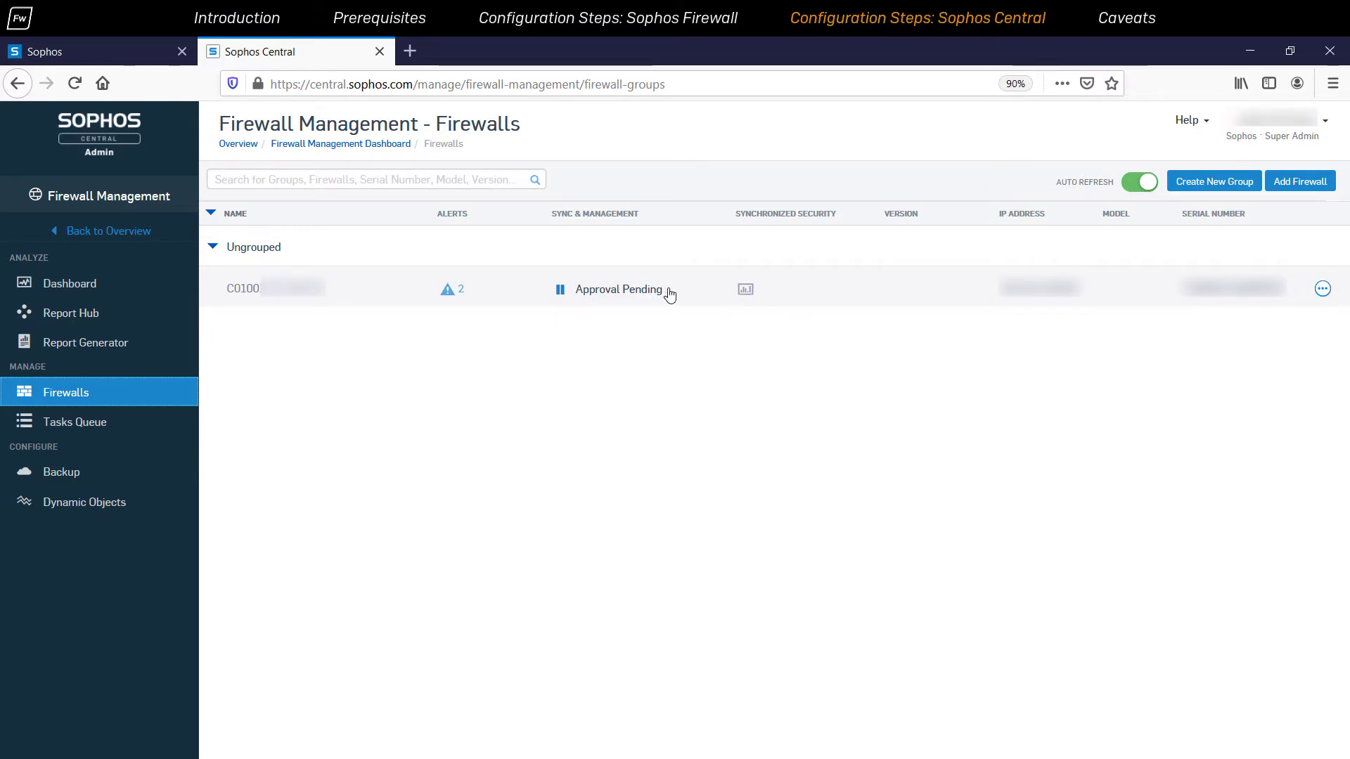
{"action": "mouse_move", "coordinate": [654, 293]}
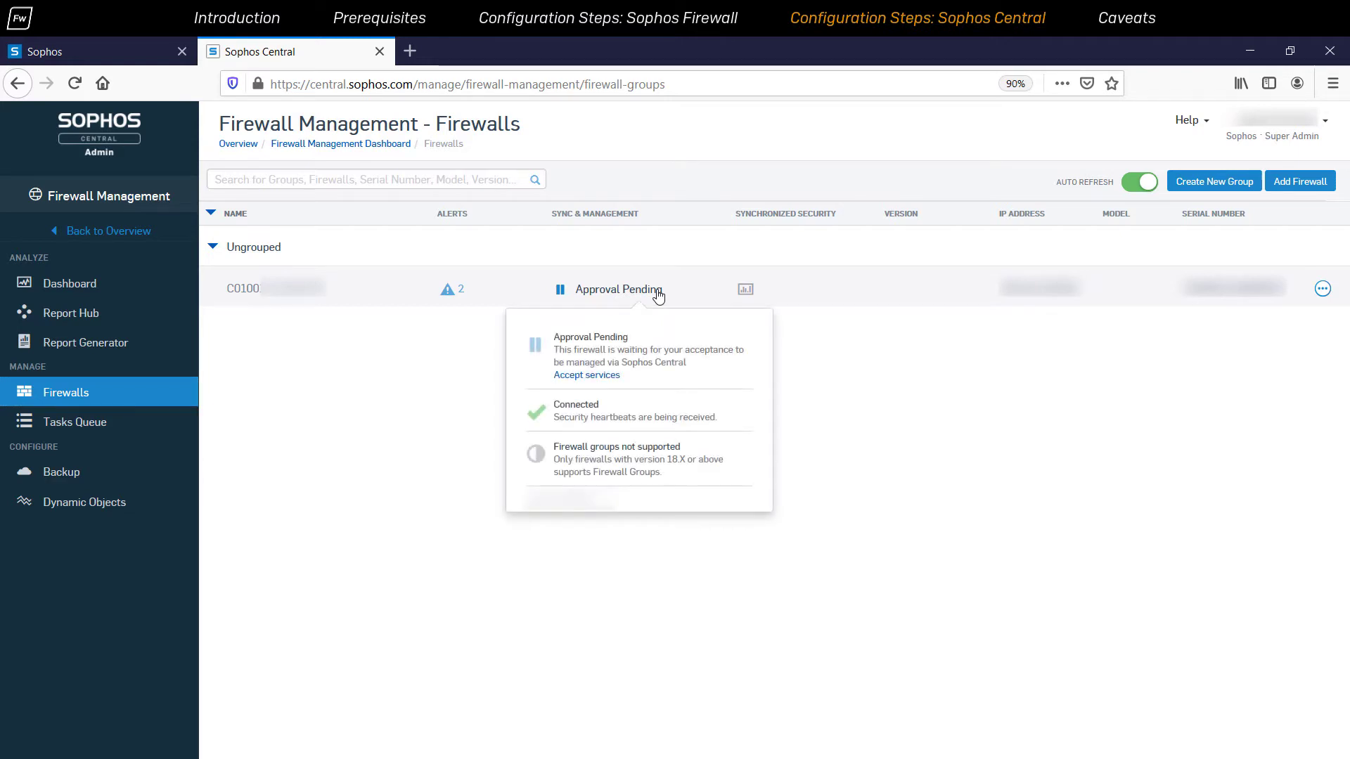
{"action": "mouse_move", "coordinate": [590, 381]}
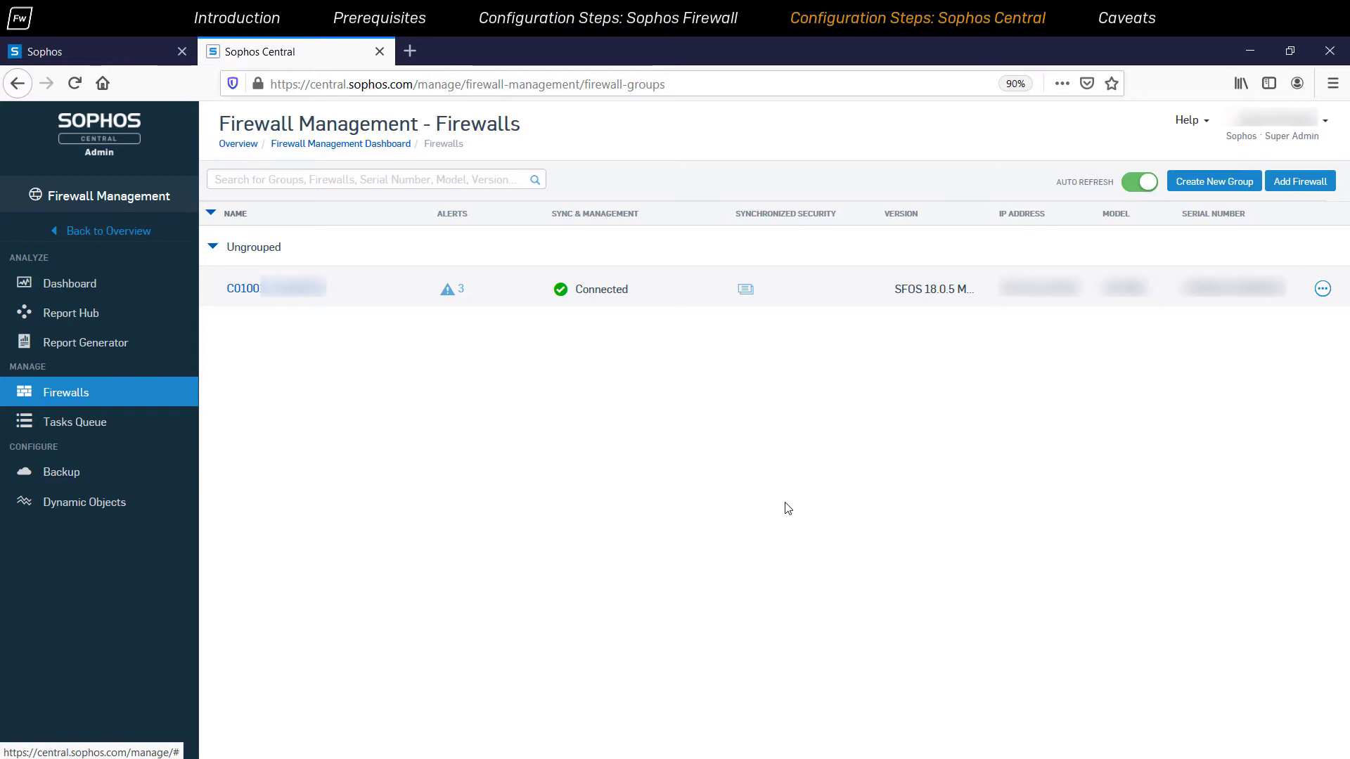
{"action": "mouse_move", "coordinate": [941, 297]}
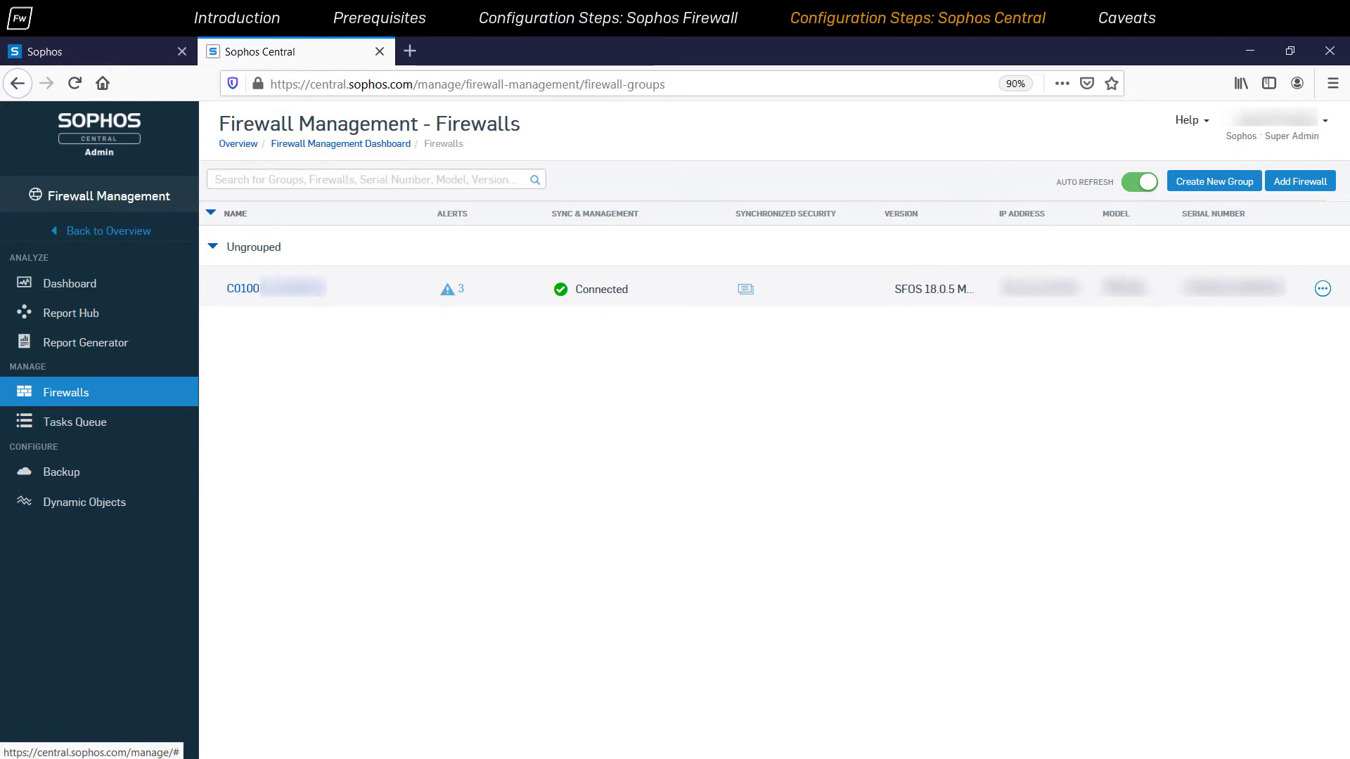
{"action": "mouse_move", "coordinate": [746, 448]}
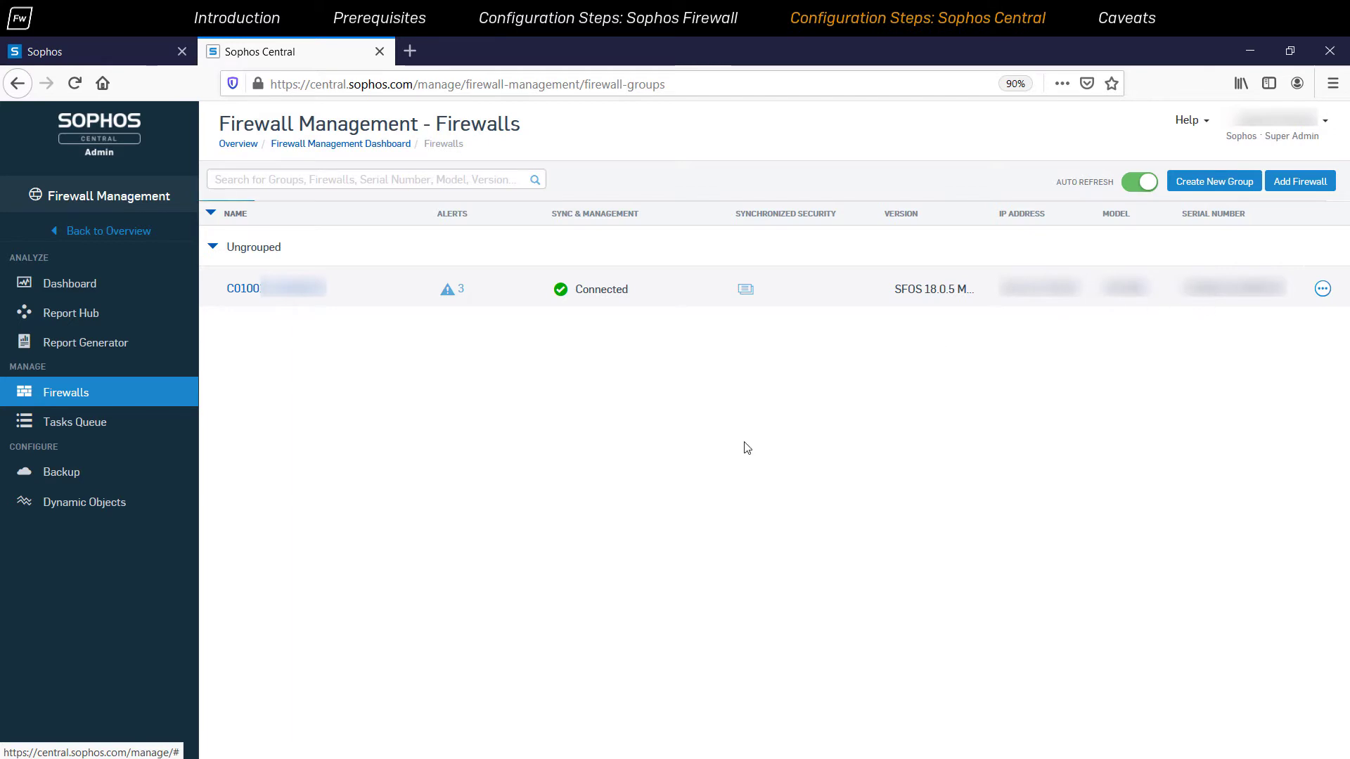
{"action": "mouse_move", "coordinate": [589, 308]}
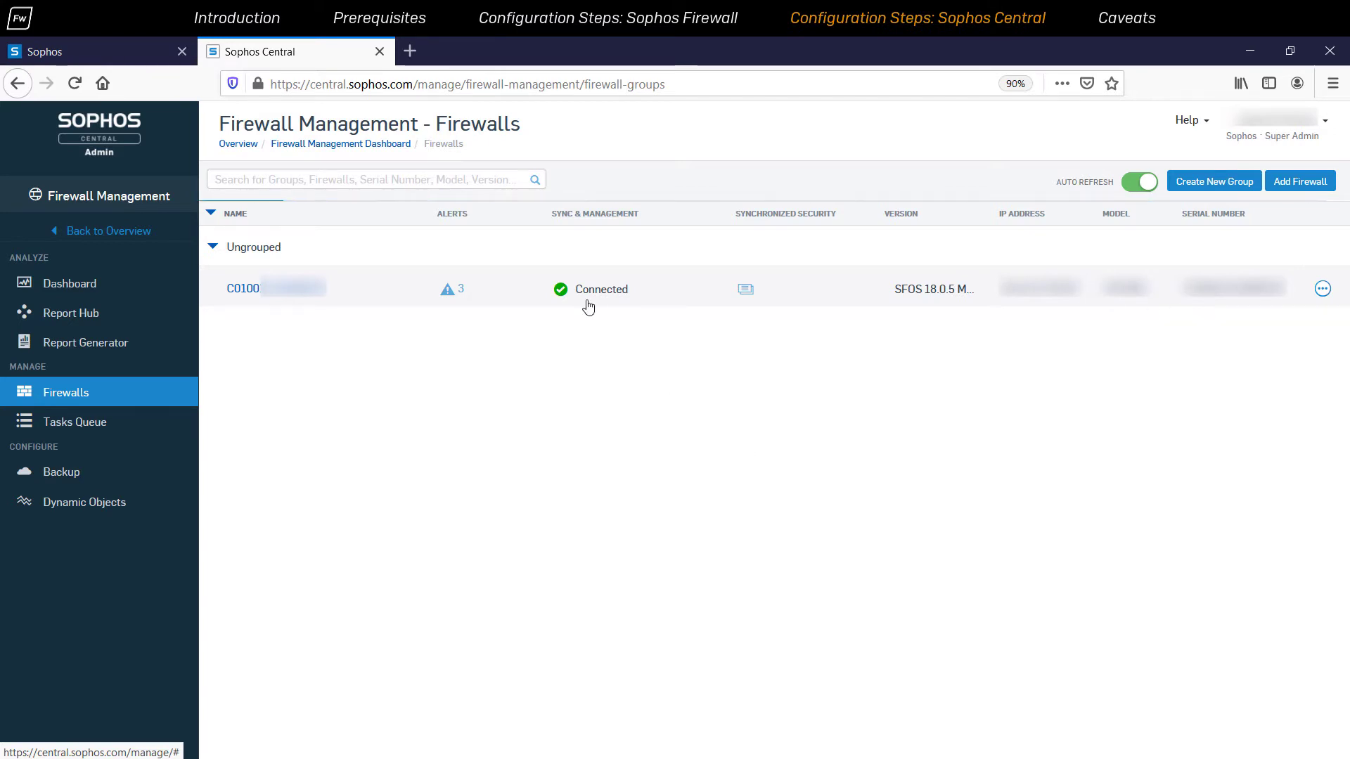
{"action": "mouse_move", "coordinate": [598, 330]}
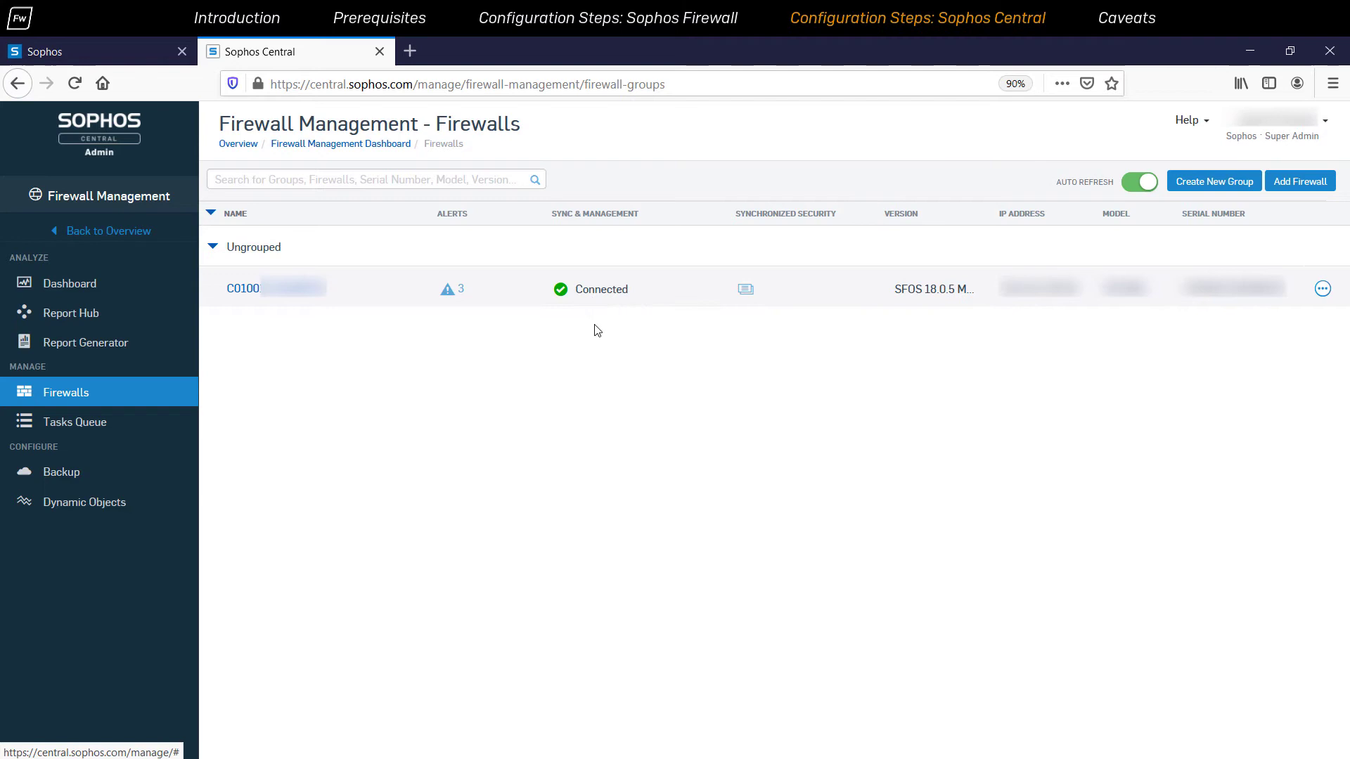
{"action": "mouse_move", "coordinate": [626, 417]}
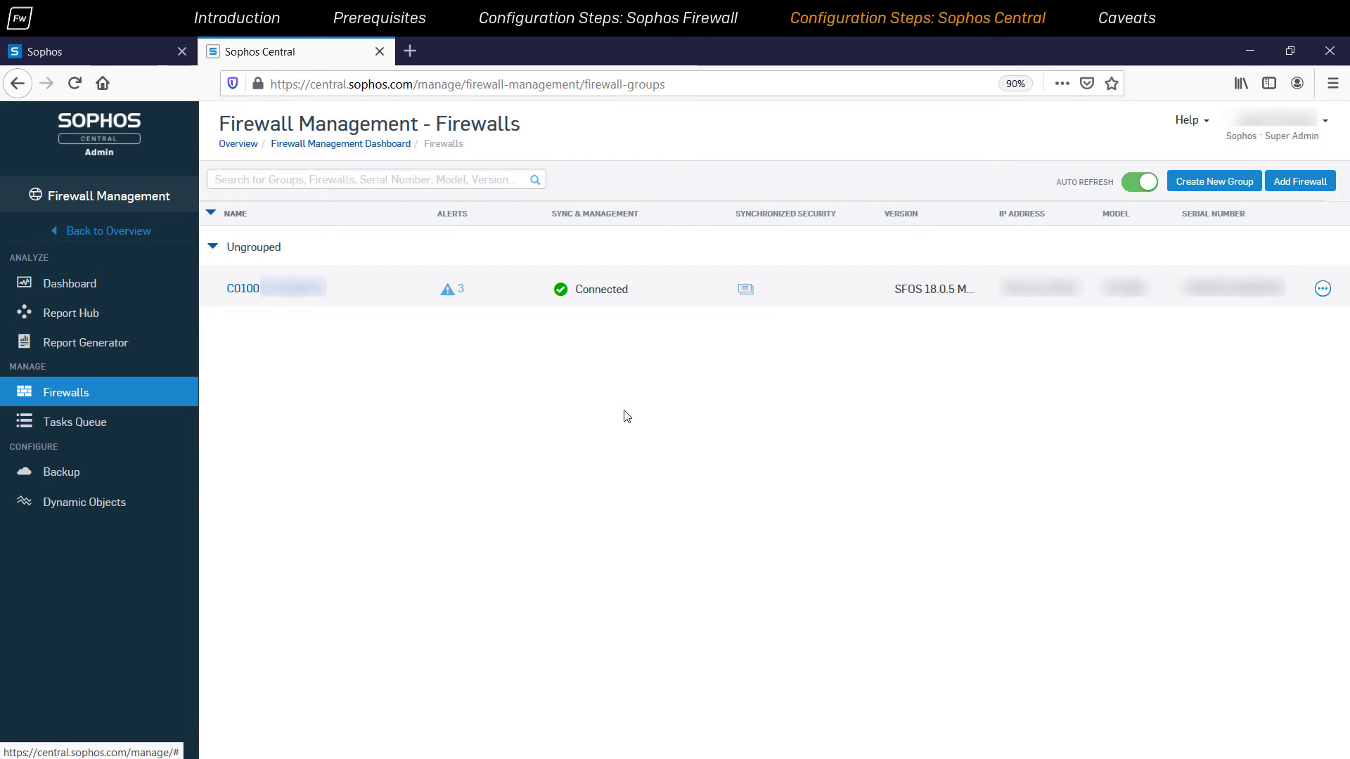
{"action": "mouse_move", "coordinate": [1097, 220]}
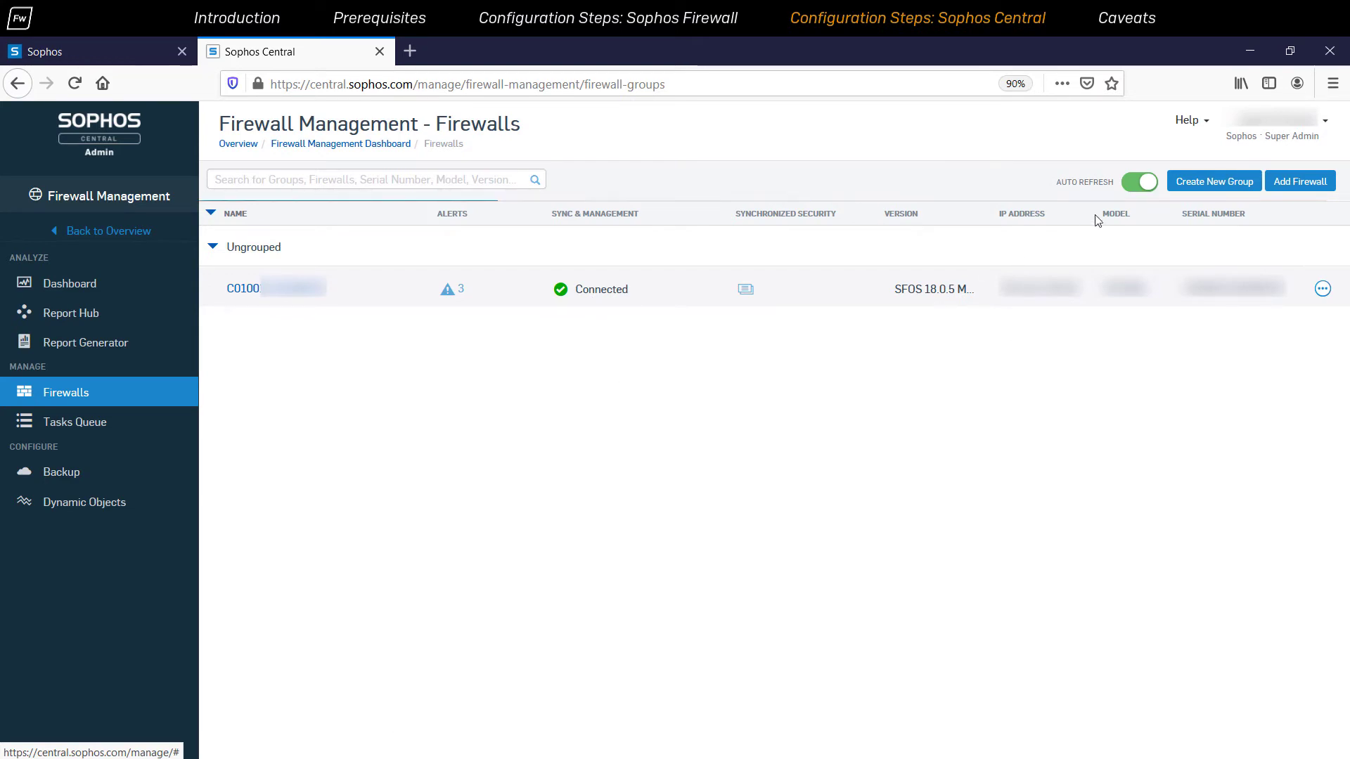
Start a new firewall group named 'Azure' using the Sophos default configuration.
{"action": "left_click", "coordinate": [1212, 182]}
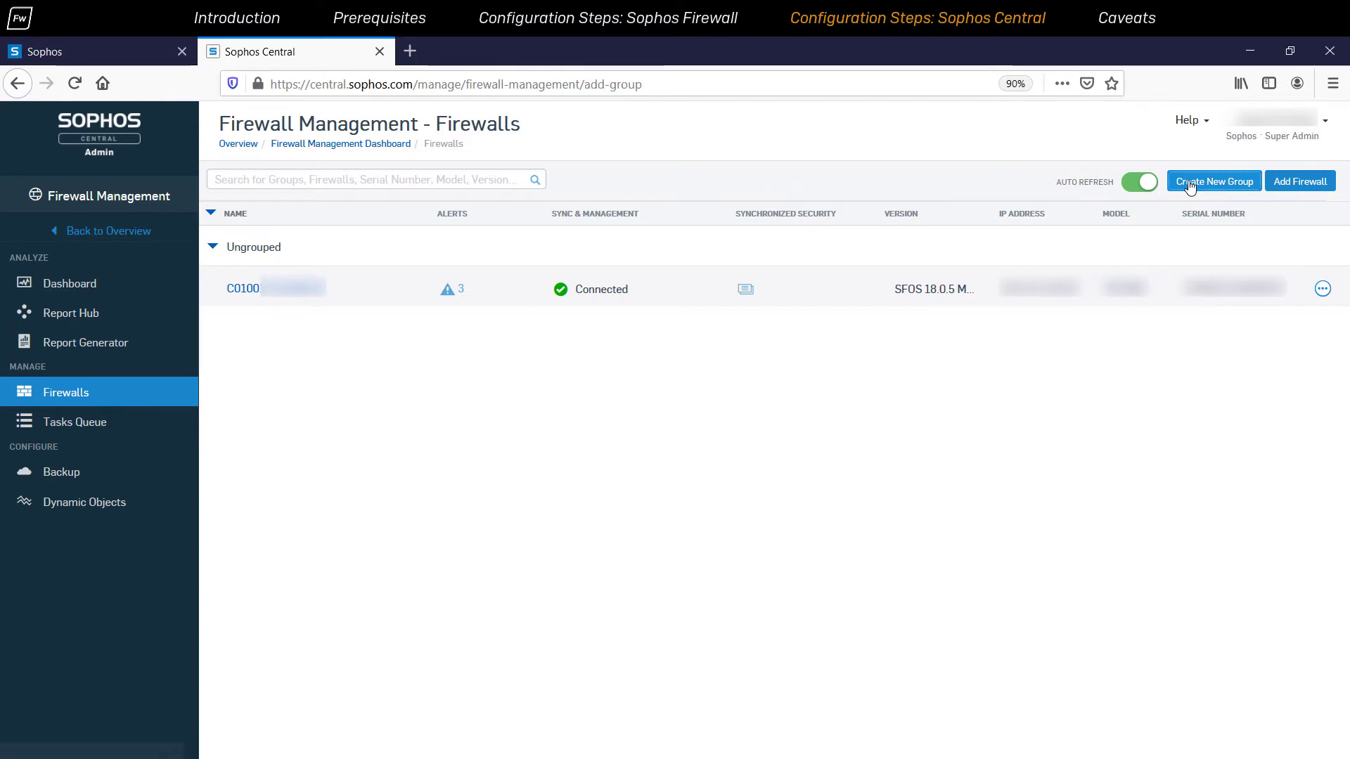
{"action": "left_click", "coordinate": [1212, 181]}
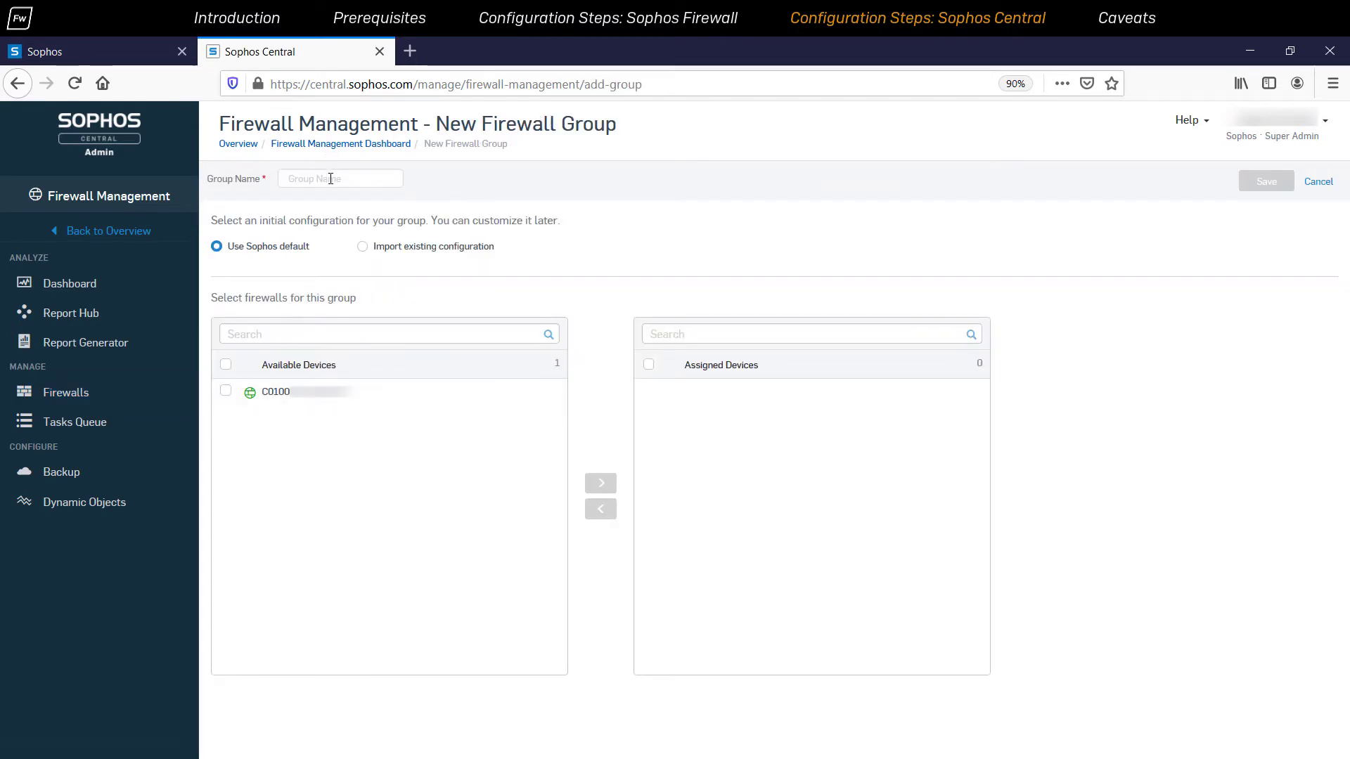
{"action": "type", "text": "Azu"}
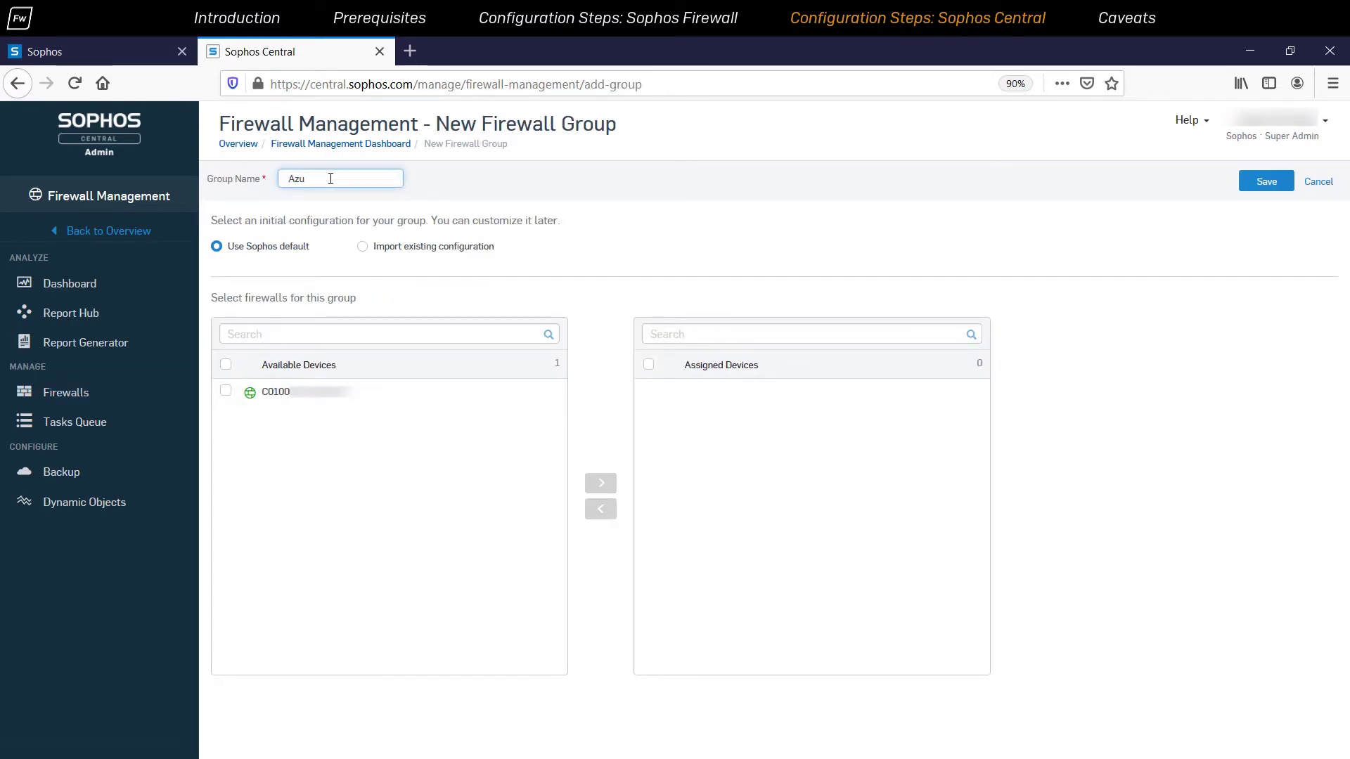
{"action": "type", "text": "re"}
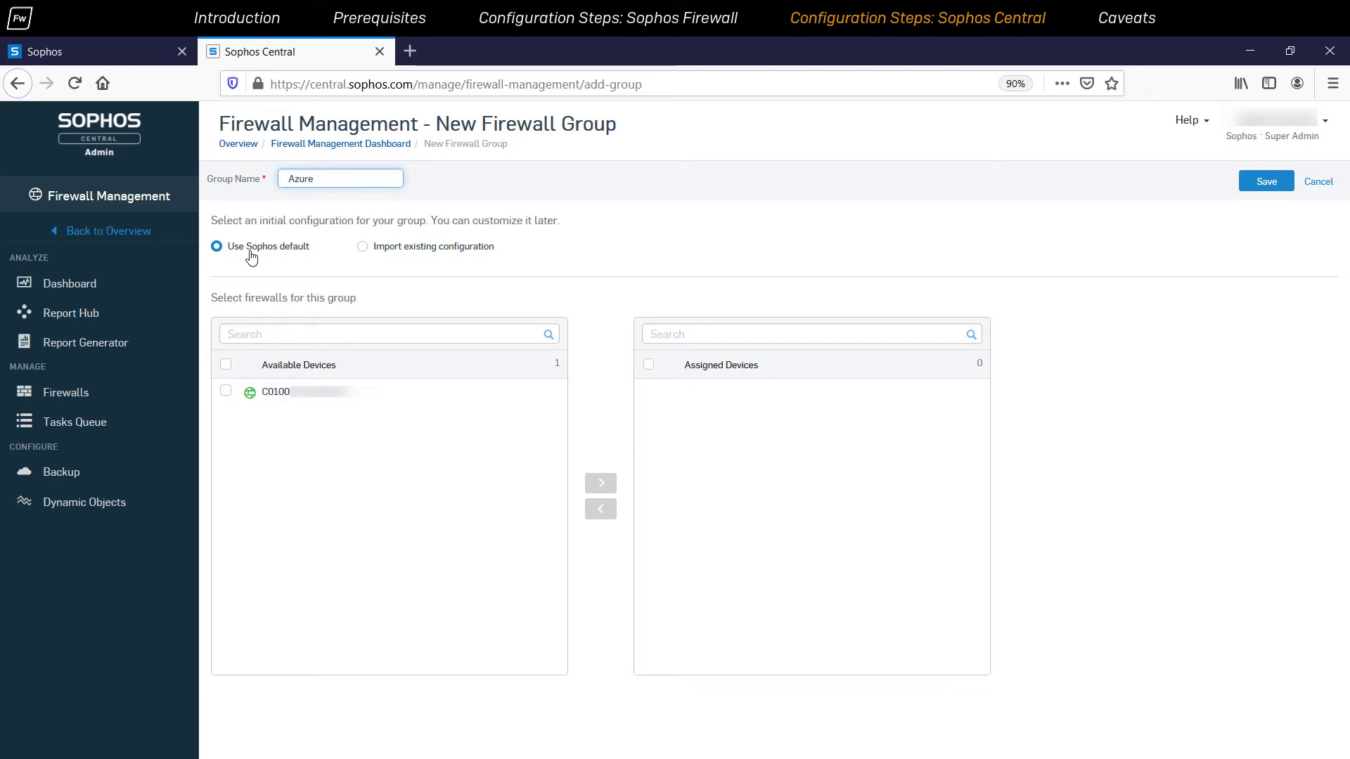
{"action": "mouse_move", "coordinate": [366, 249]}
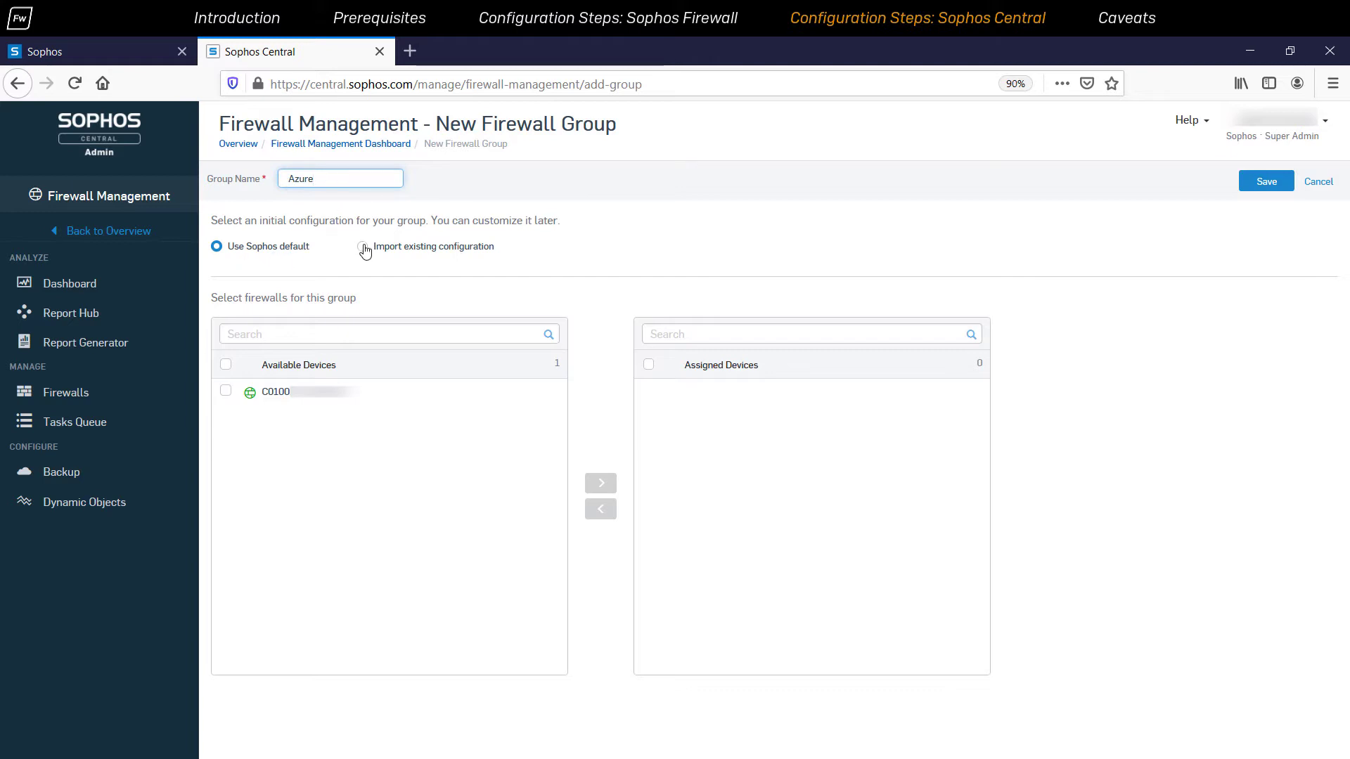
{"action": "left_click", "coordinate": [363, 246]}
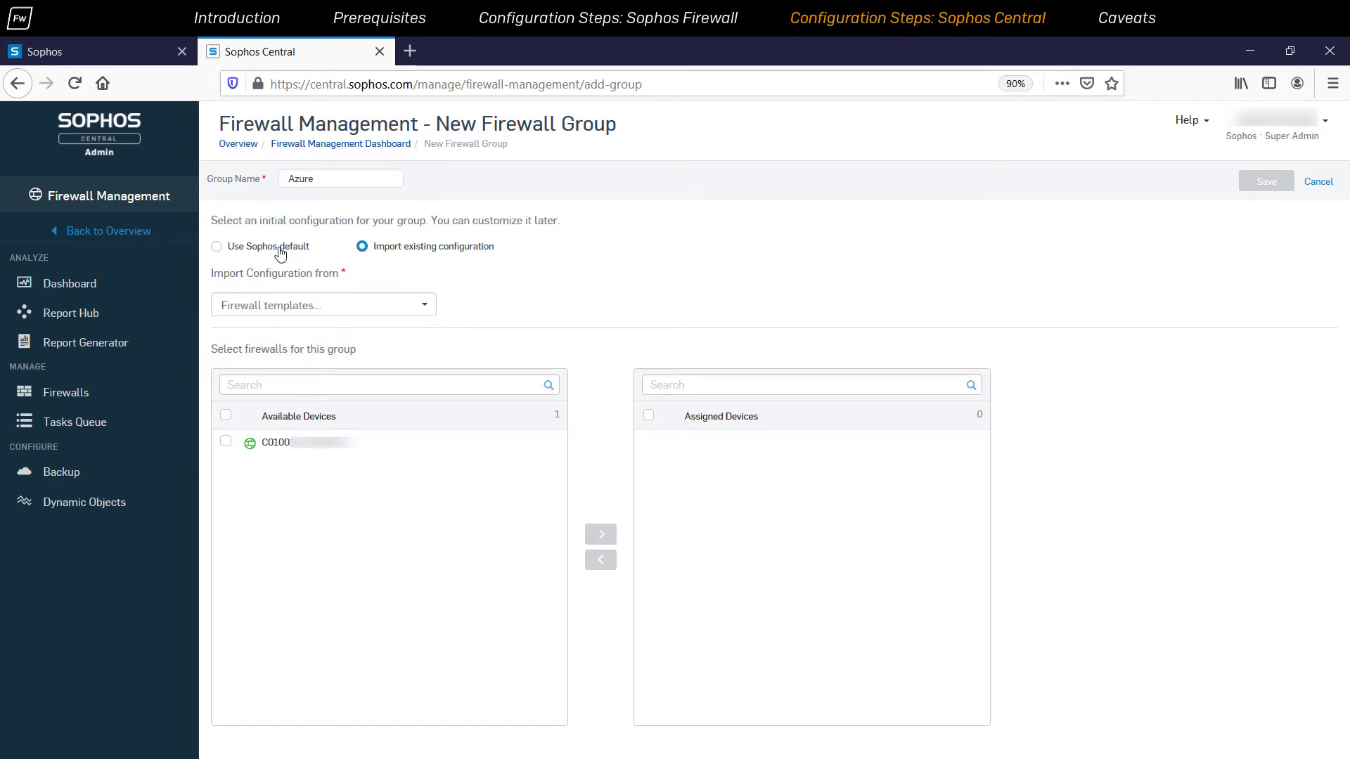
{"action": "left_click", "coordinate": [216, 246]}
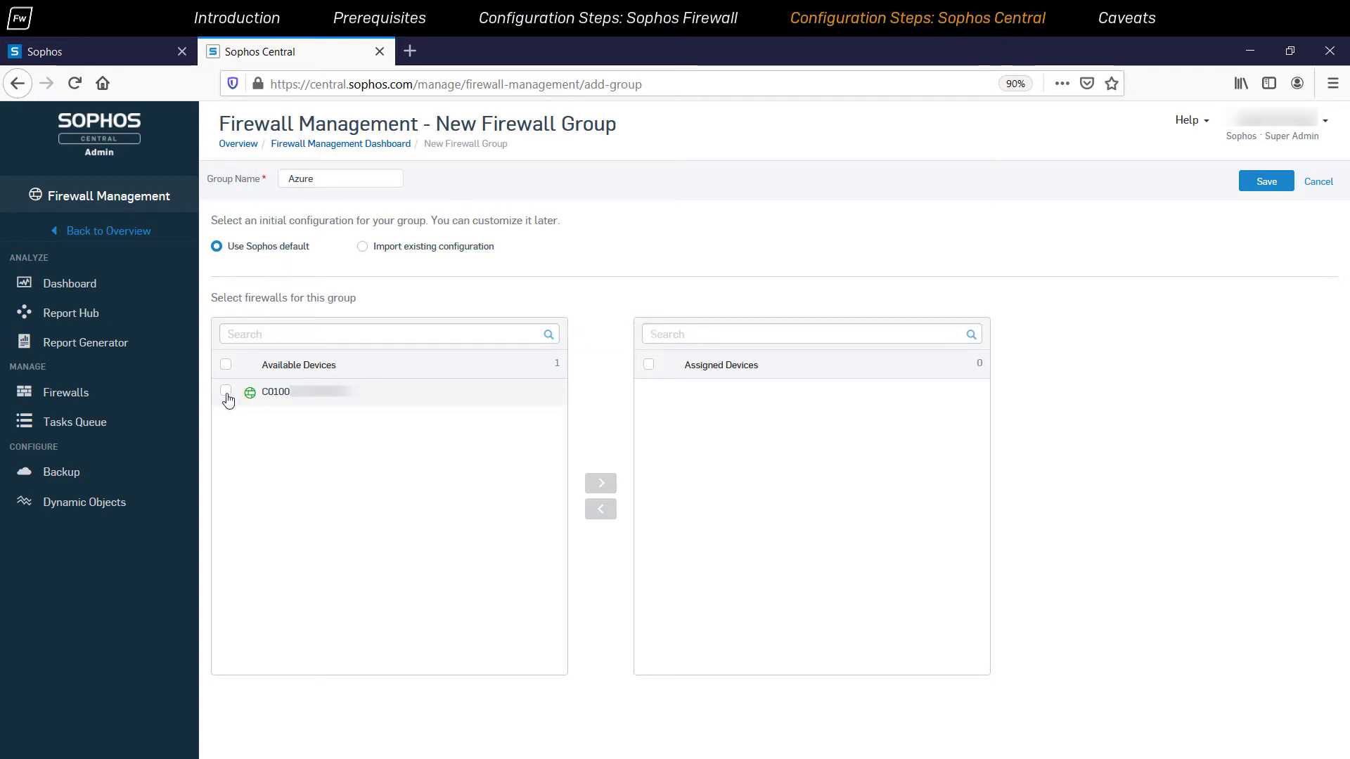
Assign the available firewall to the Azure group and save it.
{"action": "left_click", "coordinate": [225, 390]}
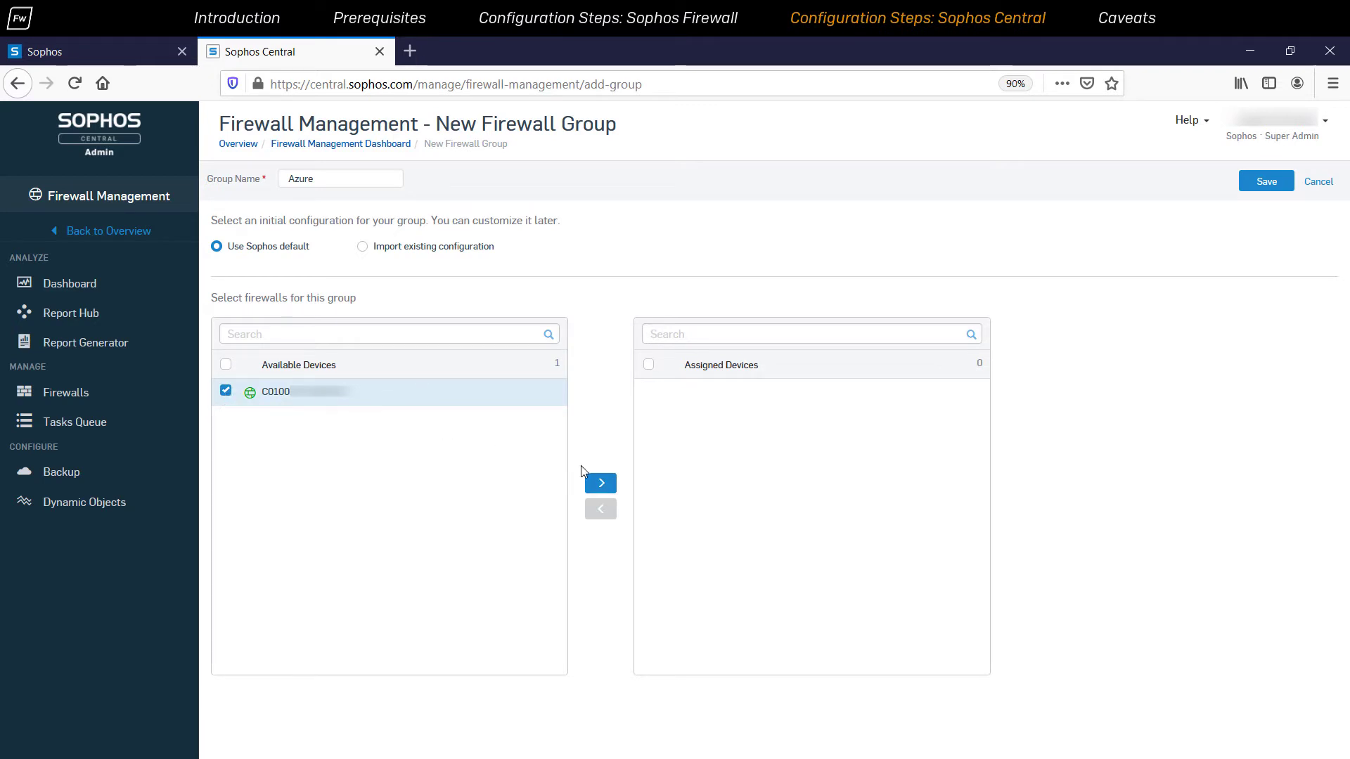
{"action": "left_click", "coordinate": [600, 482]}
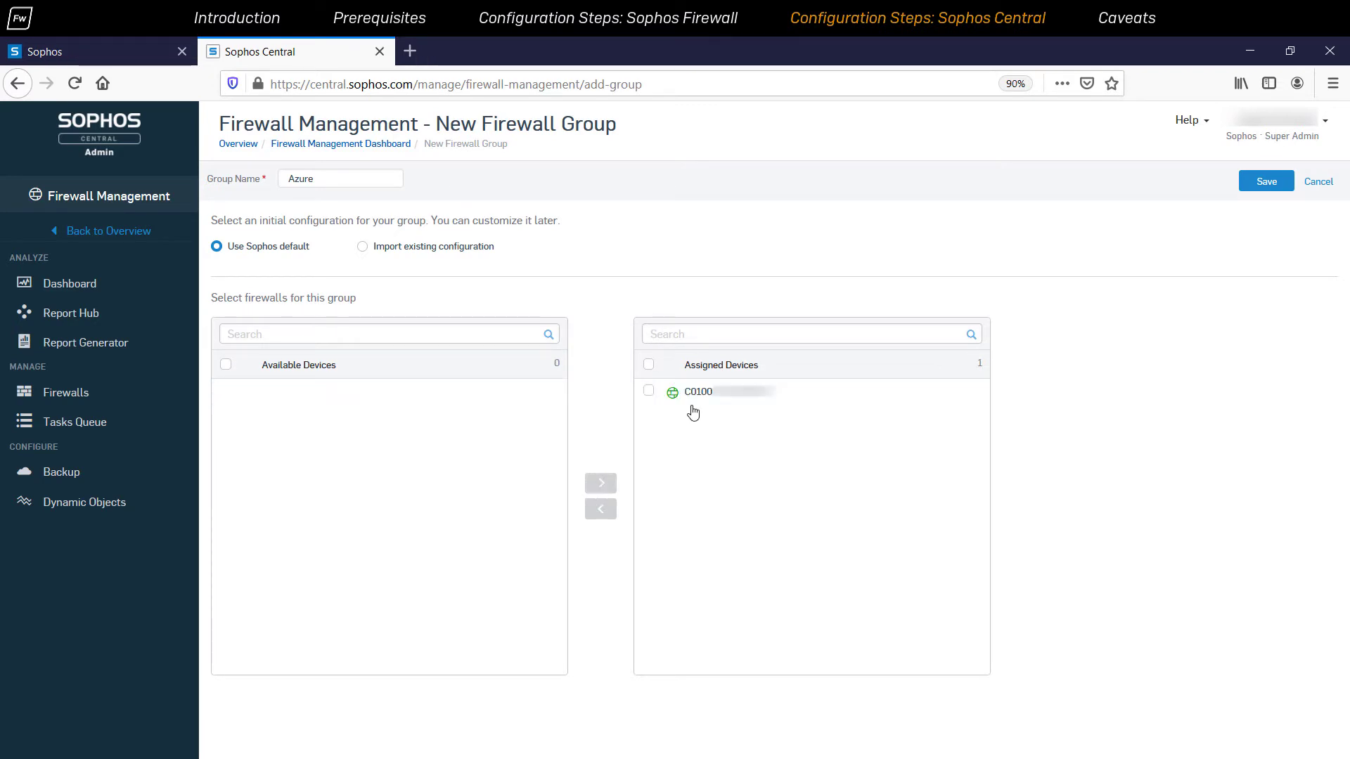
{"action": "mouse_move", "coordinate": [1038, 391]}
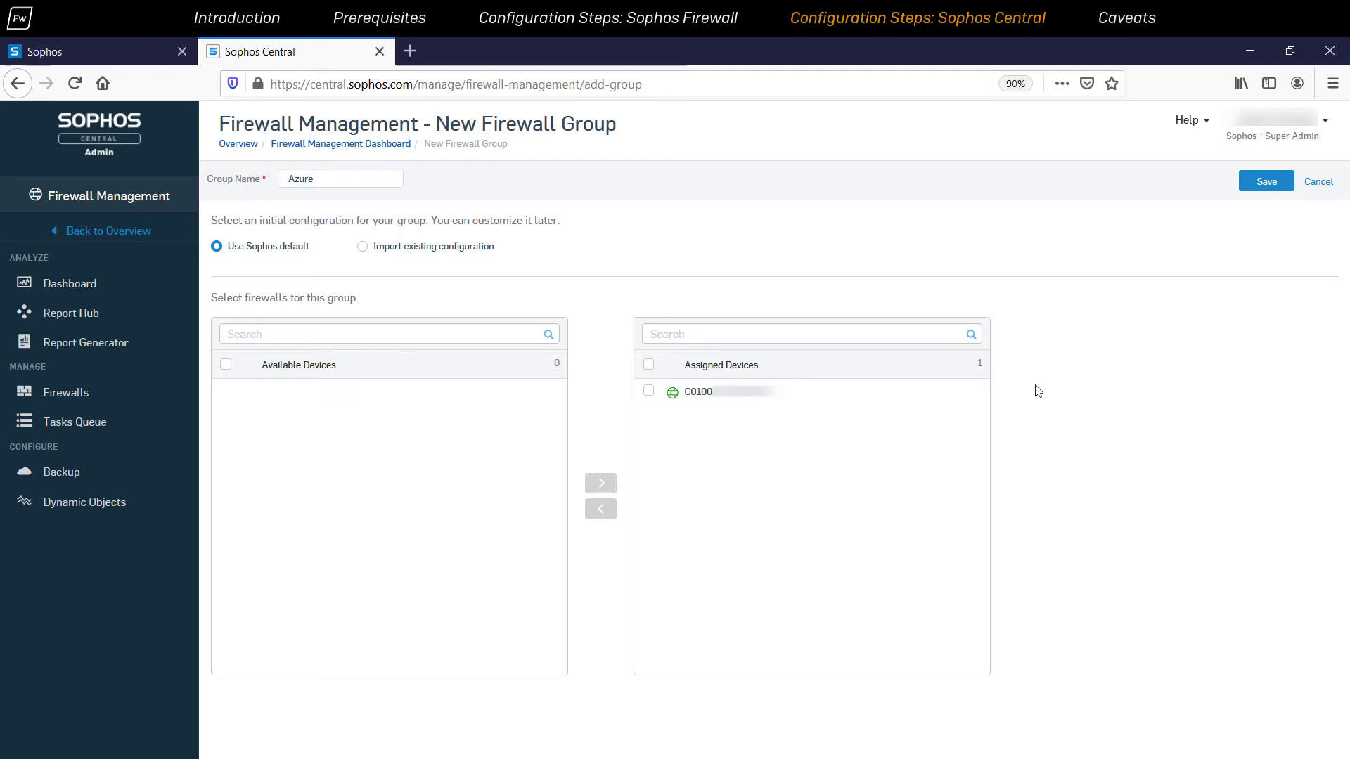
{"action": "mouse_move", "coordinate": [1250, 237]}
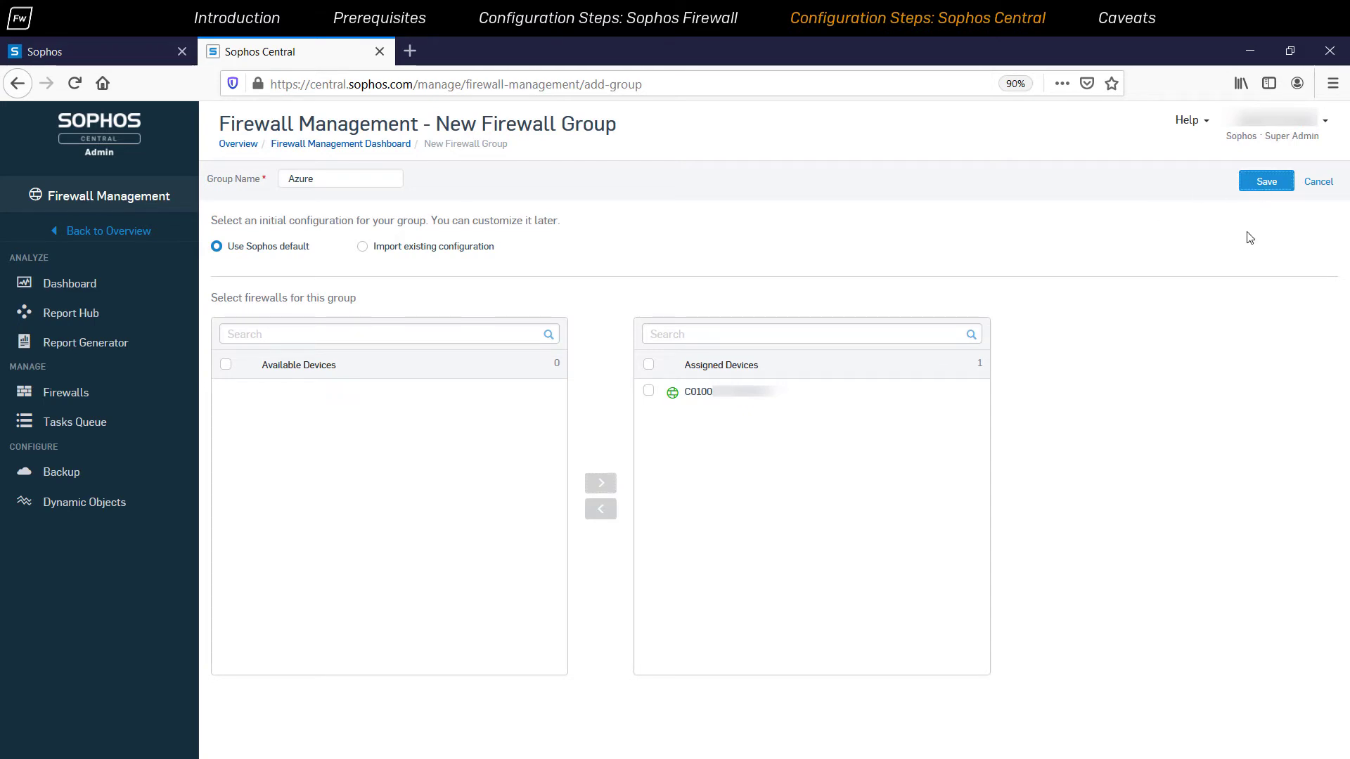
{"action": "left_click", "coordinate": [1265, 181]}
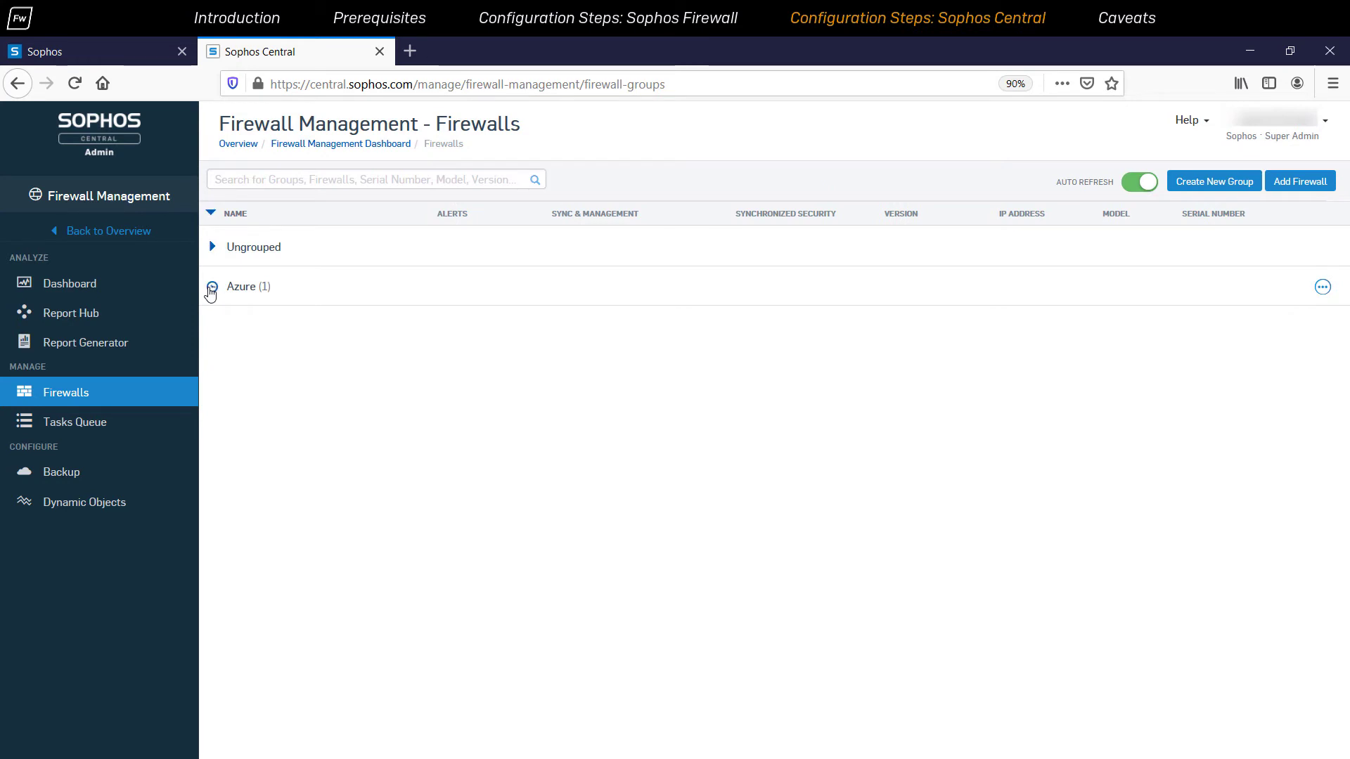
Expand the Azure group and wait for its firewall to show Synchronized.
{"action": "left_click", "coordinate": [210, 287]}
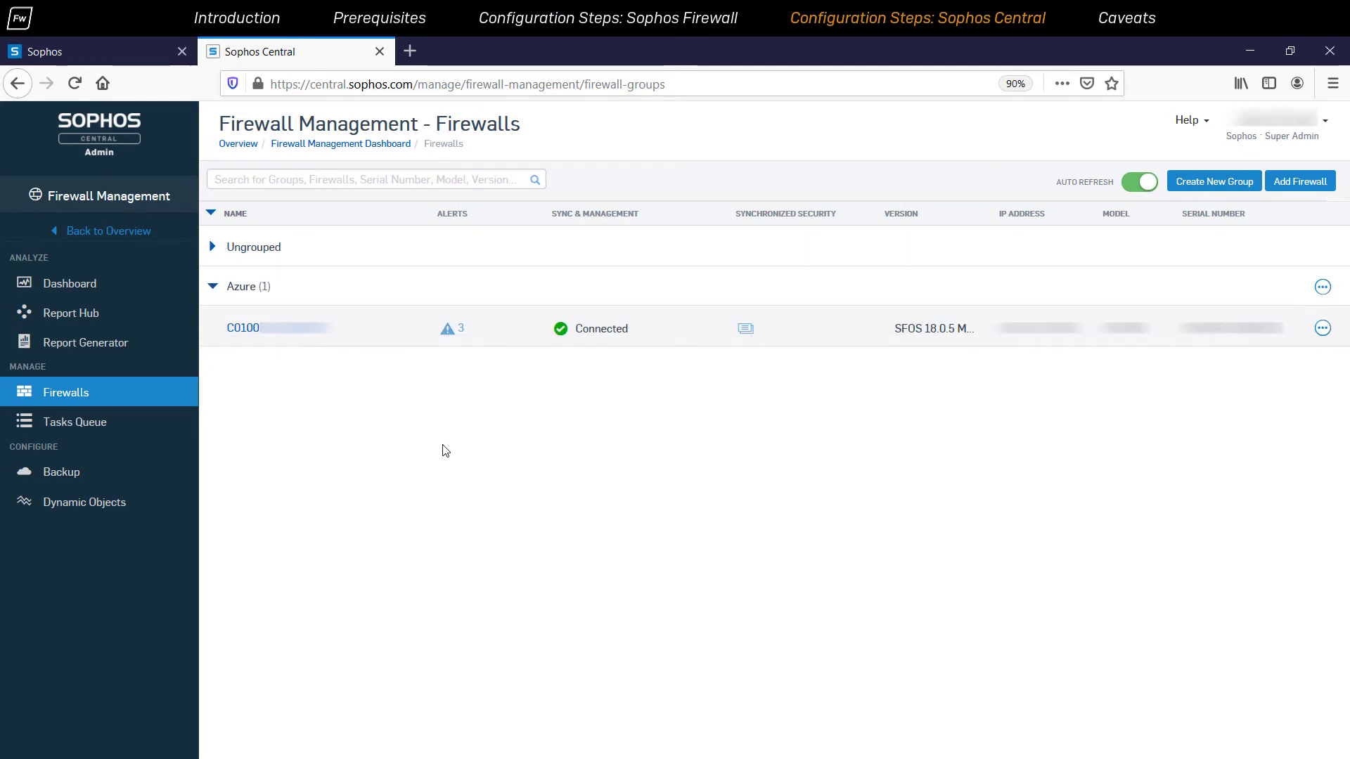
{"action": "mouse_move", "coordinate": [603, 411]}
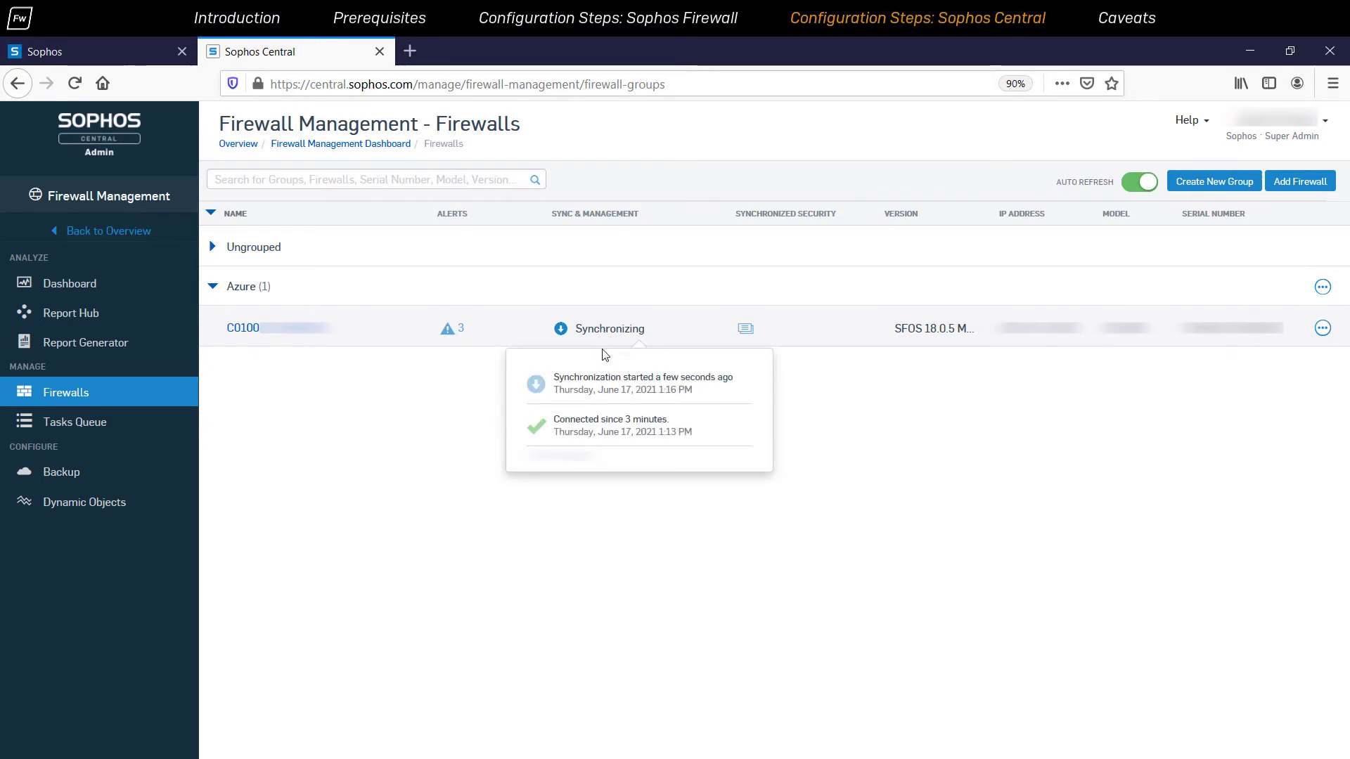
{"action": "mouse_move", "coordinate": [602, 336]}
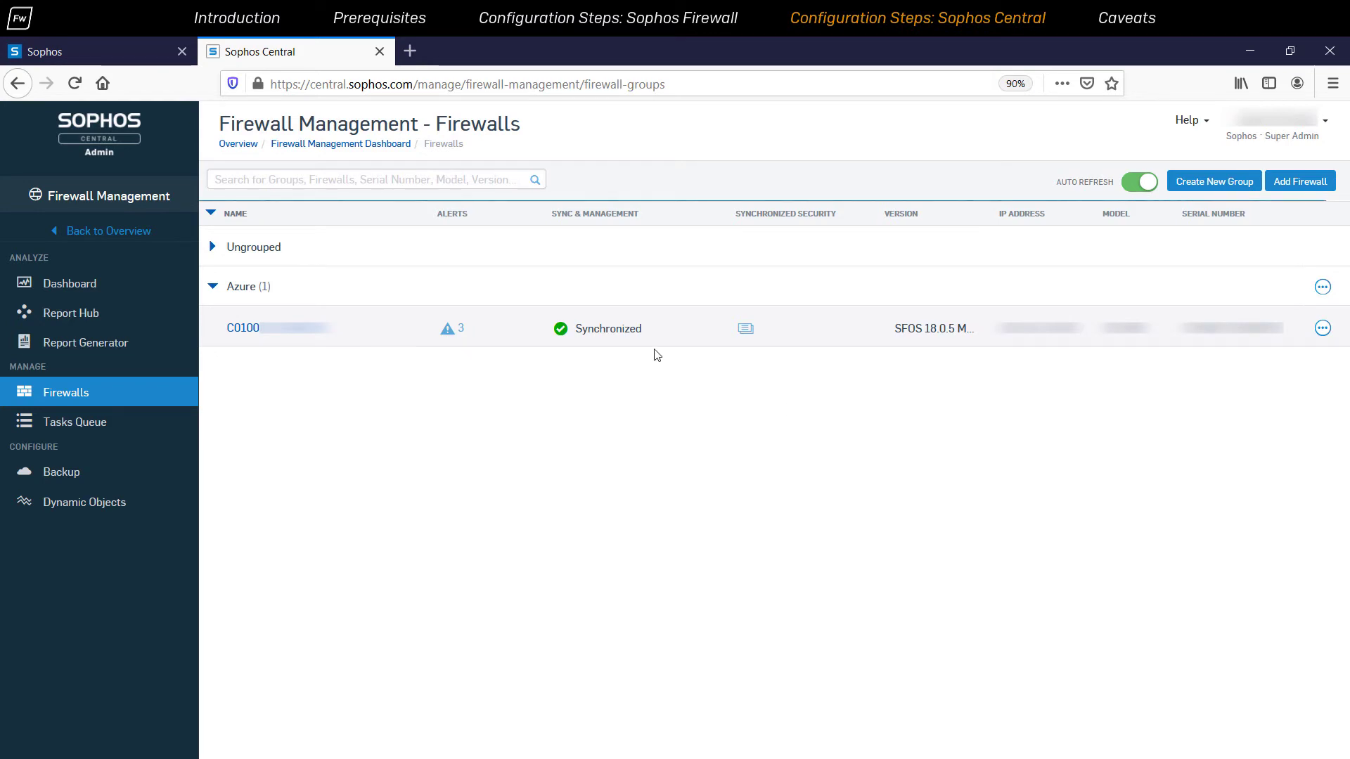
{"action": "mouse_move", "coordinate": [575, 334]}
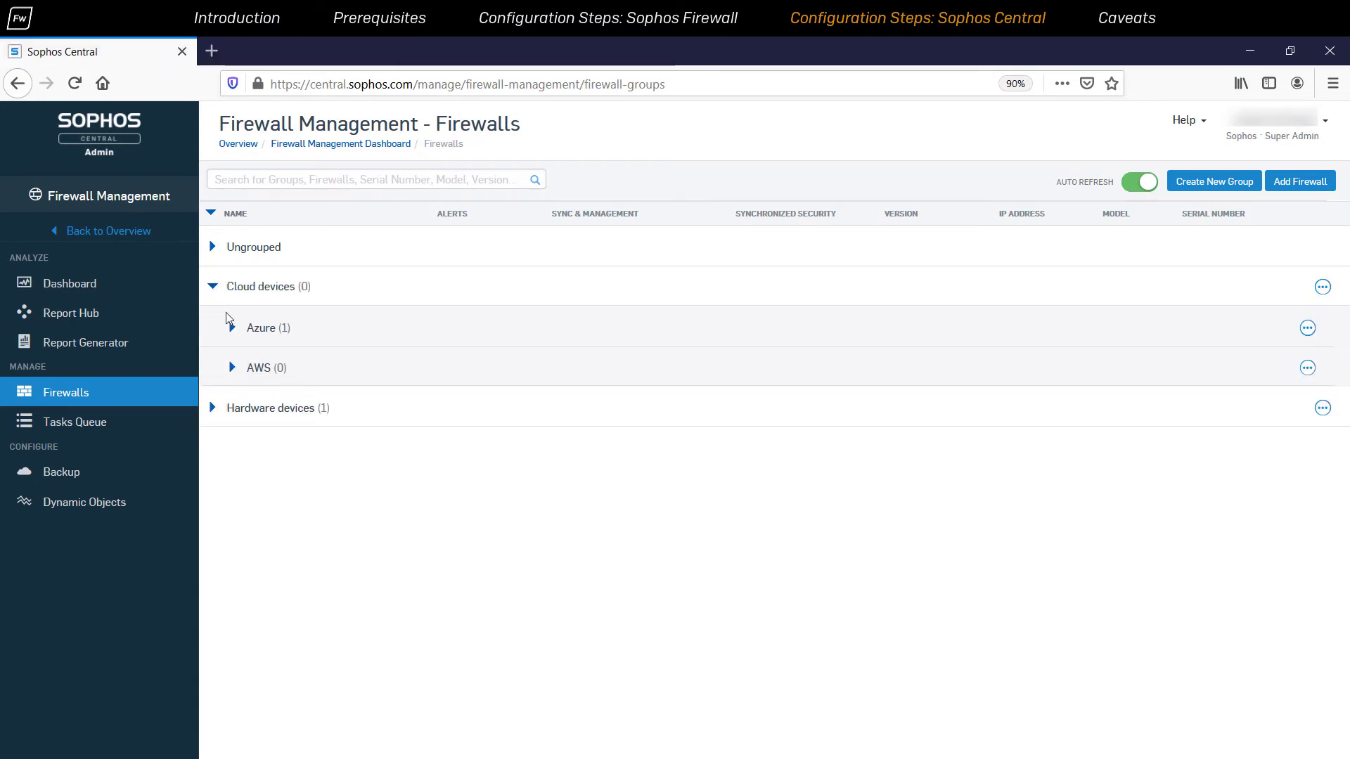
Expand the Azure, AWS, Sydney HA pair and Hardware devices groups, then open Azure's options.
{"action": "left_click", "coordinate": [231, 327]}
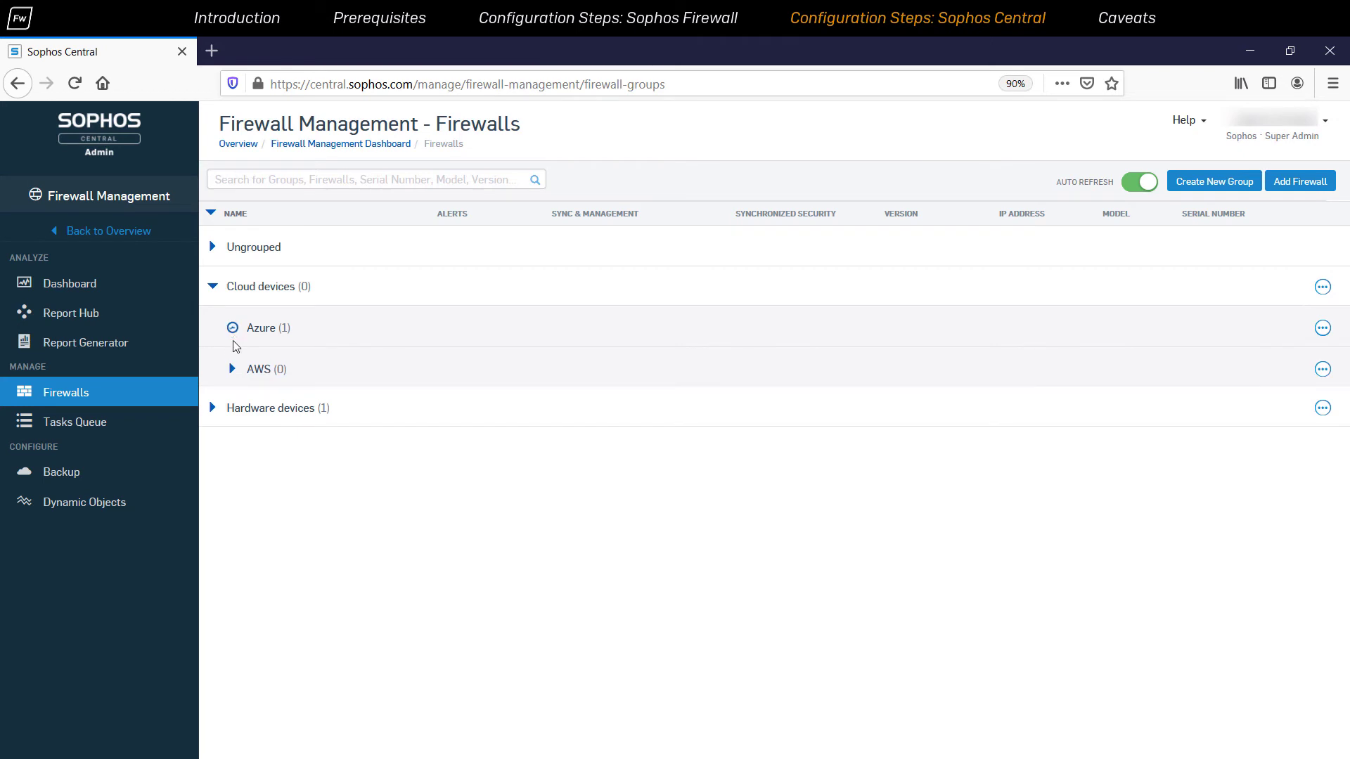
{"action": "left_click", "coordinate": [232, 327]}
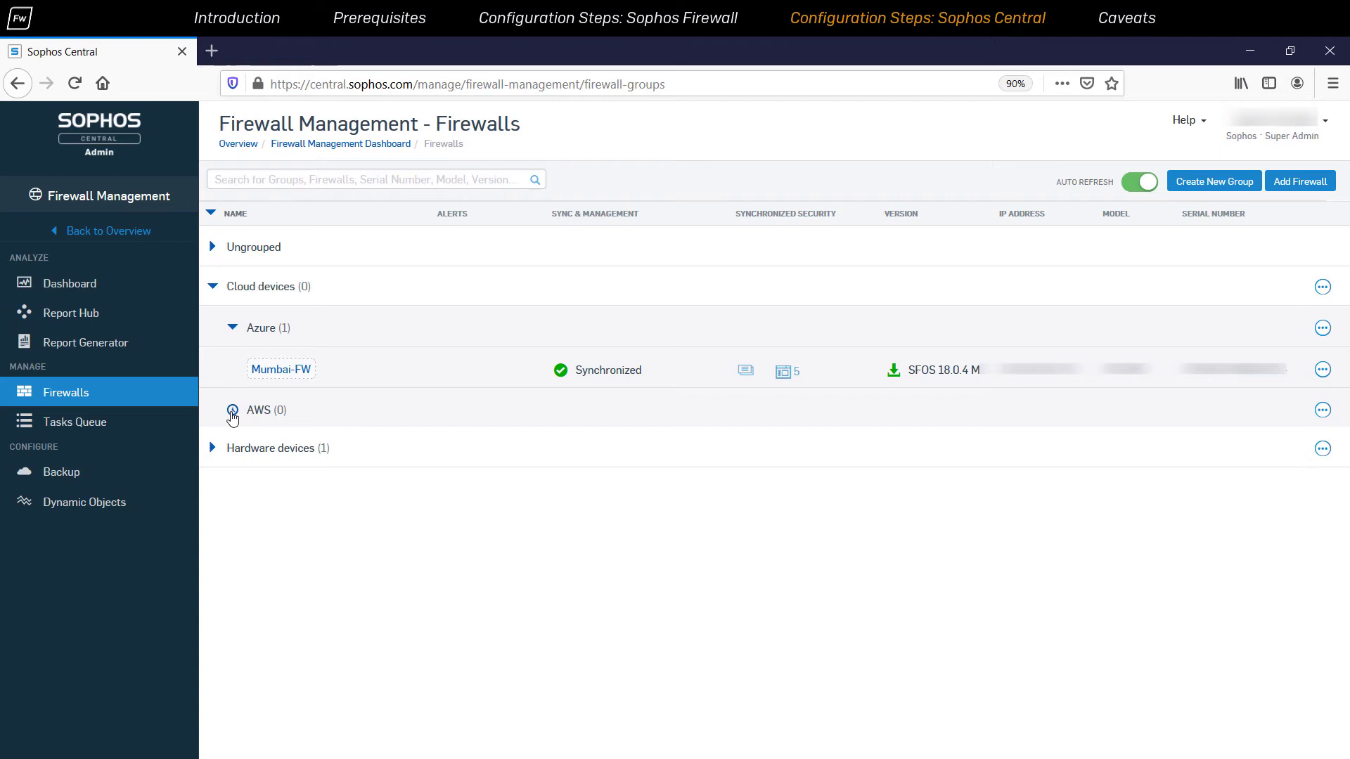
{"action": "left_click", "coordinate": [212, 410]}
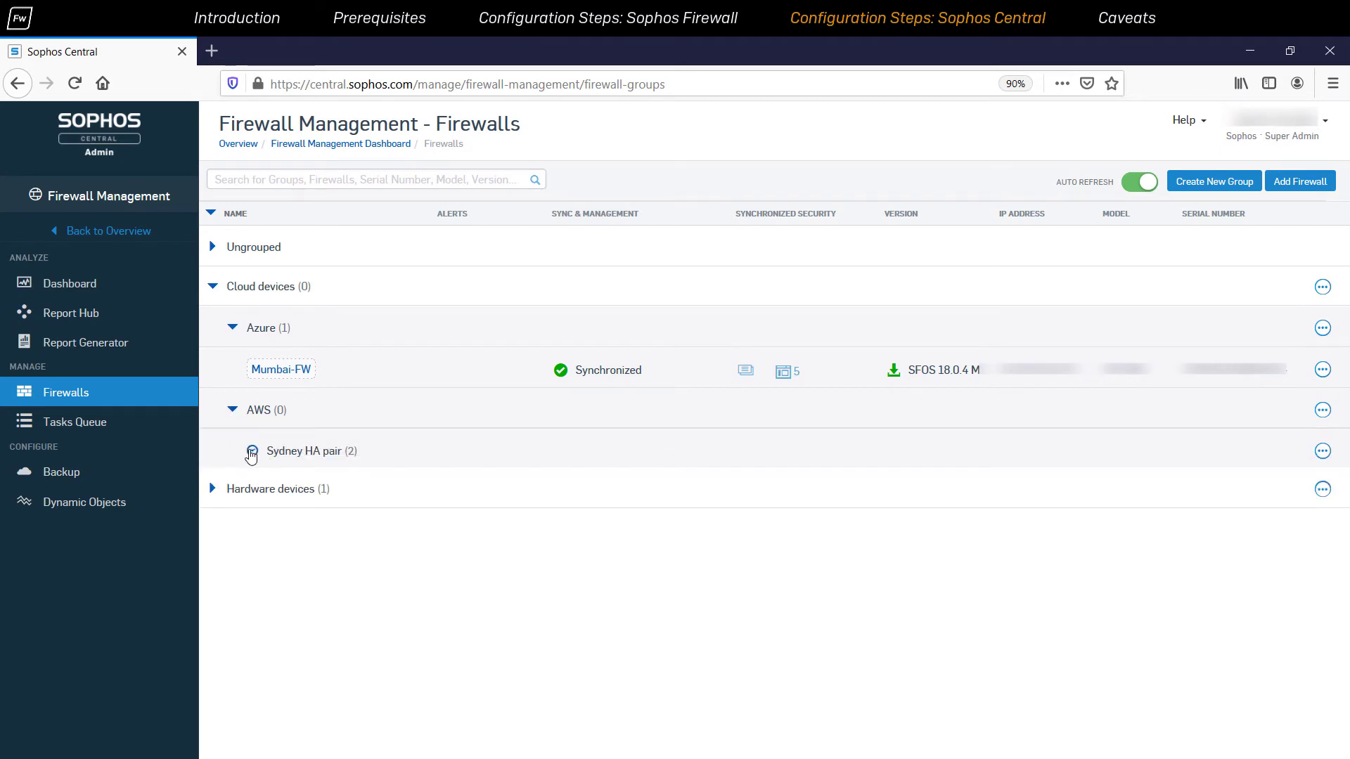
{"action": "left_click", "coordinate": [250, 452]}
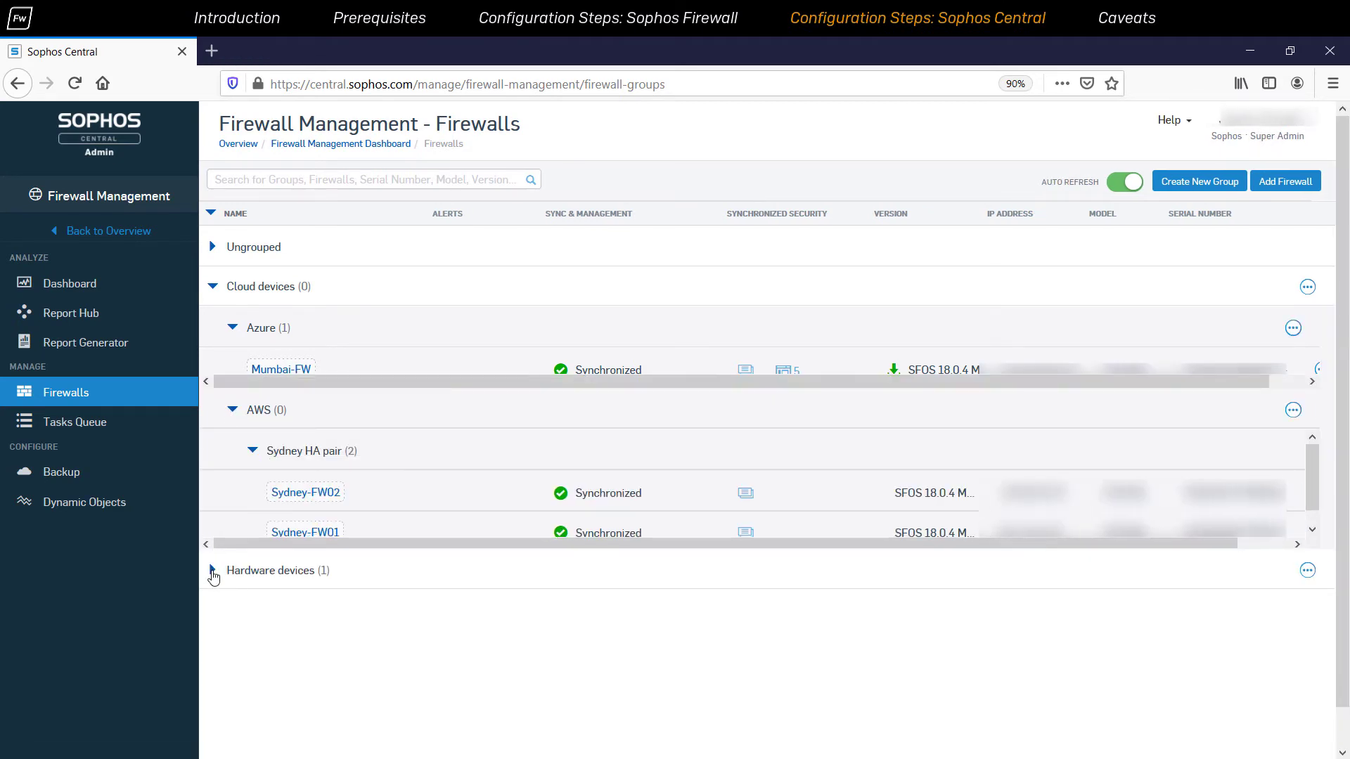
{"action": "left_click", "coordinate": [211, 570]}
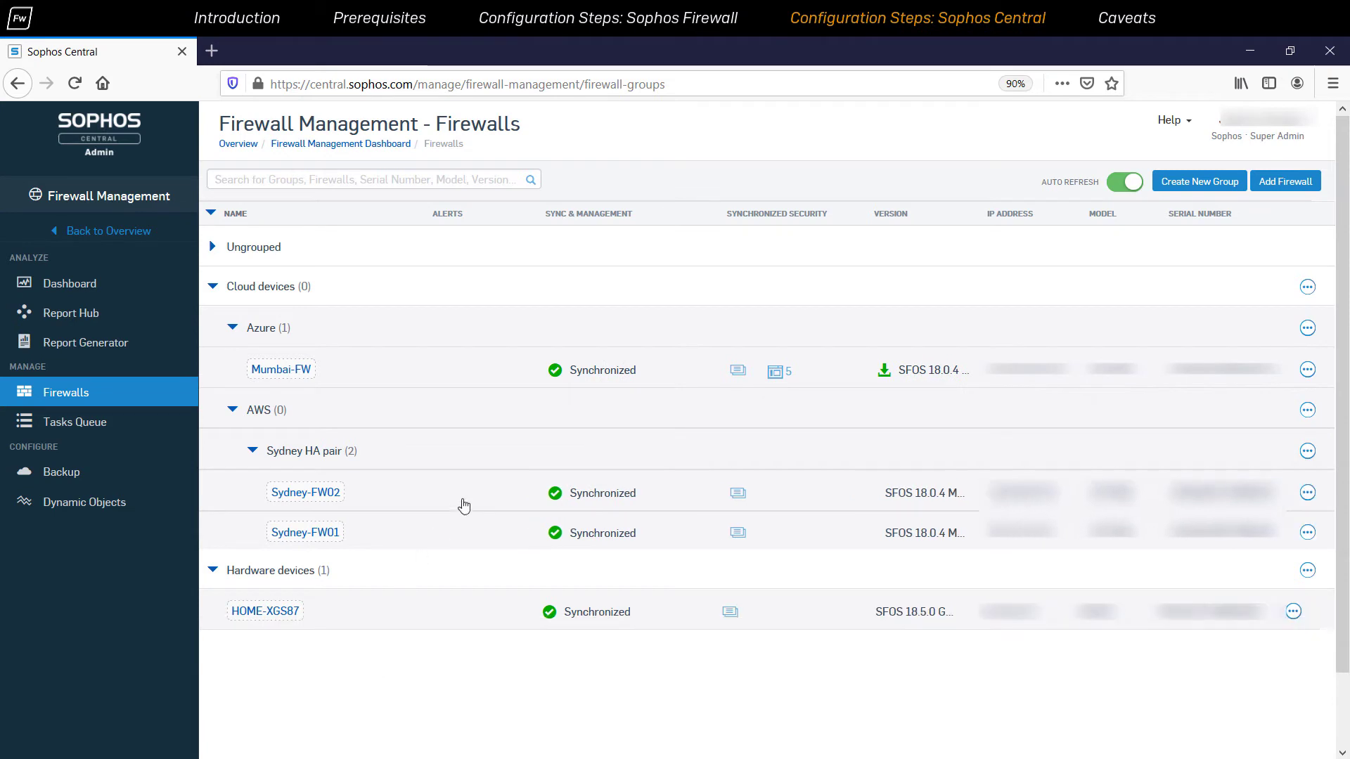
{"action": "mouse_move", "coordinate": [558, 507]}
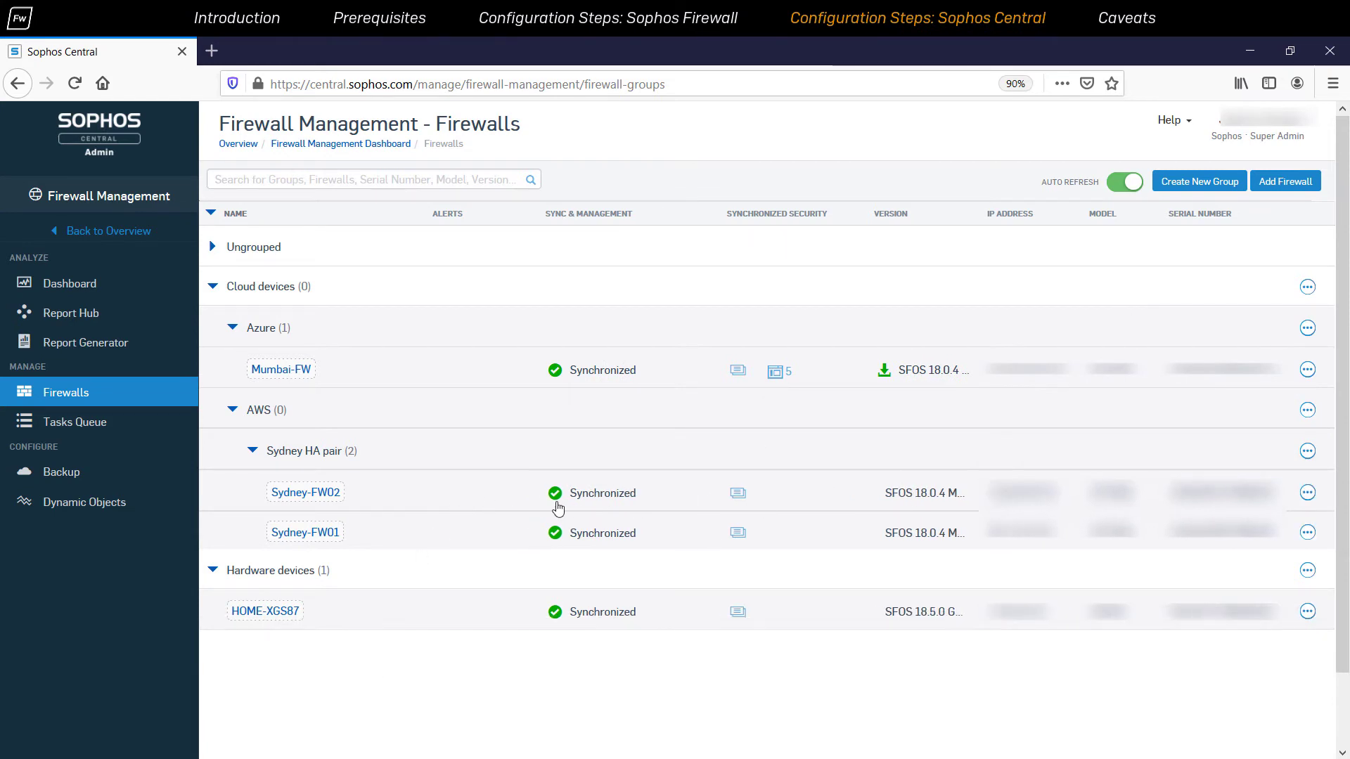
{"action": "mouse_move", "coordinate": [503, 706]}
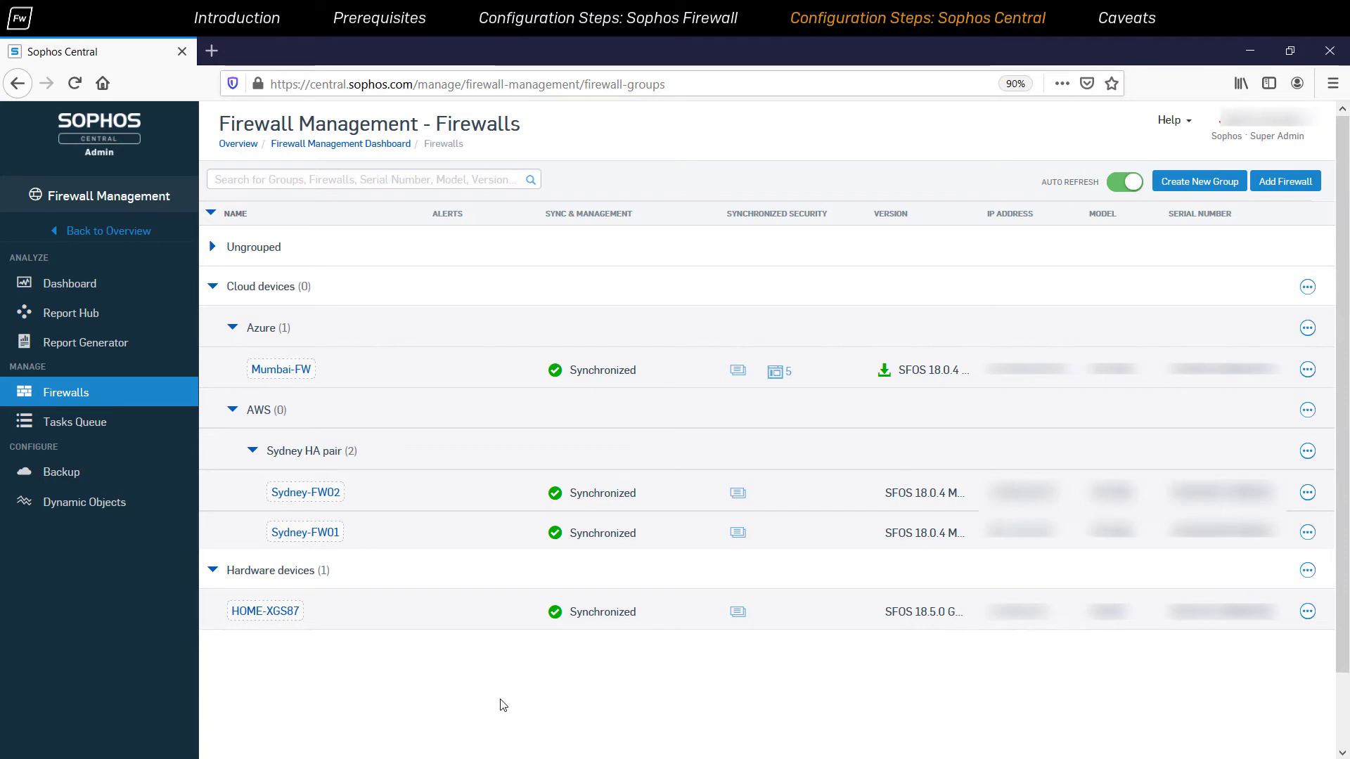
{"action": "mouse_move", "coordinate": [1267, 360]}
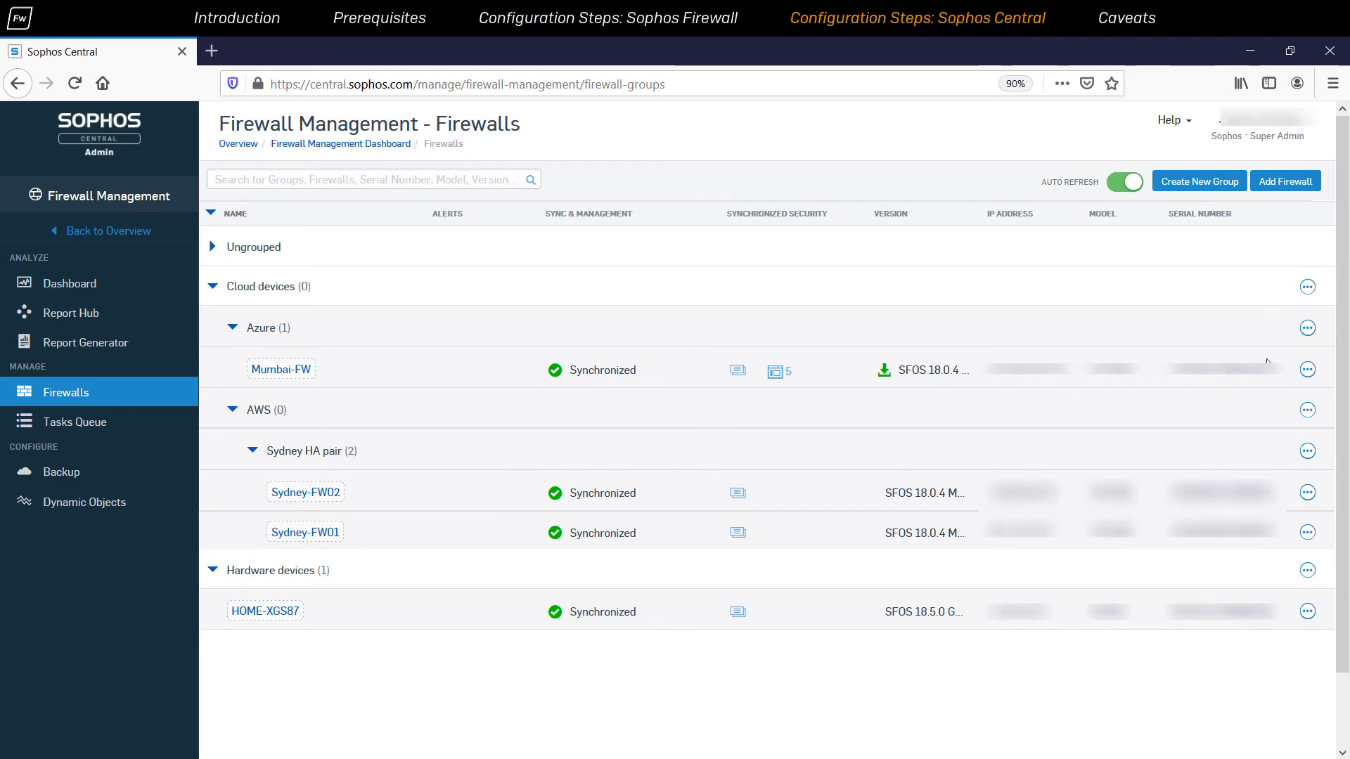
{"action": "left_click", "coordinate": [1306, 328]}
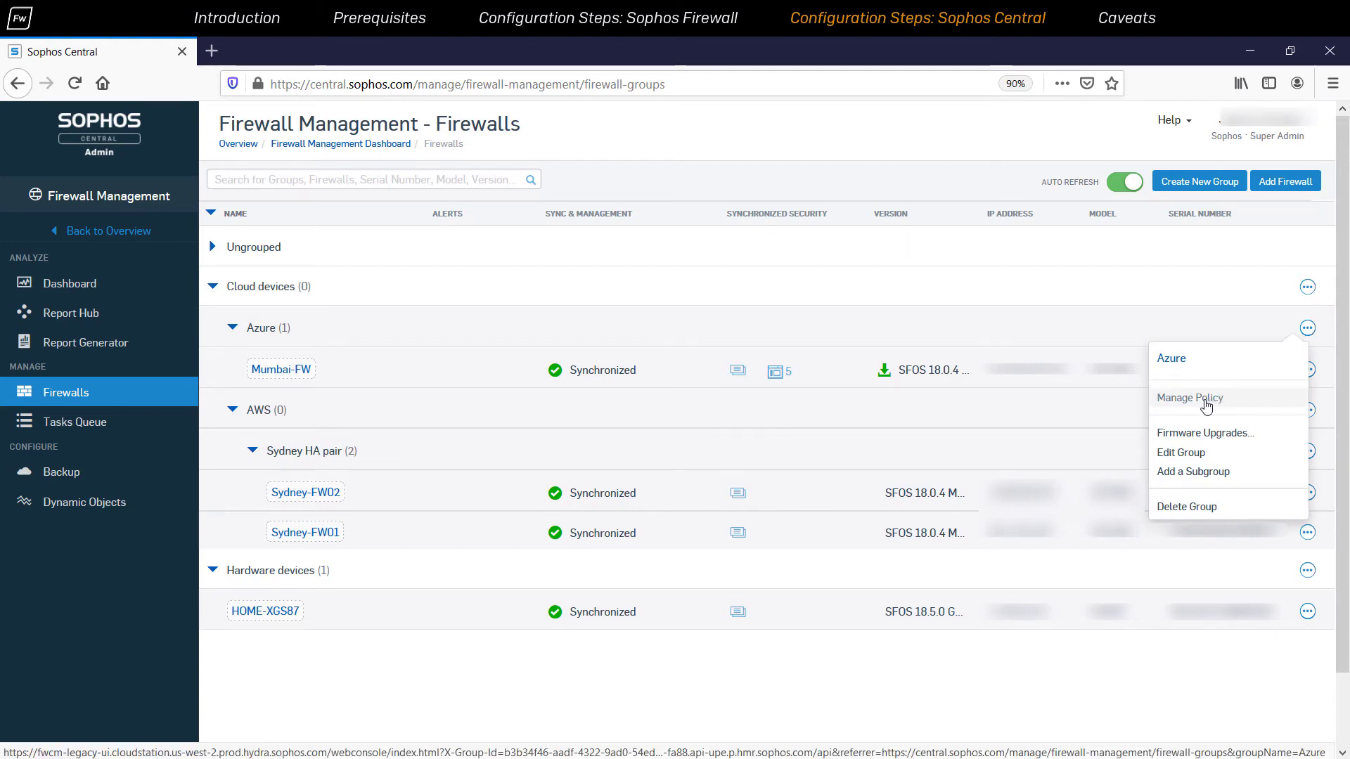
Manage the Azure group's policy and show its Hosts and Services IP host list.
{"action": "left_click", "coordinate": [1190, 398]}
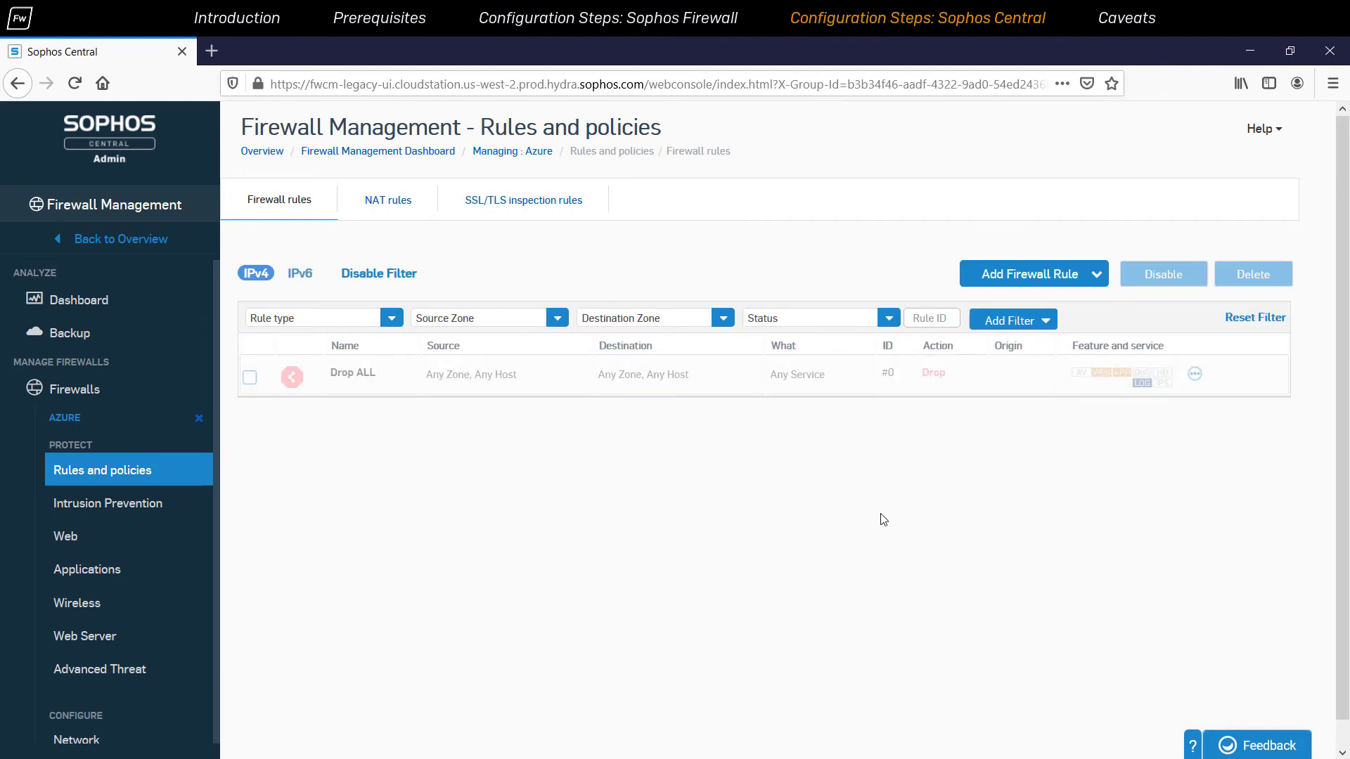
{"action": "scroll", "scroll_direction": "down", "scroll_amount": 3}
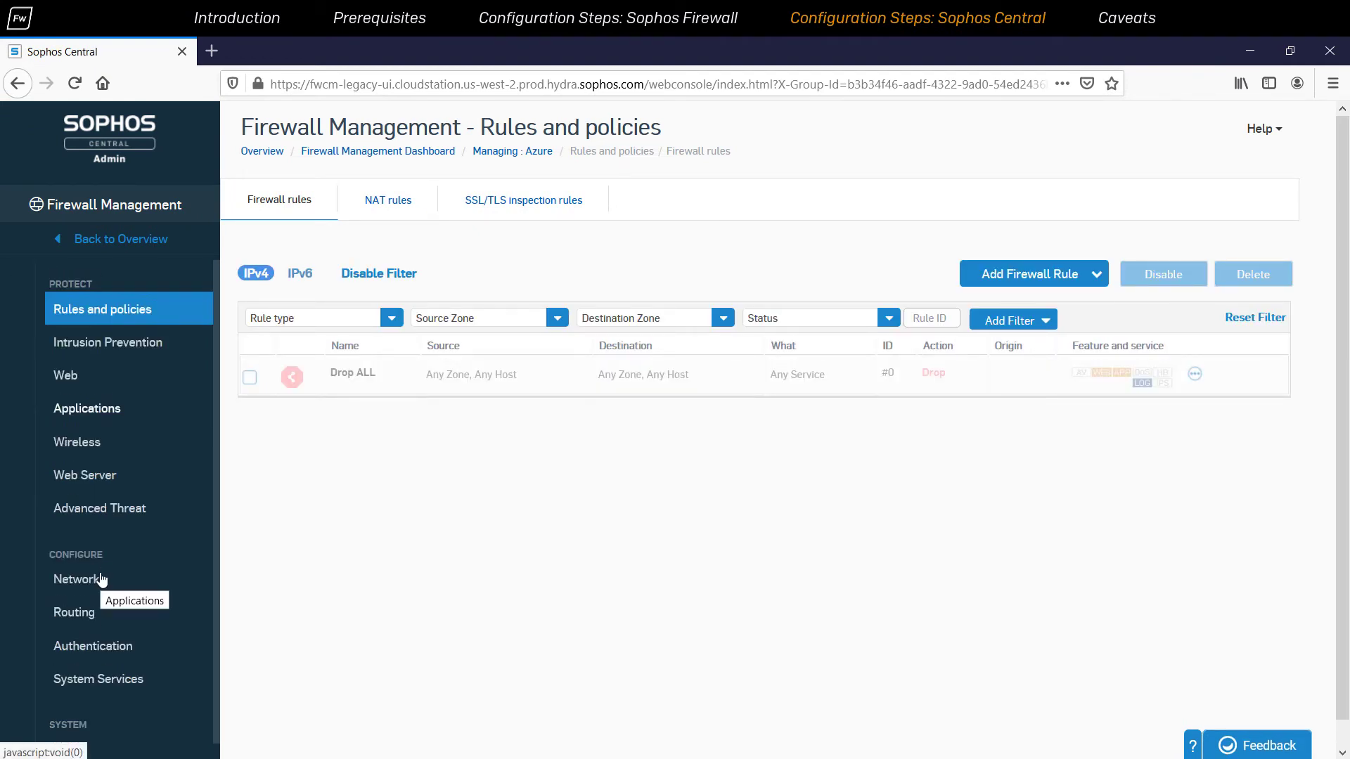
{"action": "left_click", "coordinate": [104, 605]}
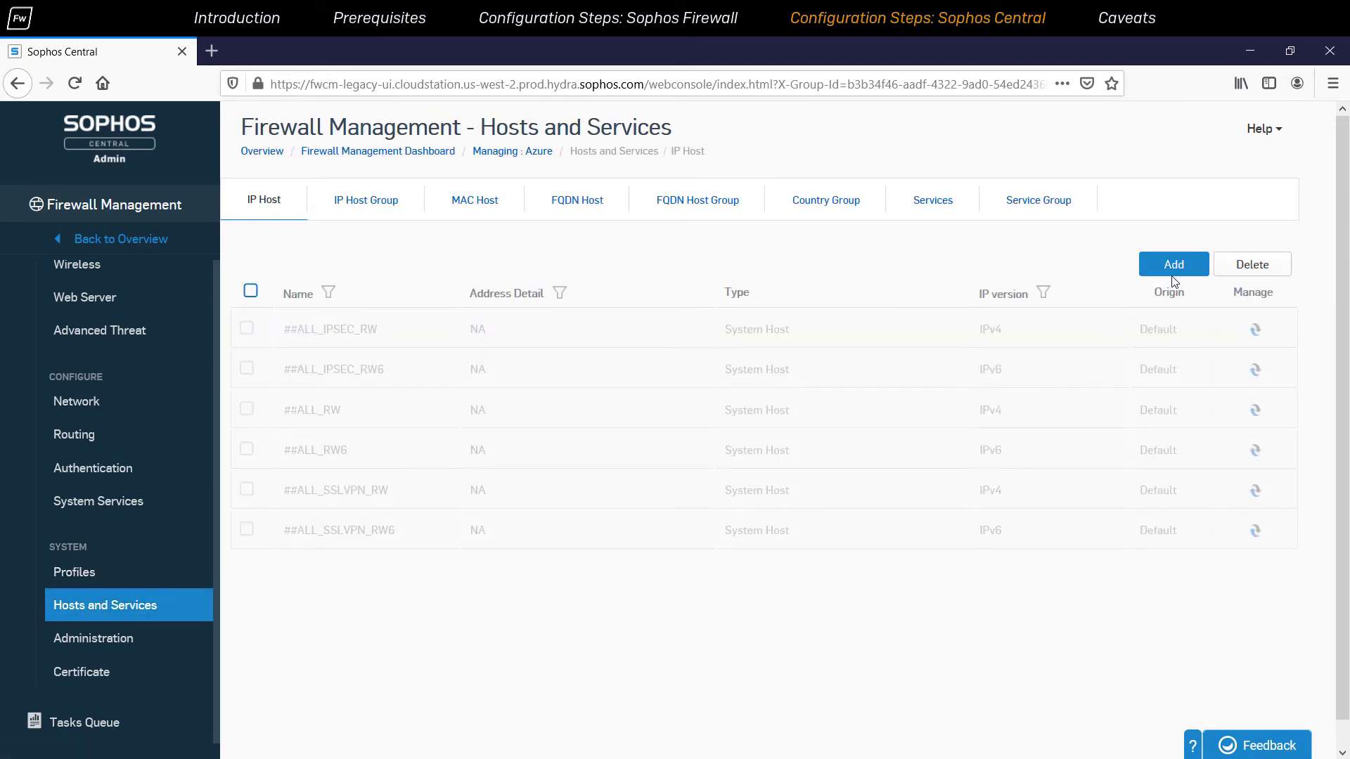
Add IP host central_mgmt_host01 with address 1.1.1.1 and save it.
{"action": "left_click", "coordinate": [1173, 265]}
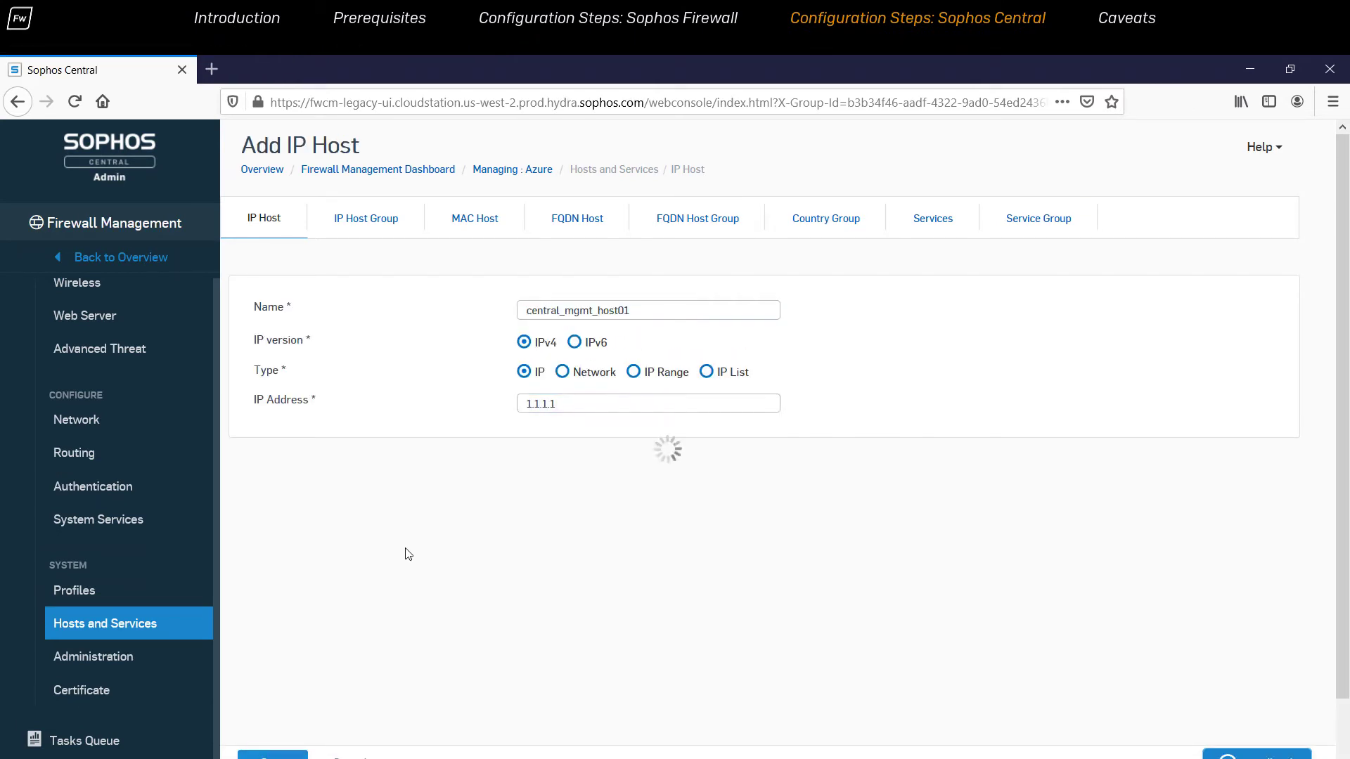
{"action": "left_click", "coordinate": [272, 755]}
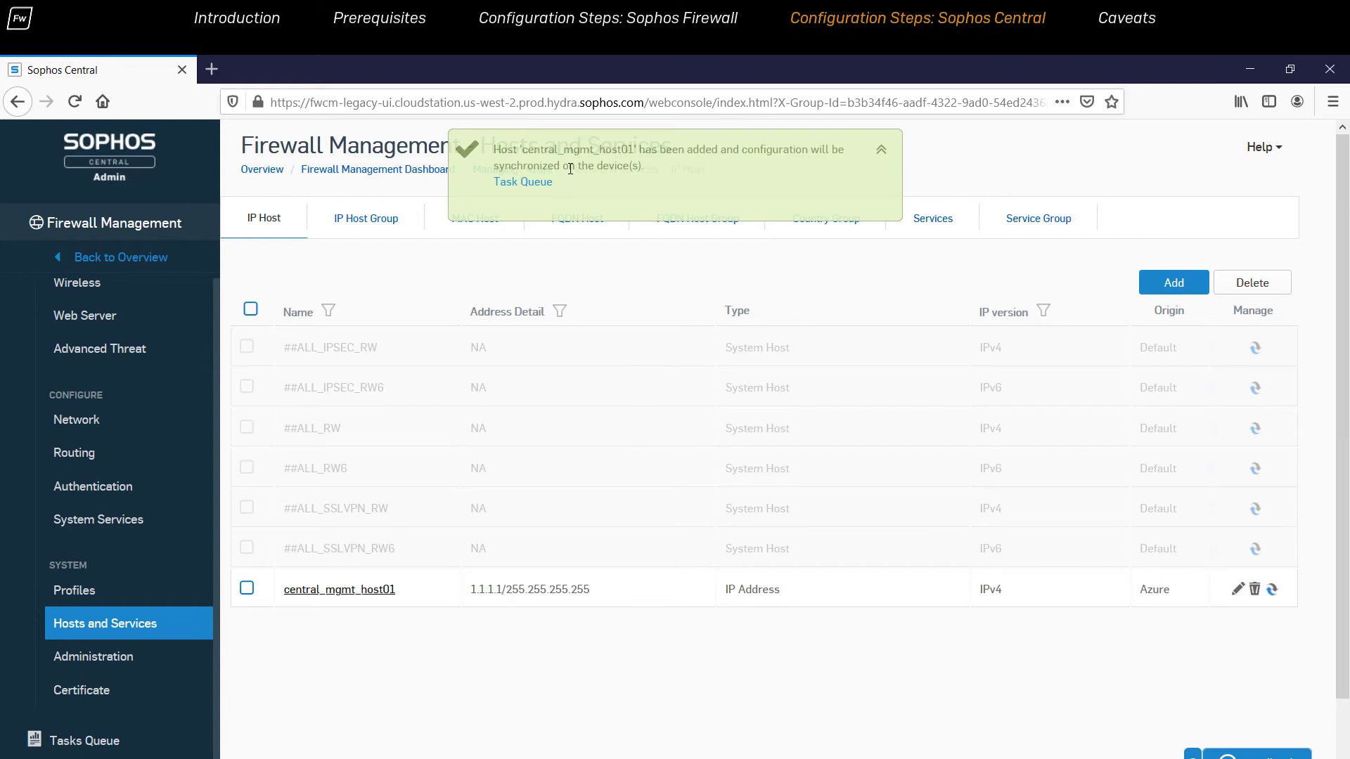
{"action": "mouse_move", "coordinate": [548, 189]}
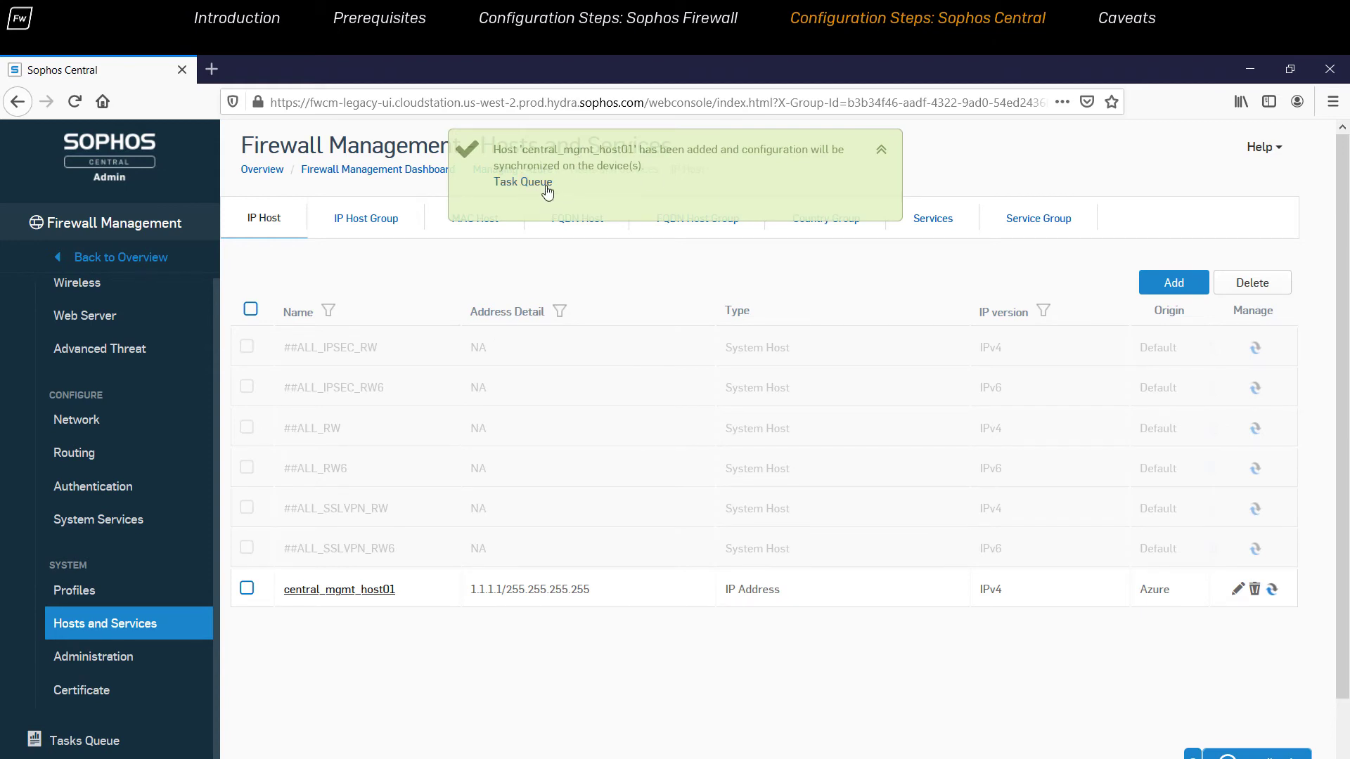
{"action": "mouse_move", "coordinate": [542, 192]}
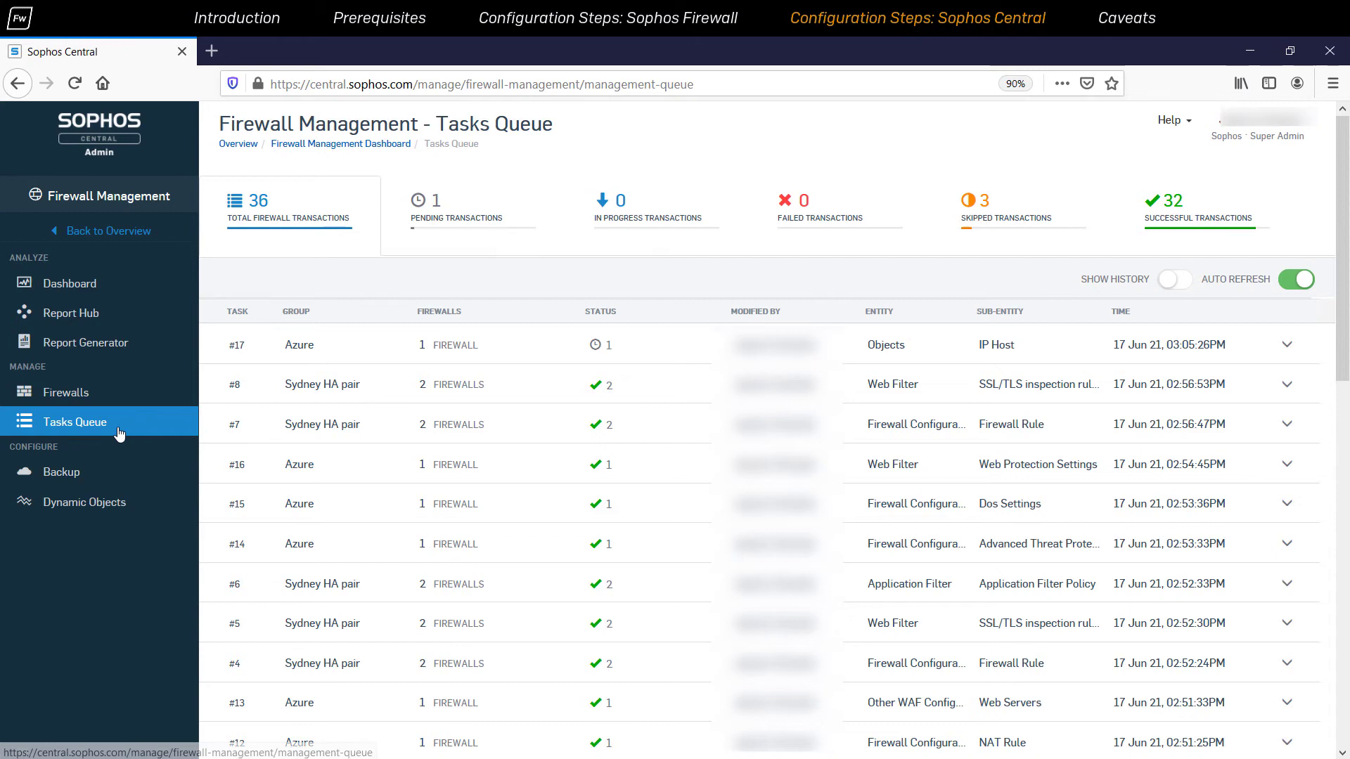
{"action": "mouse_move", "coordinate": [325, 350]}
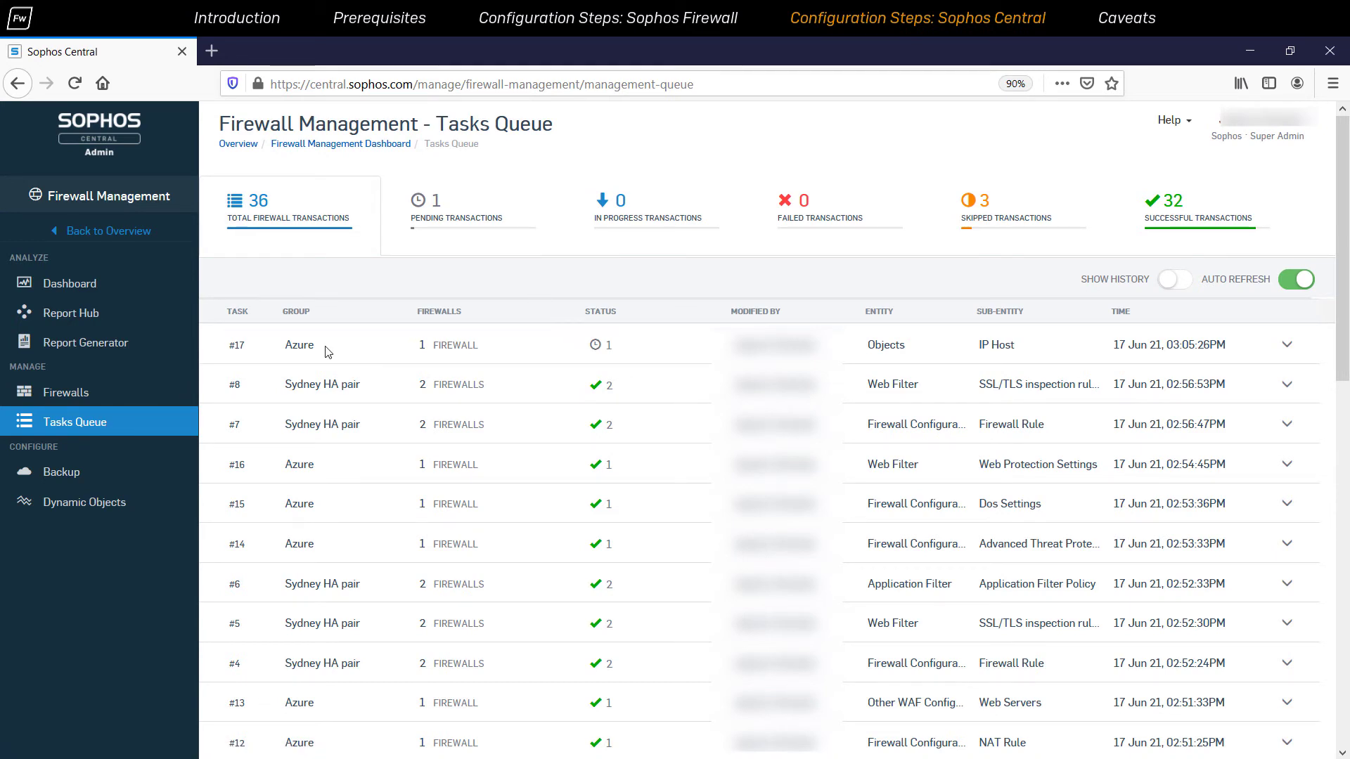
{"action": "mouse_move", "coordinate": [626, 351]}
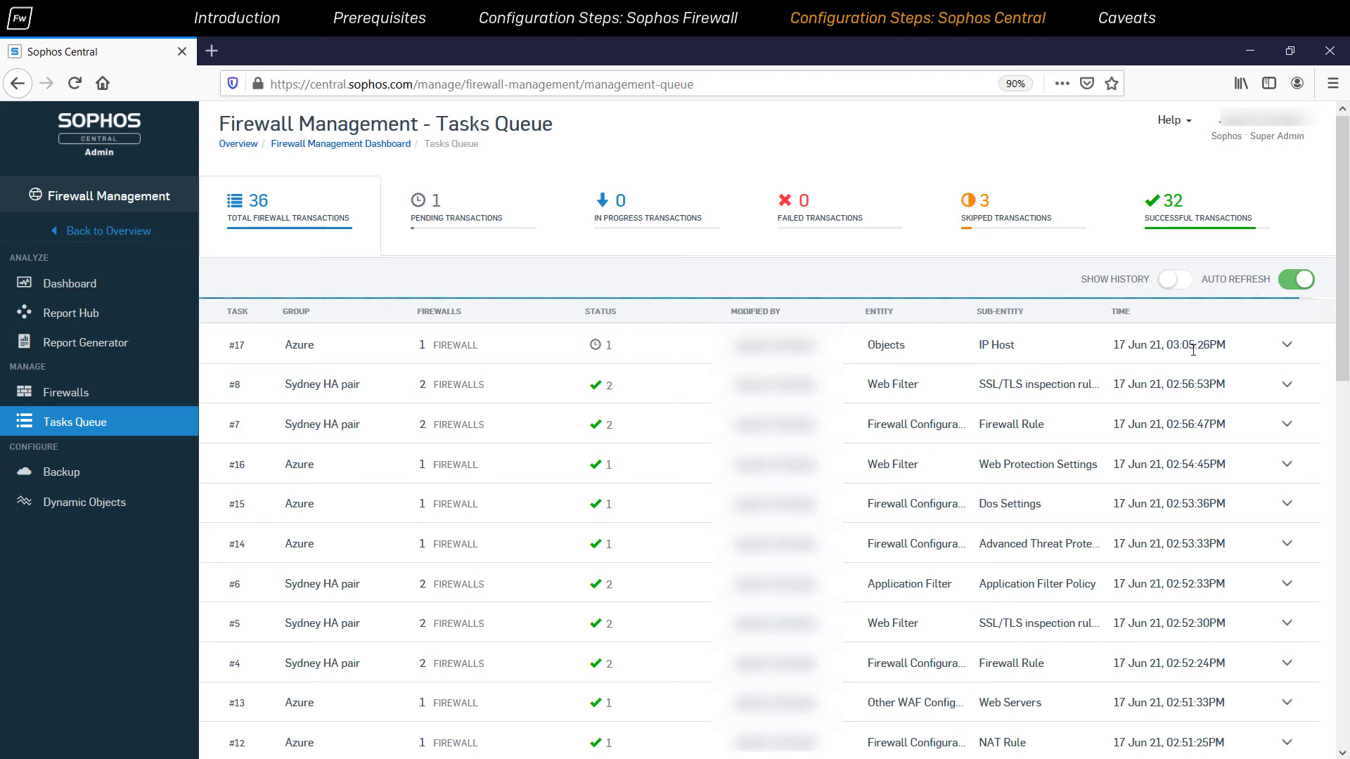
{"action": "mouse_move", "coordinate": [1088, 346]}
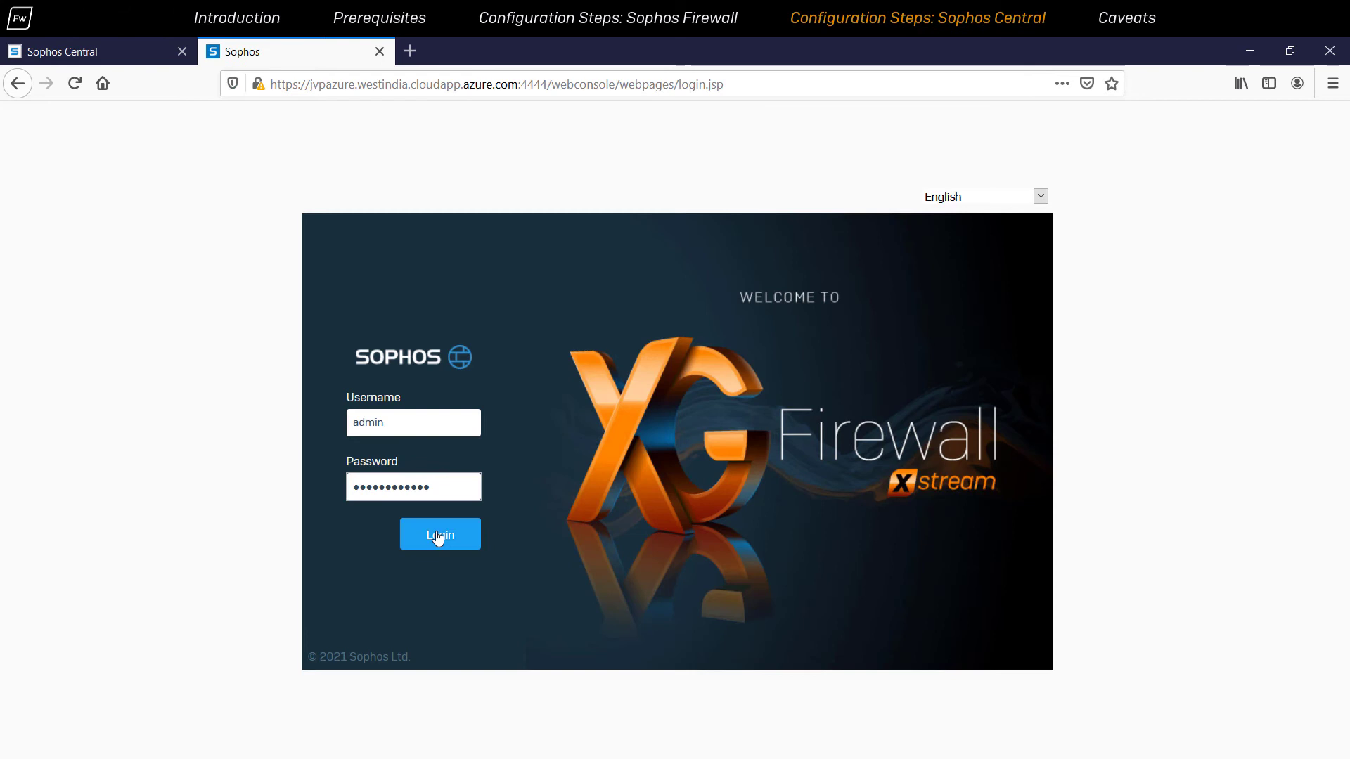
Sign into the XG console and scroll its IP host list to find Web Servers.
{"action": "left_click", "coordinate": [439, 533]}
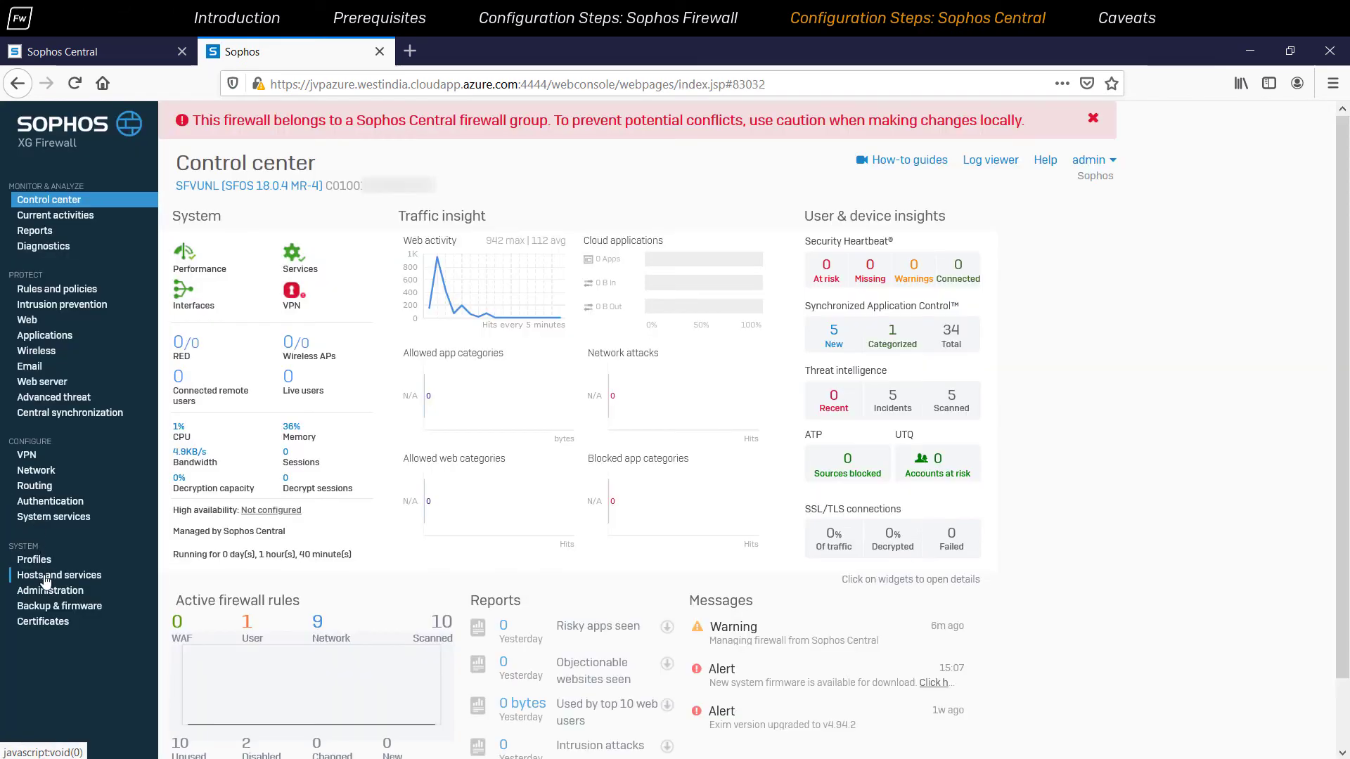
{"action": "left_click", "coordinate": [59, 574]}
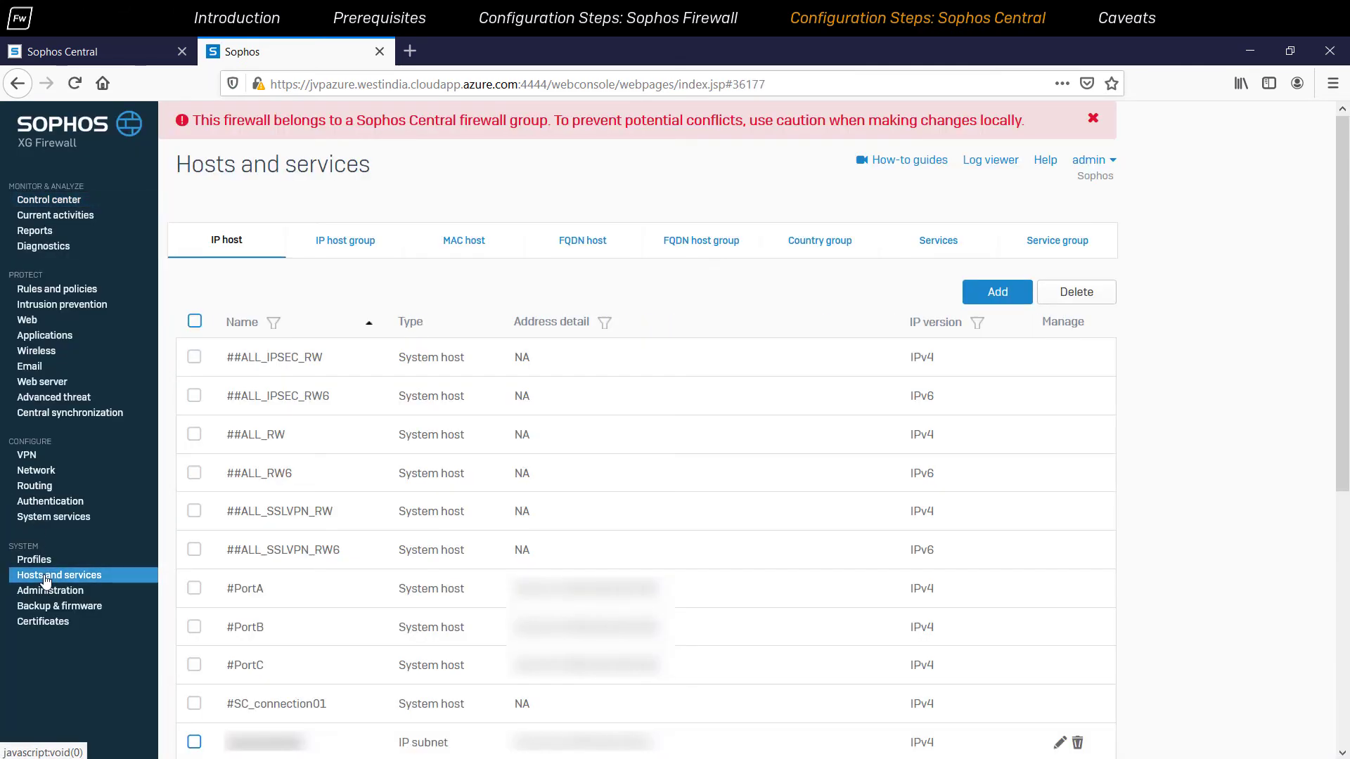
{"action": "scroll", "scroll_direction": "down", "scroll_amount": 3}
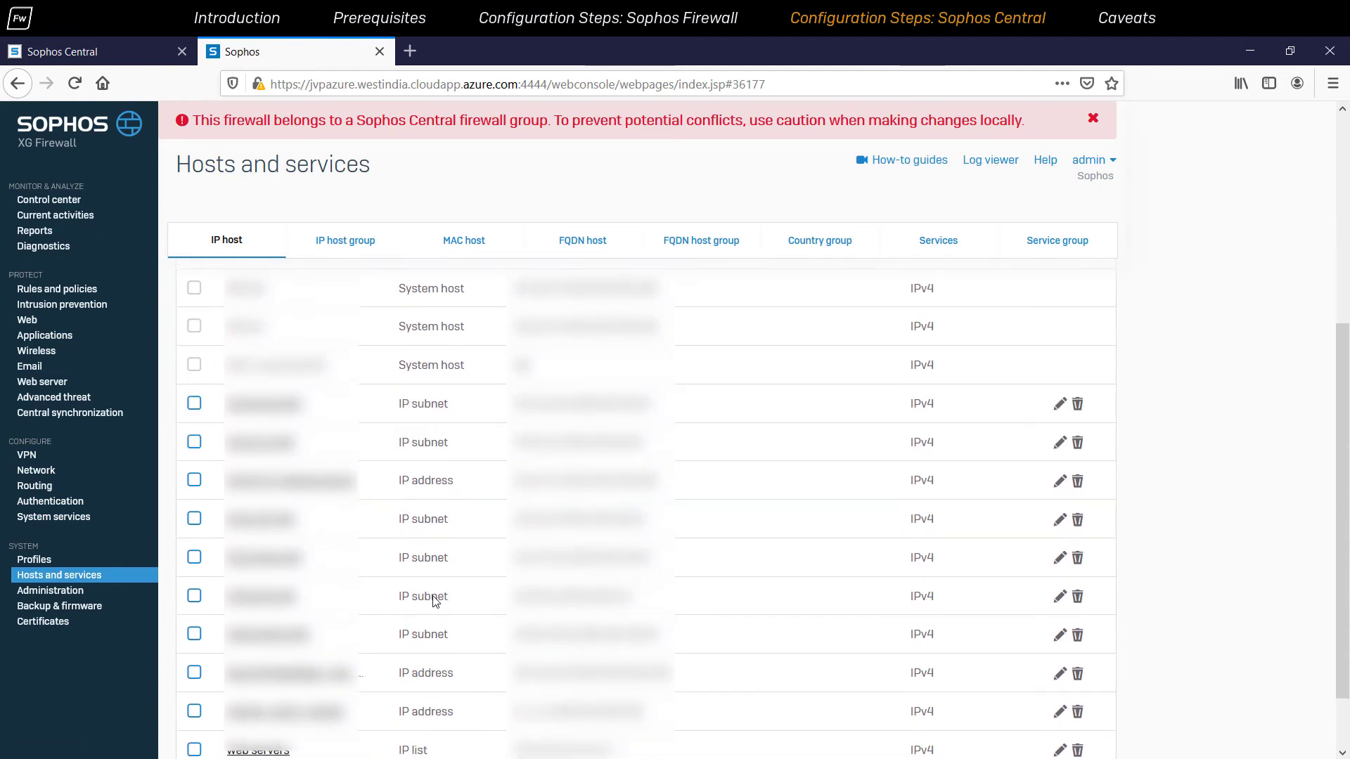
{"action": "scroll", "scroll_direction": "down", "scroll_amount": 3}
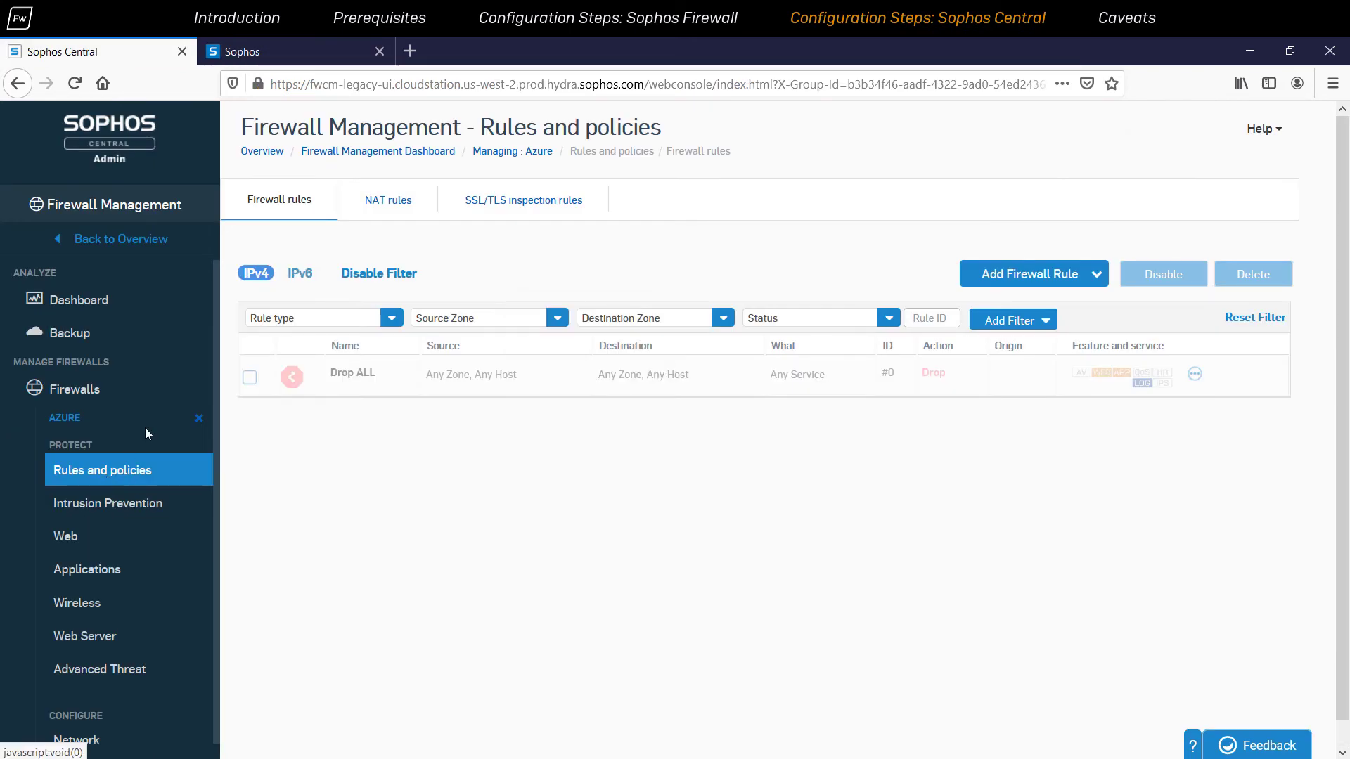
{"action": "mouse_move", "coordinate": [108, 526]}
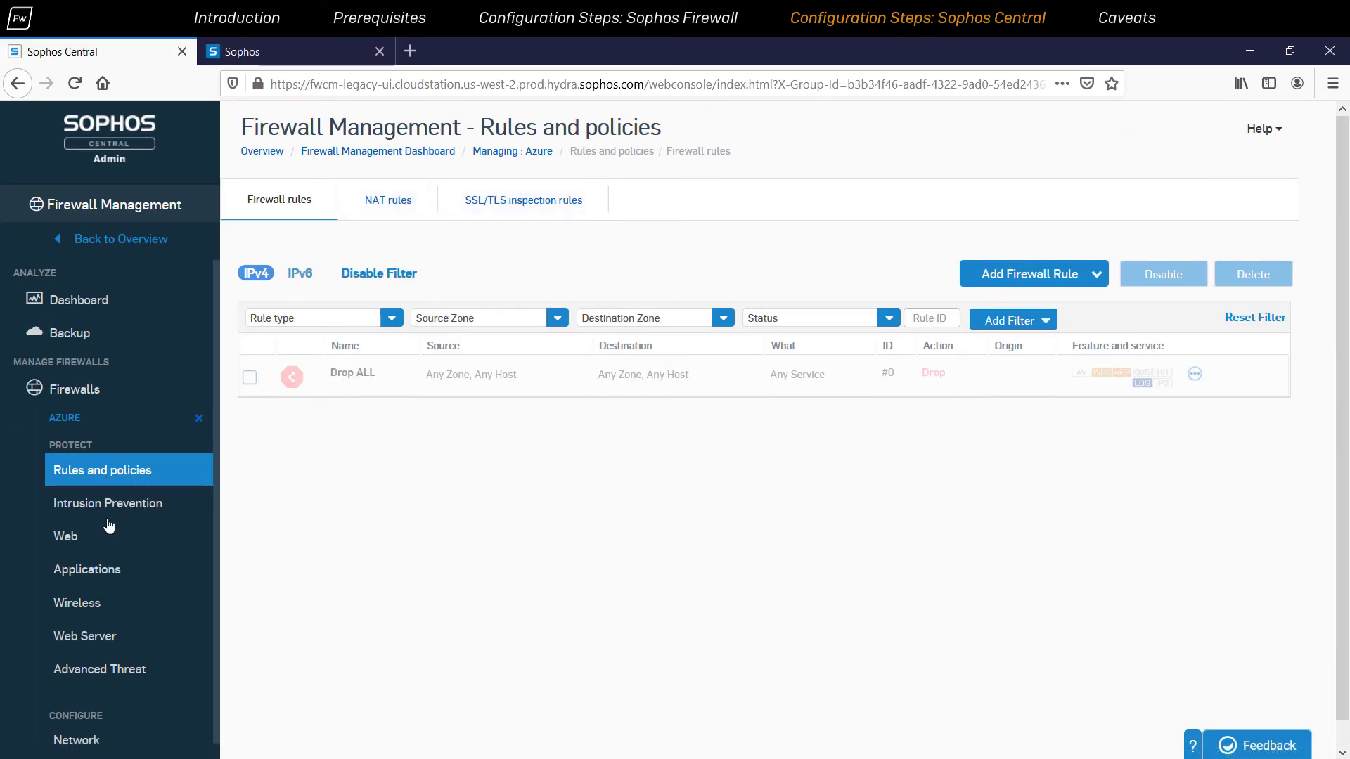
Scroll the Firewall Management sidebar and go back to the overview dashboard.
{"action": "scroll", "scroll_direction": "down", "scroll_amount": 3}
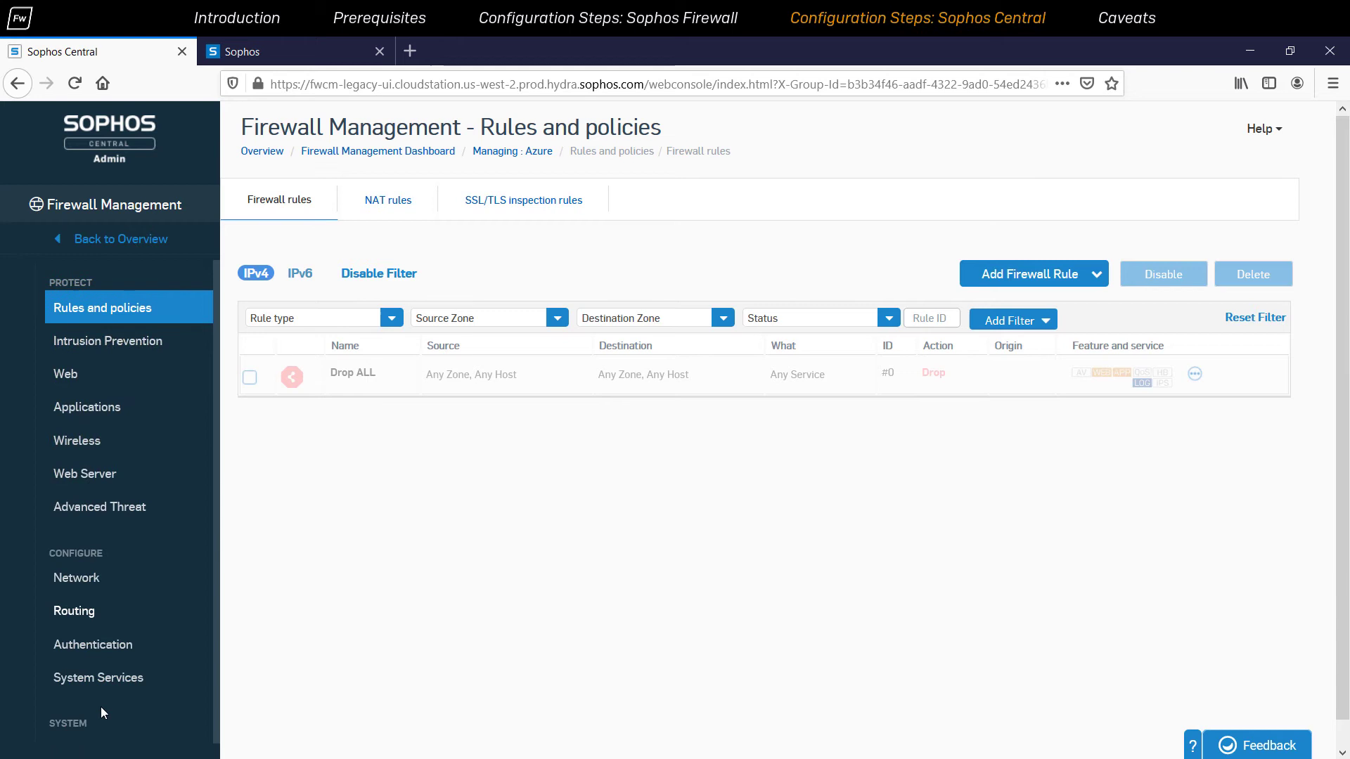
{"action": "scroll", "scroll_direction": "down", "scroll_amount": 3}
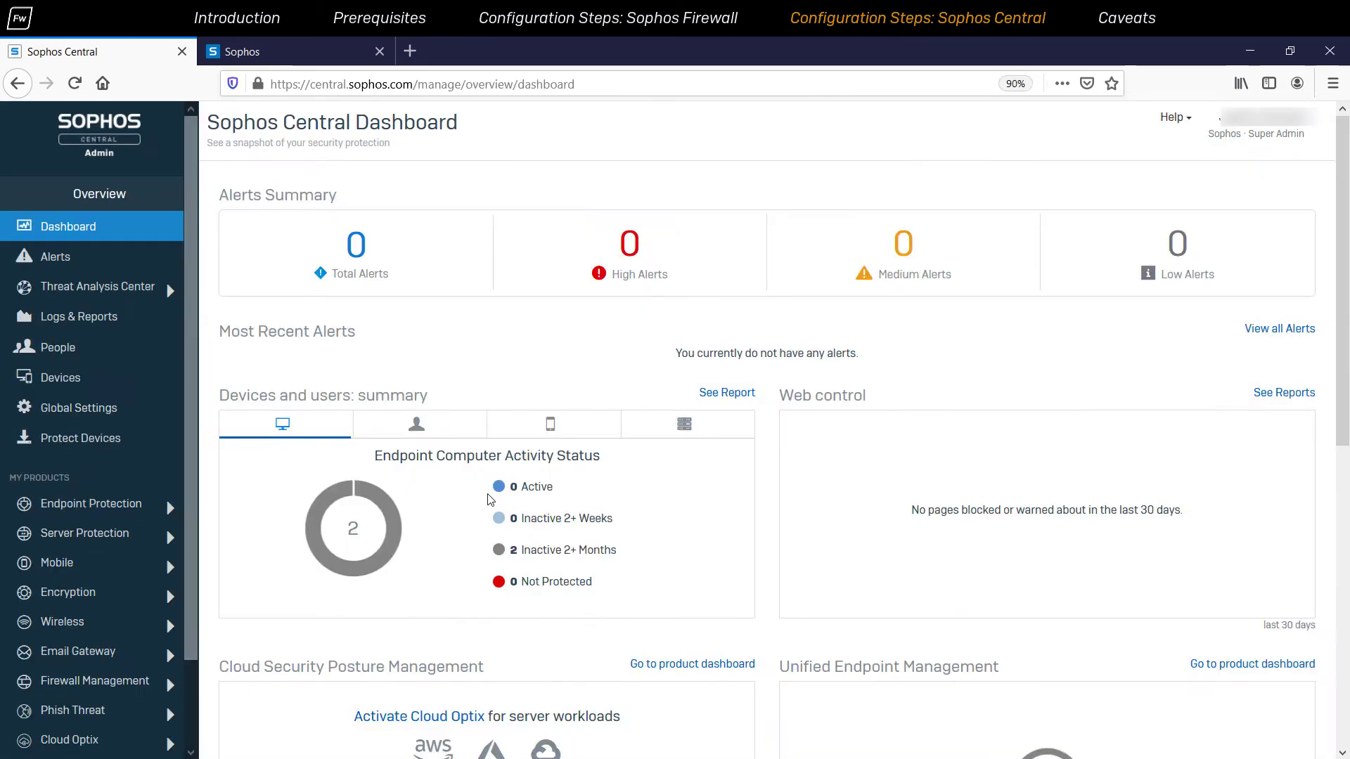
{"action": "left_click", "coordinate": [93, 681]}
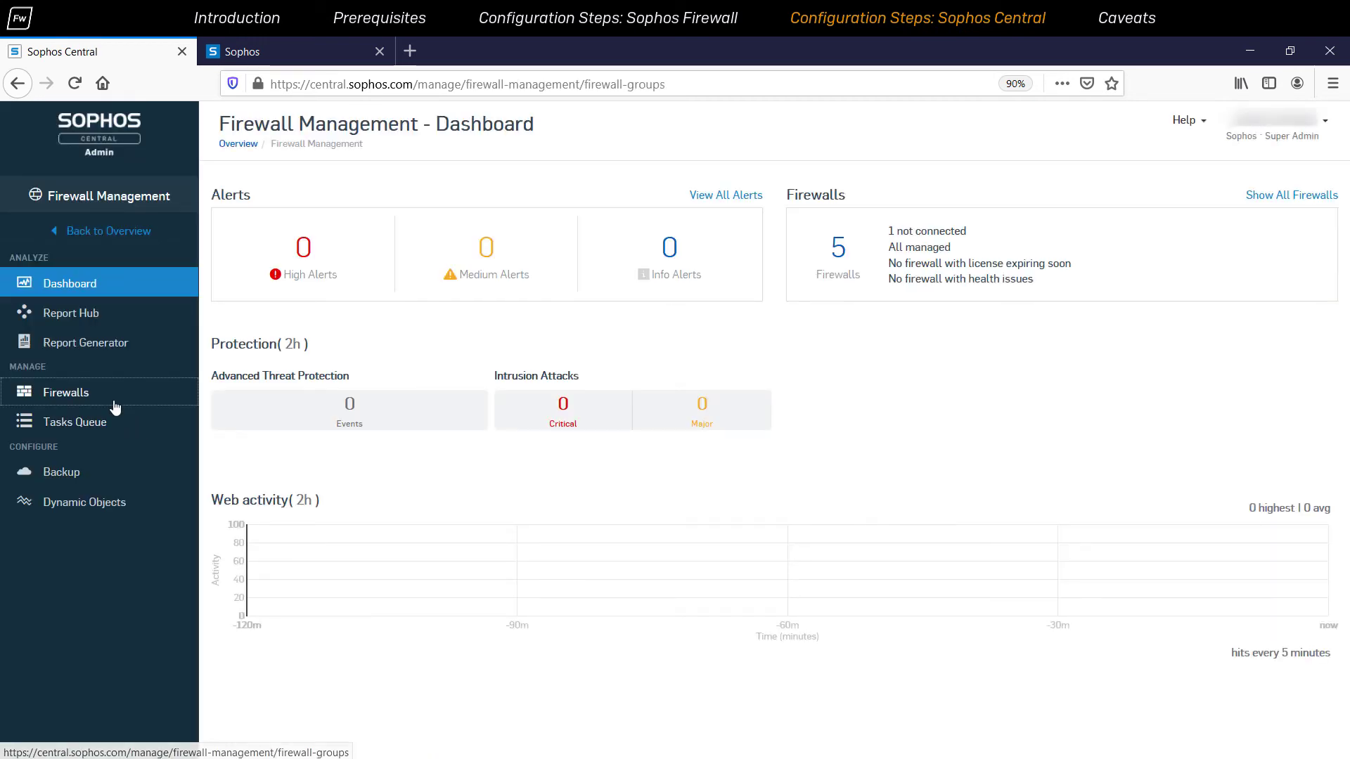
Schedule an immediate 18.0.5.586 firmware upgrade for Mumbai-FW in the Azure group.
{"action": "left_click", "coordinate": [65, 392]}
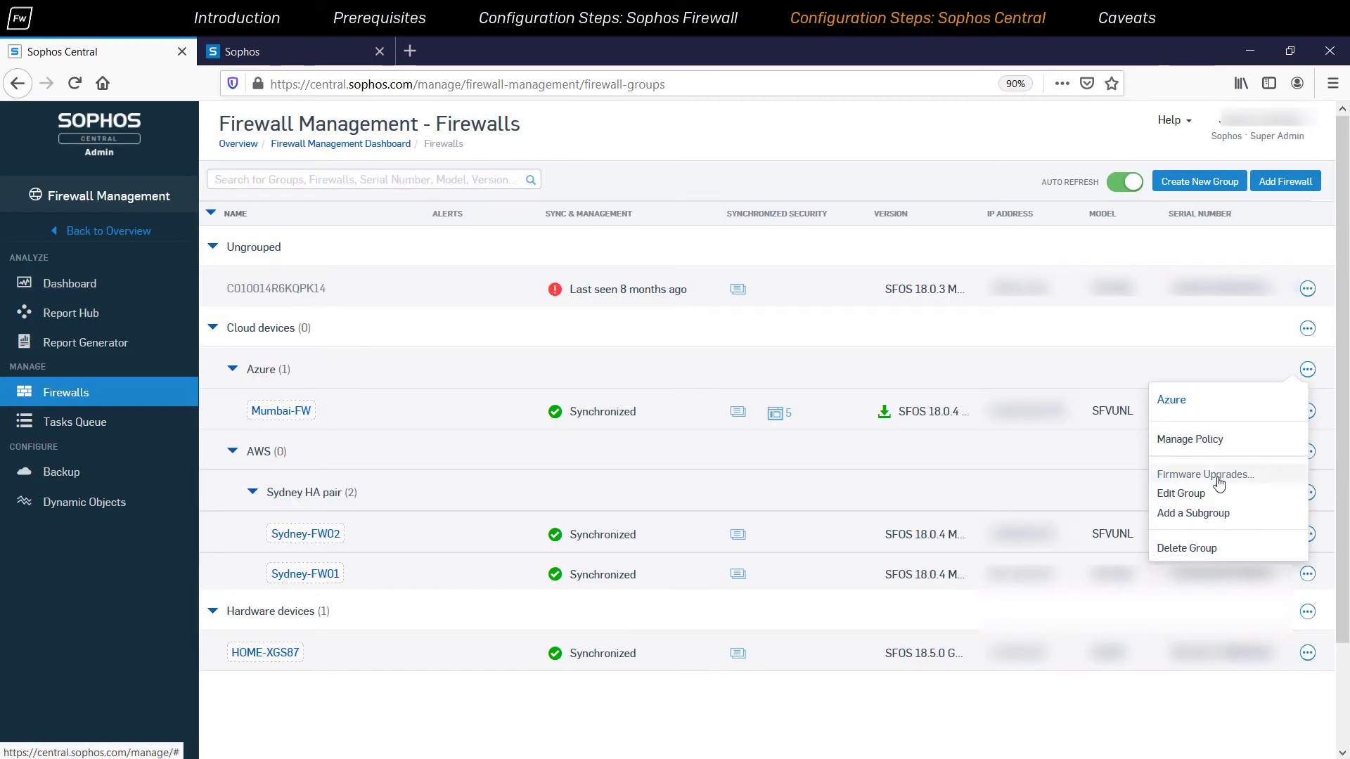
{"action": "left_click", "coordinate": [1203, 475]}
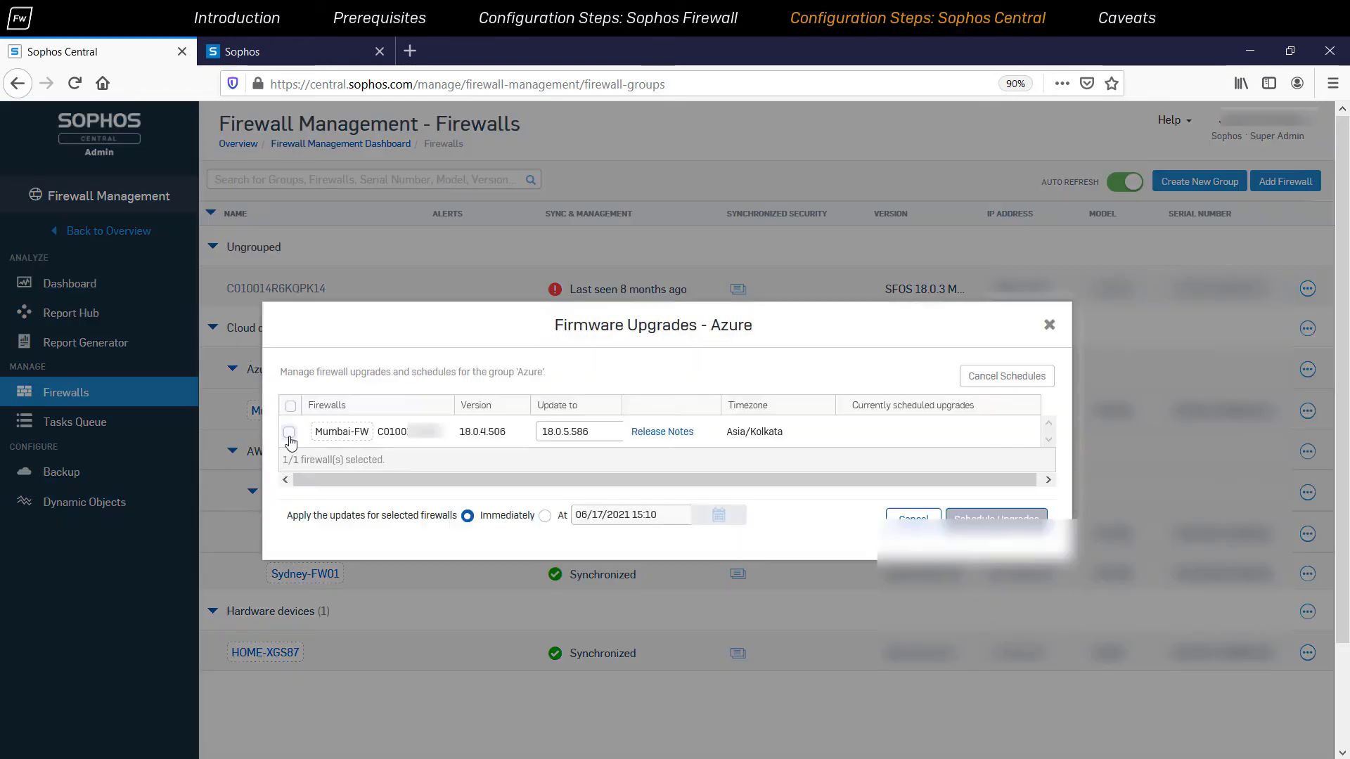
{"action": "left_click", "coordinate": [290, 432]}
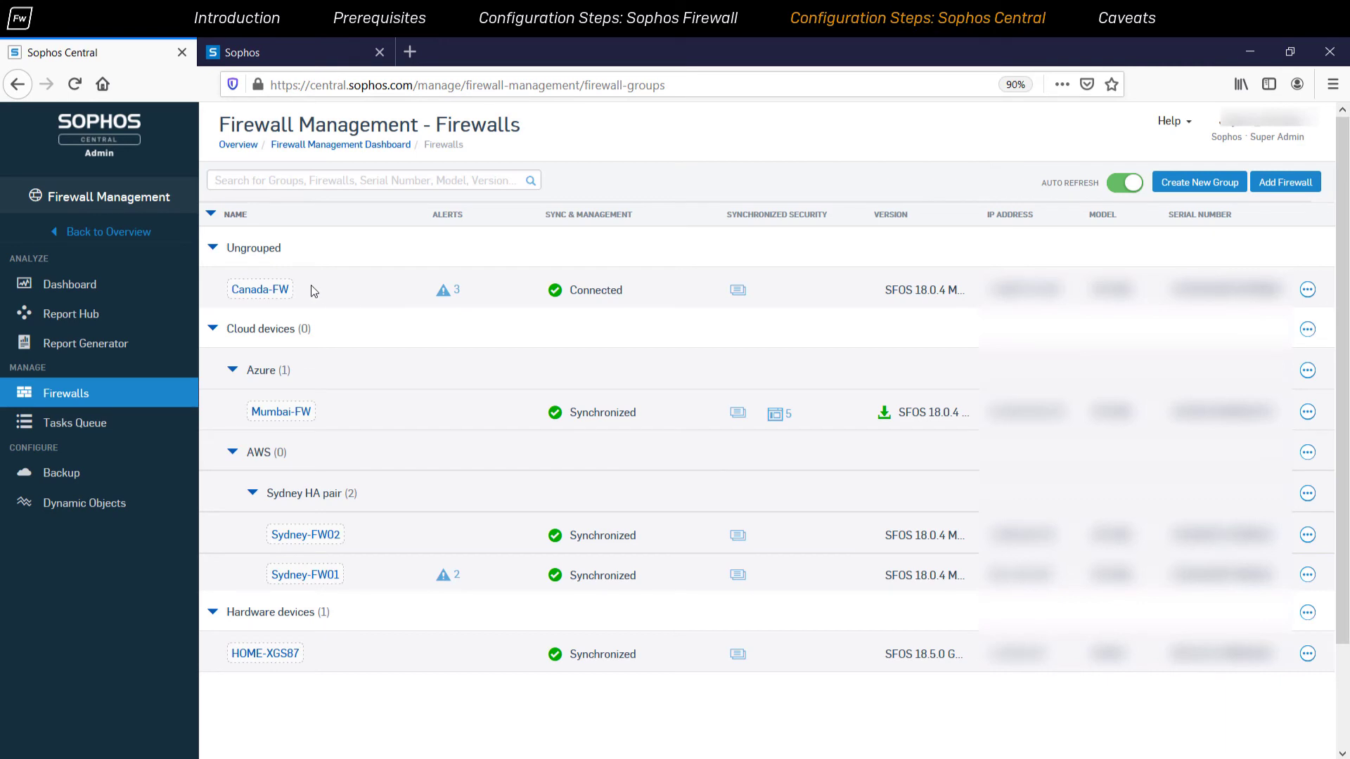
{"action": "mouse_move", "coordinate": [571, 289]}
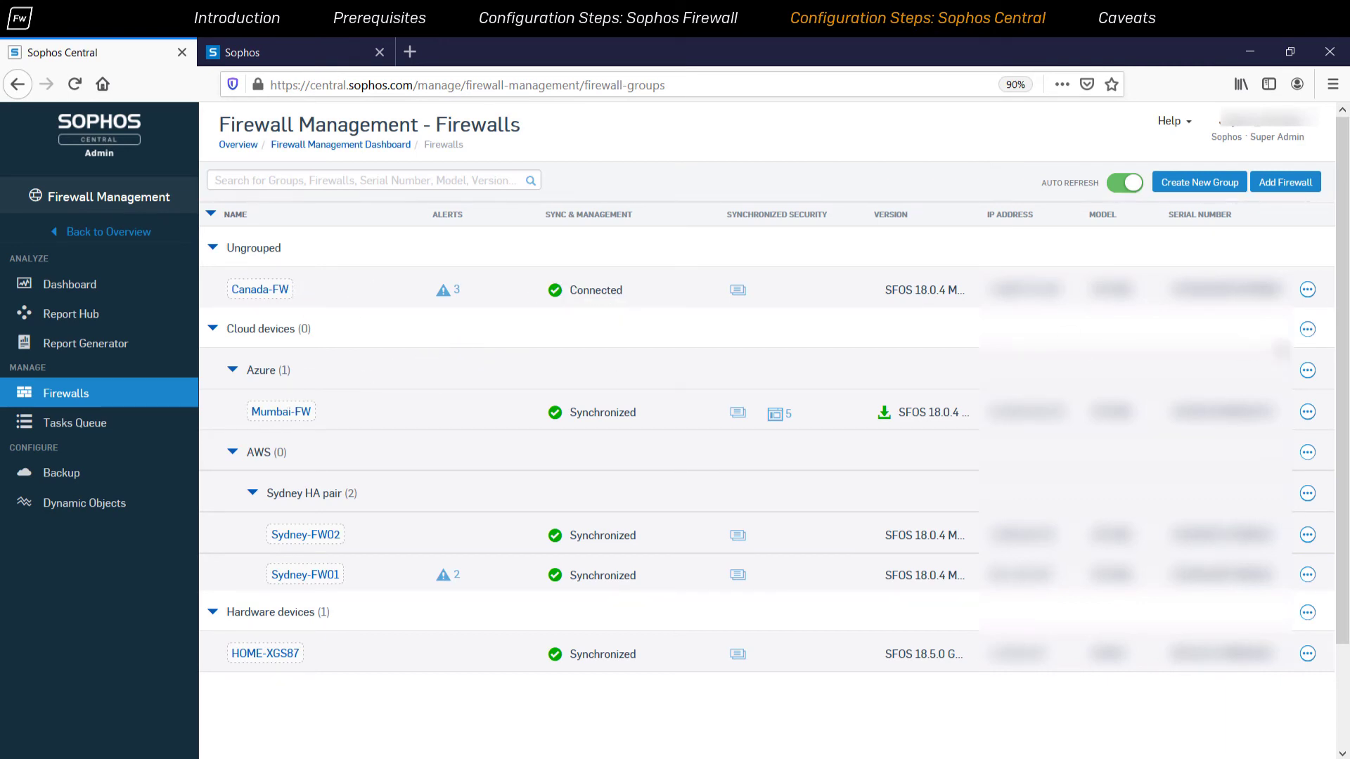
Edit the Azure group and move Canada-FW into its assigned devices.
{"action": "left_click", "coordinate": [1307, 371]}
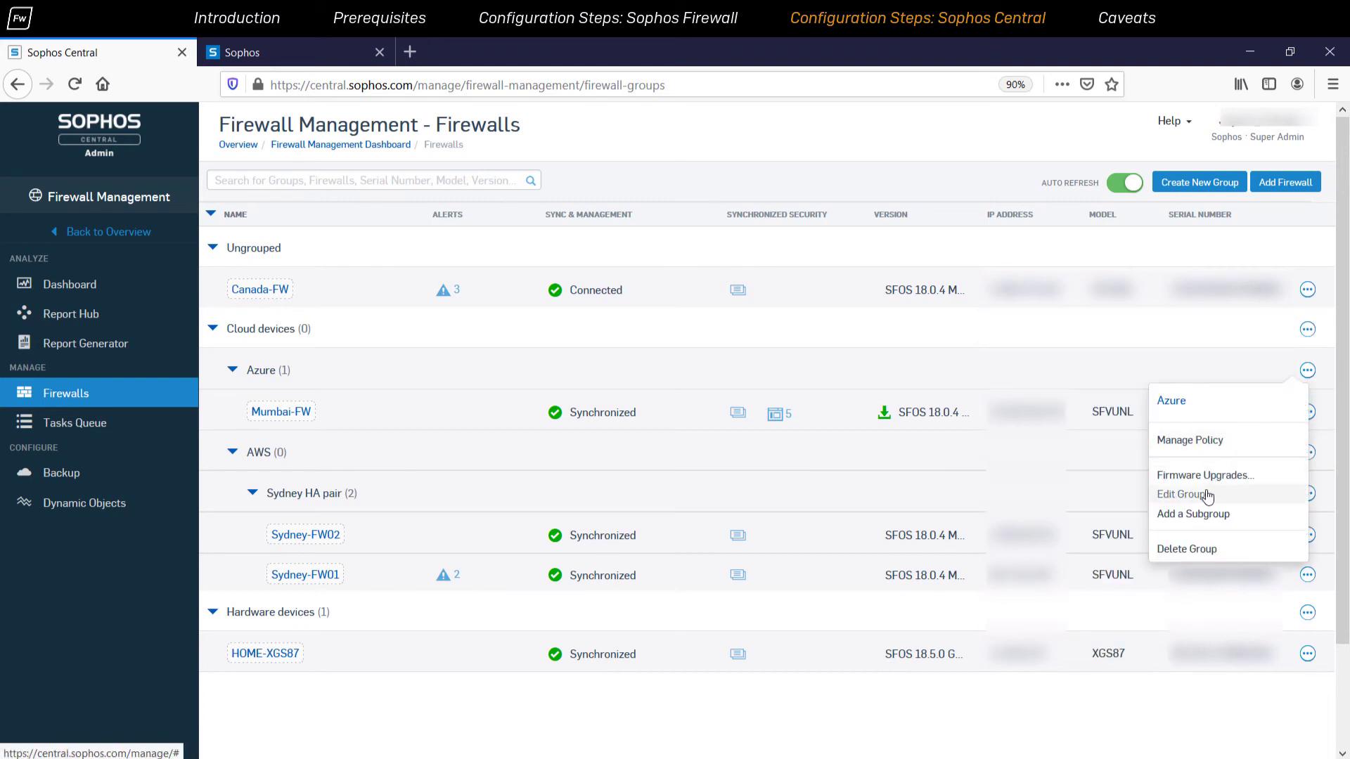
{"action": "left_click", "coordinate": [1181, 494]}
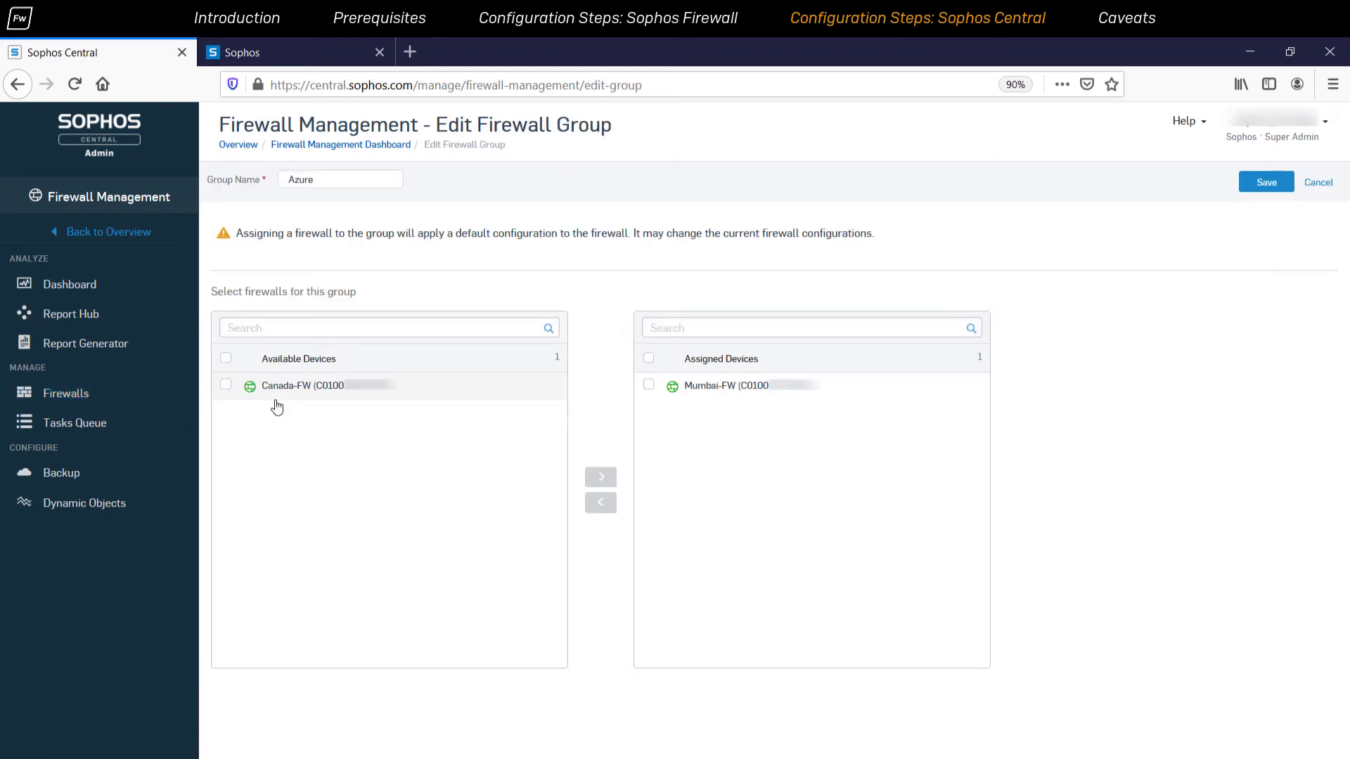
{"action": "left_click", "coordinate": [226, 385]}
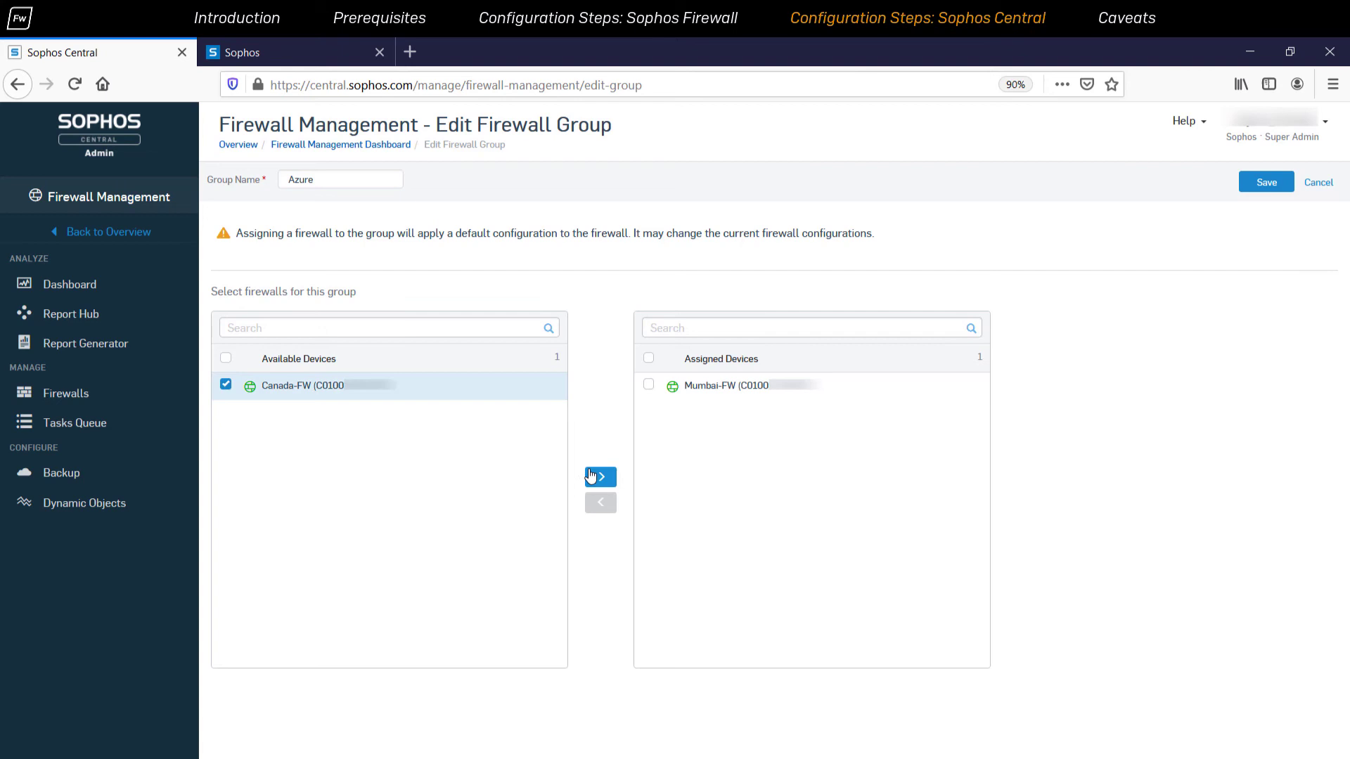
{"action": "left_click", "coordinate": [600, 476]}
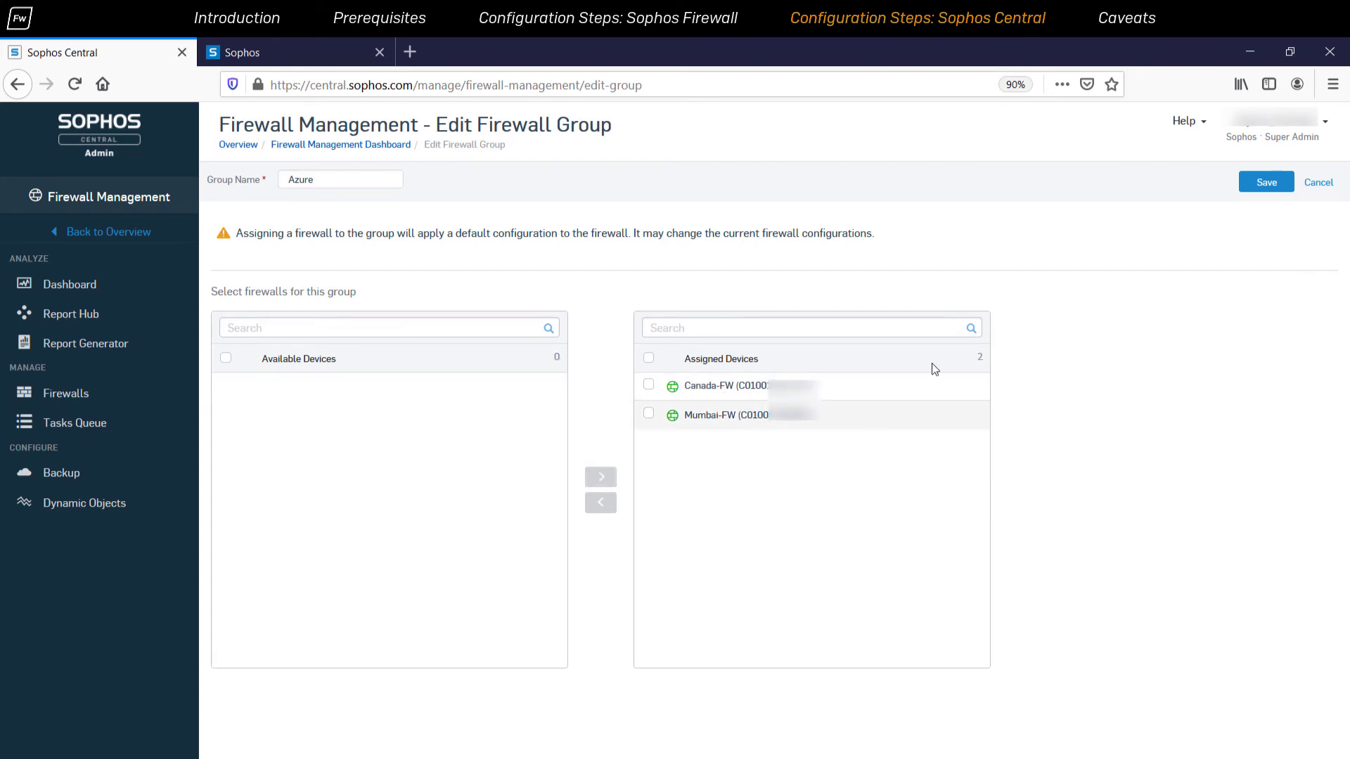
{"action": "mouse_move", "coordinate": [1176, 386]}
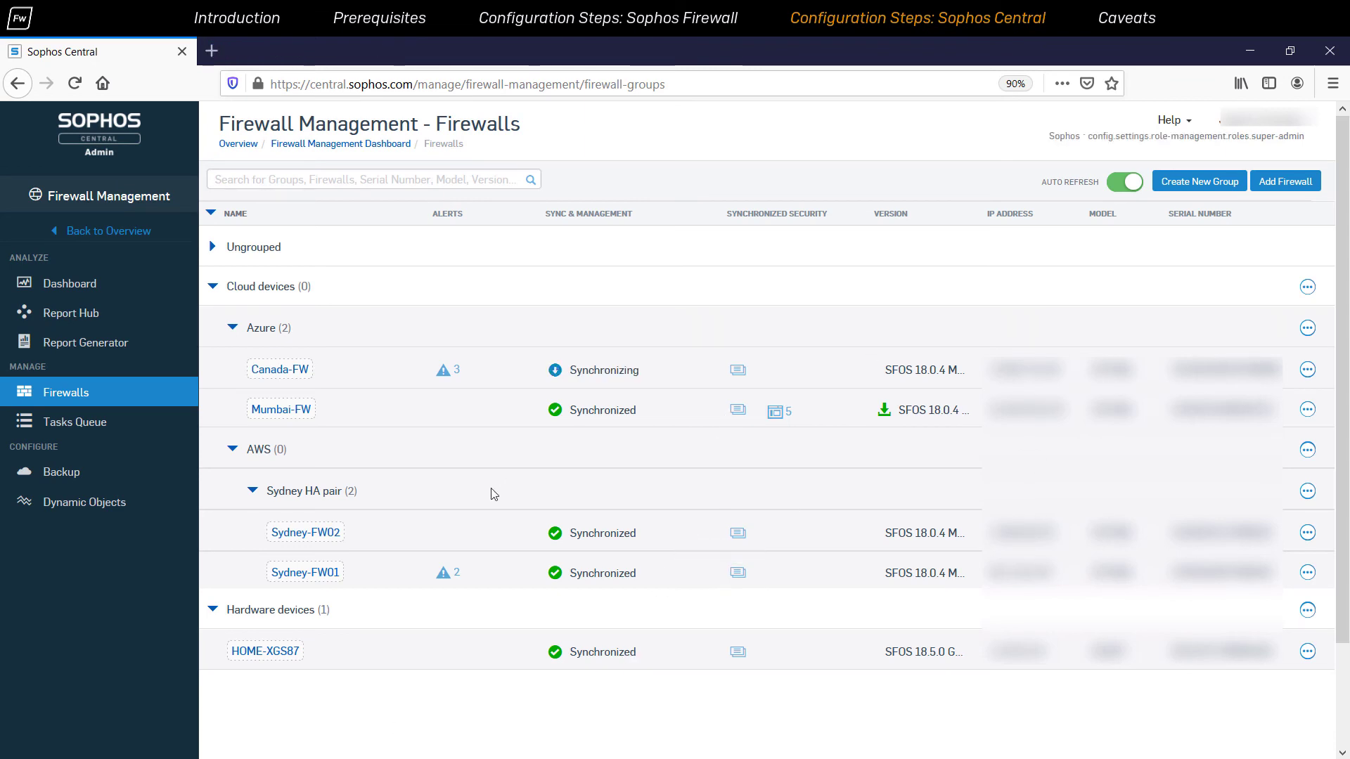
{"action": "mouse_move", "coordinate": [866, 419]}
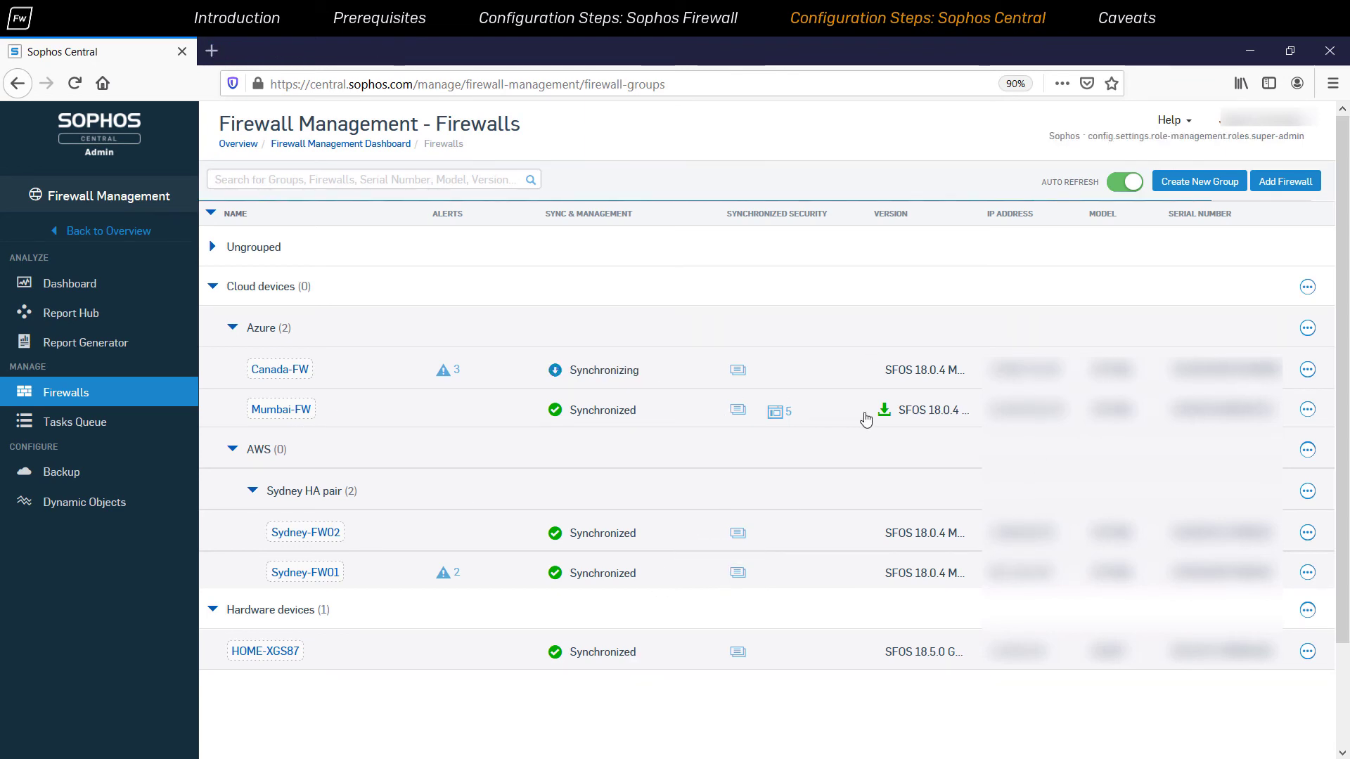
{"action": "mouse_move", "coordinate": [280, 407]}
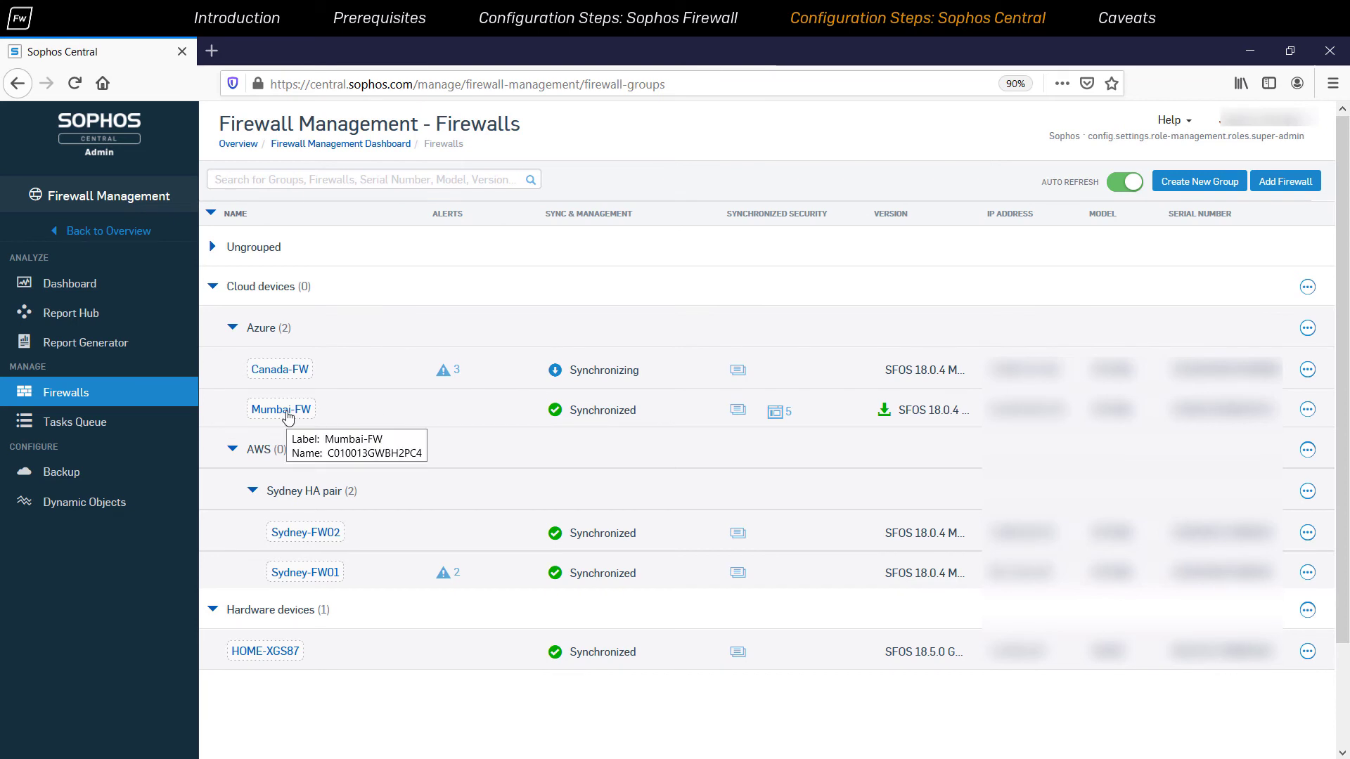
Open Mumbai-FW's web console from the Firewalls list via single sign-on.
{"action": "left_click", "coordinate": [280, 409]}
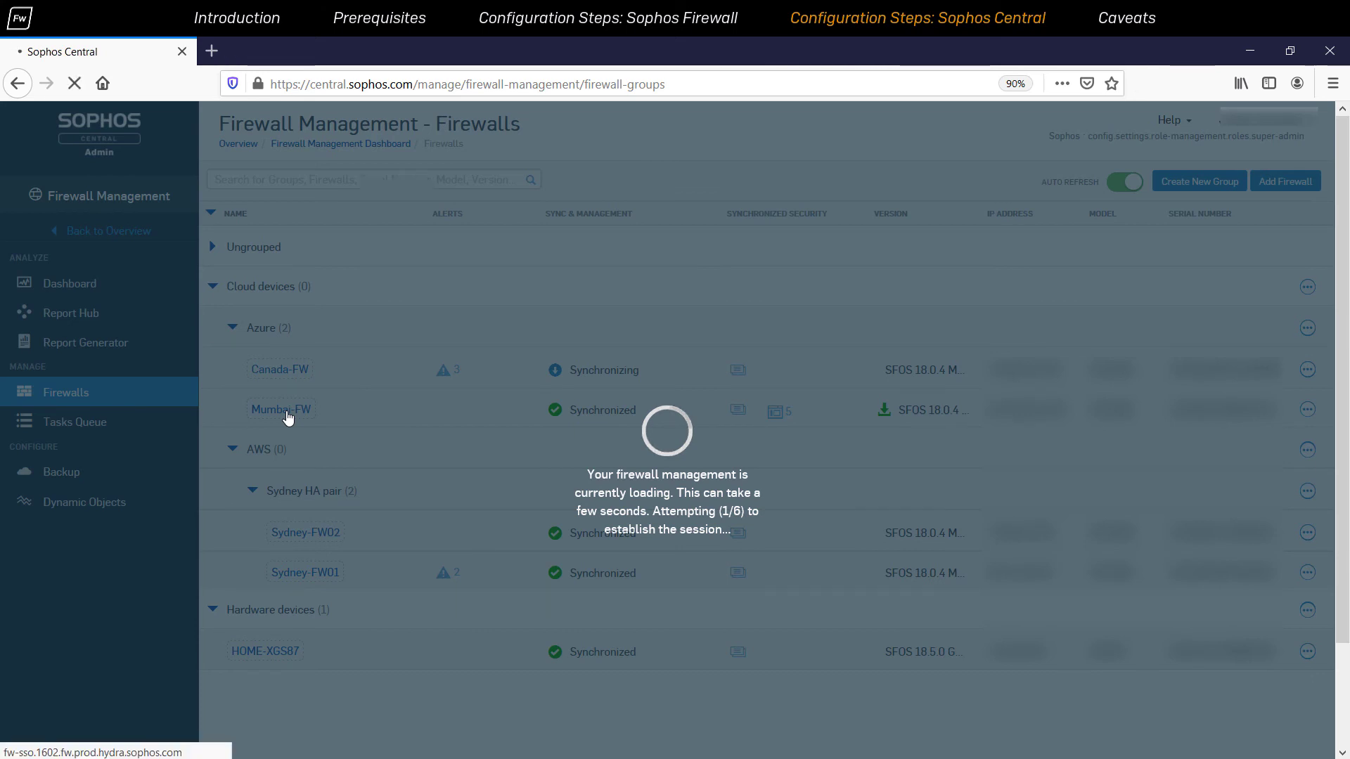
{"action": "left_click", "coordinate": [280, 409]}
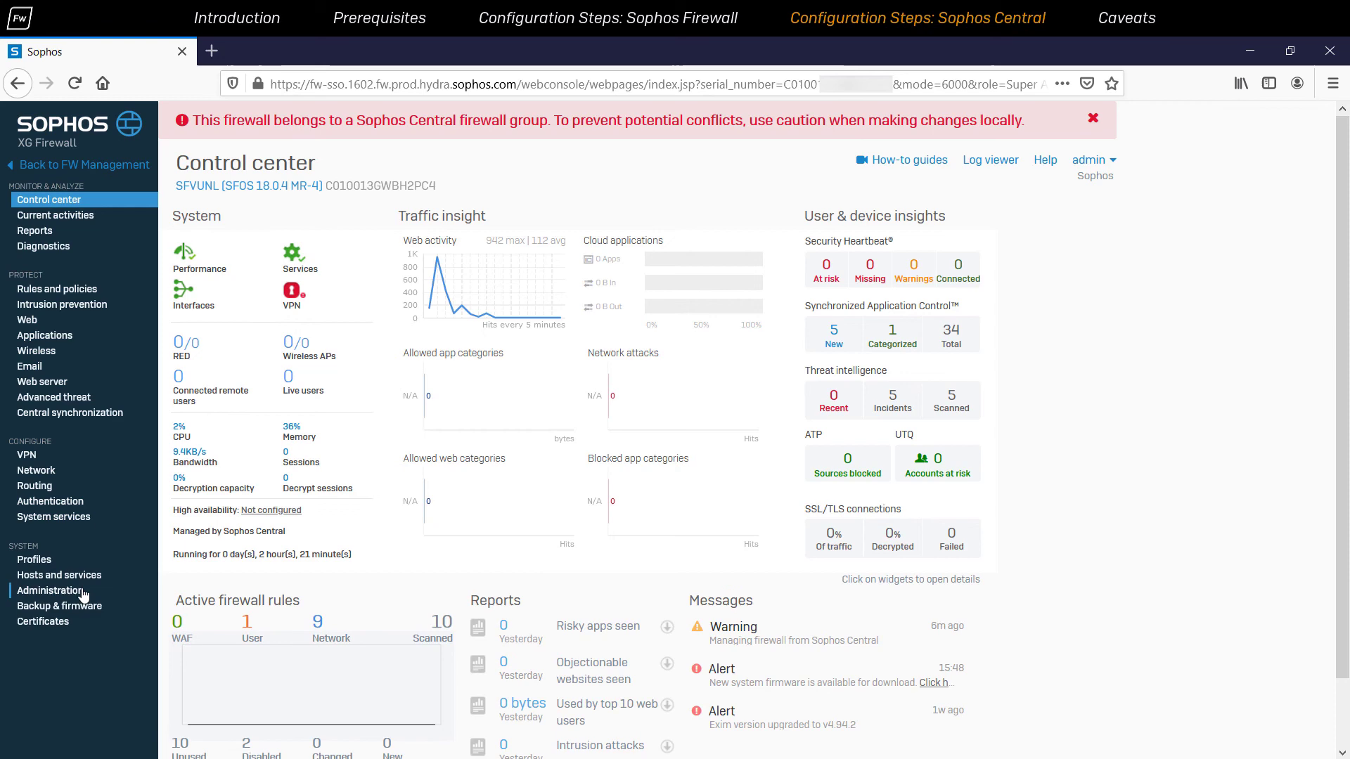
View Mumbai-FW's System > Administration licensing page, then return to Sophos Central.
{"action": "left_click", "coordinate": [50, 590]}
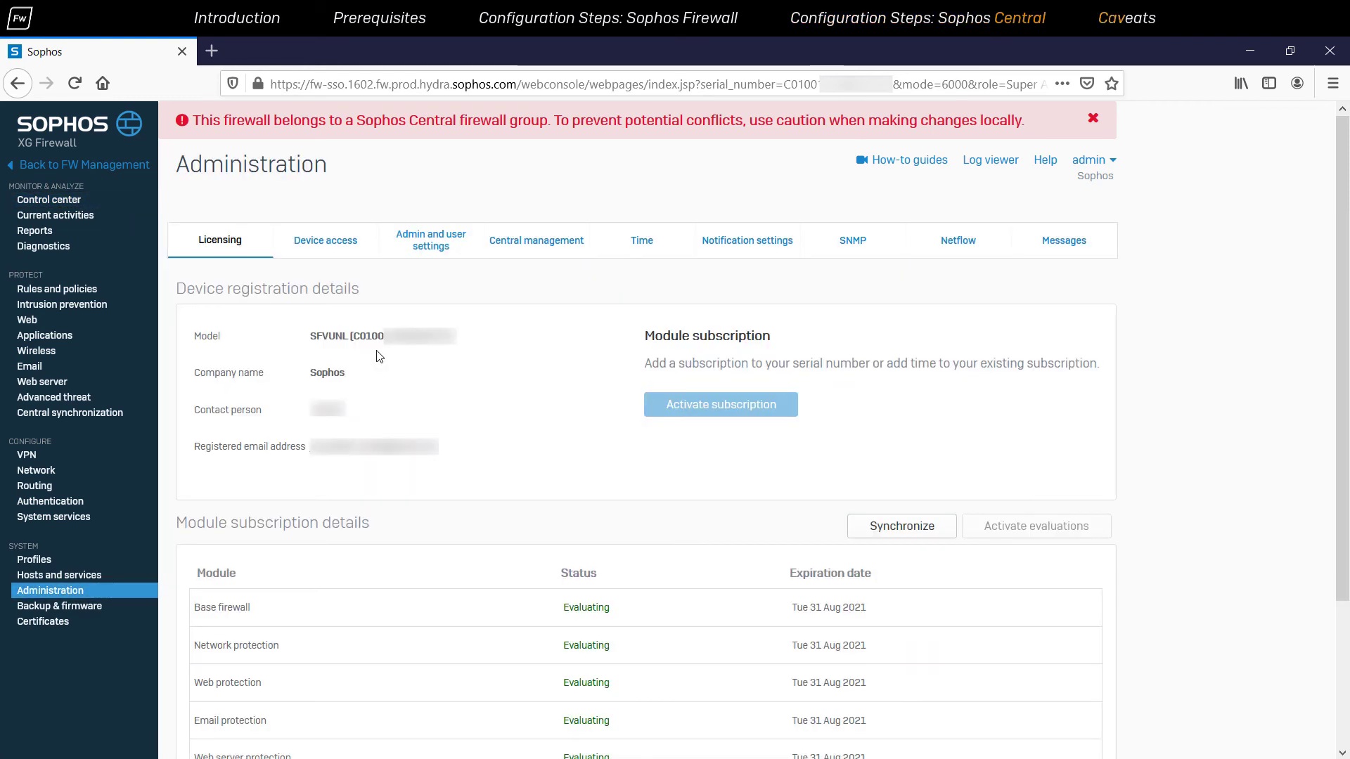
{"action": "left_click", "coordinate": [1126, 16]}
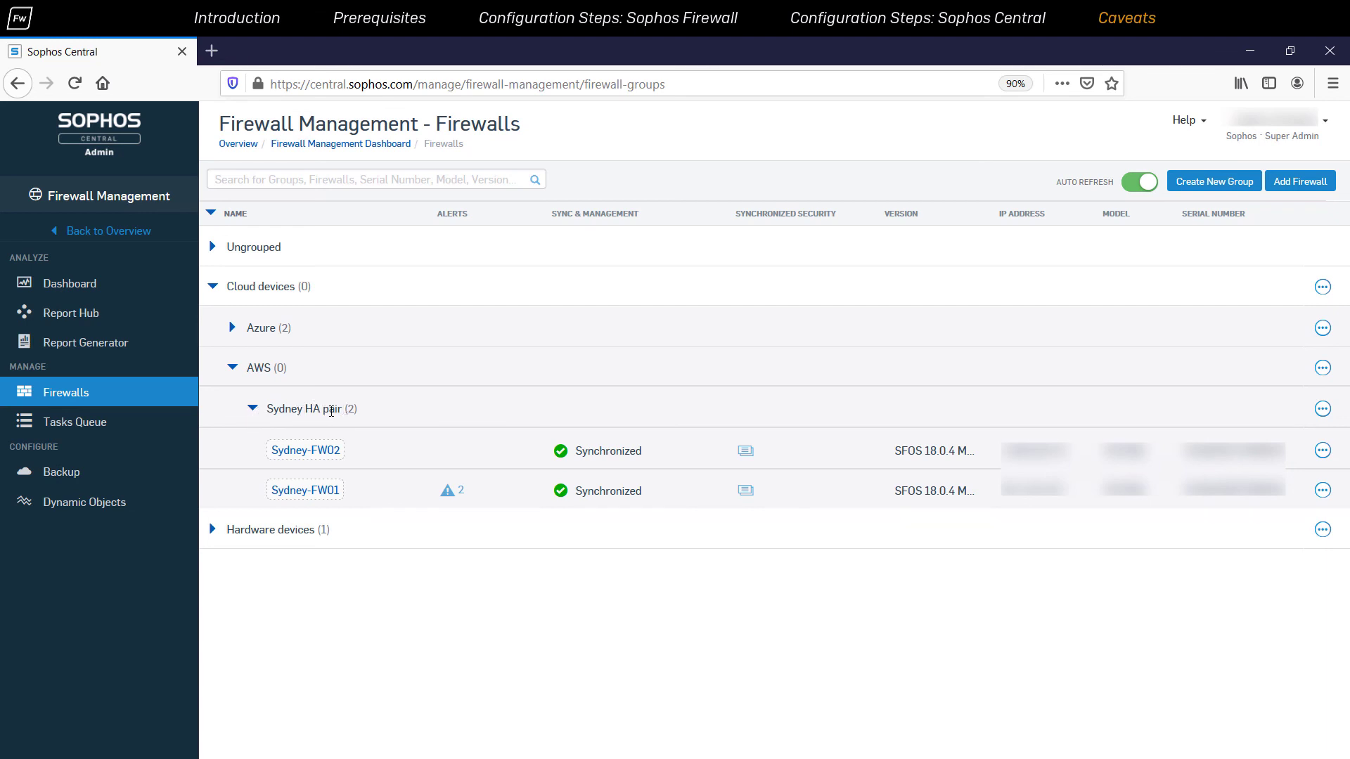
{"action": "mouse_move", "coordinate": [479, 442]}
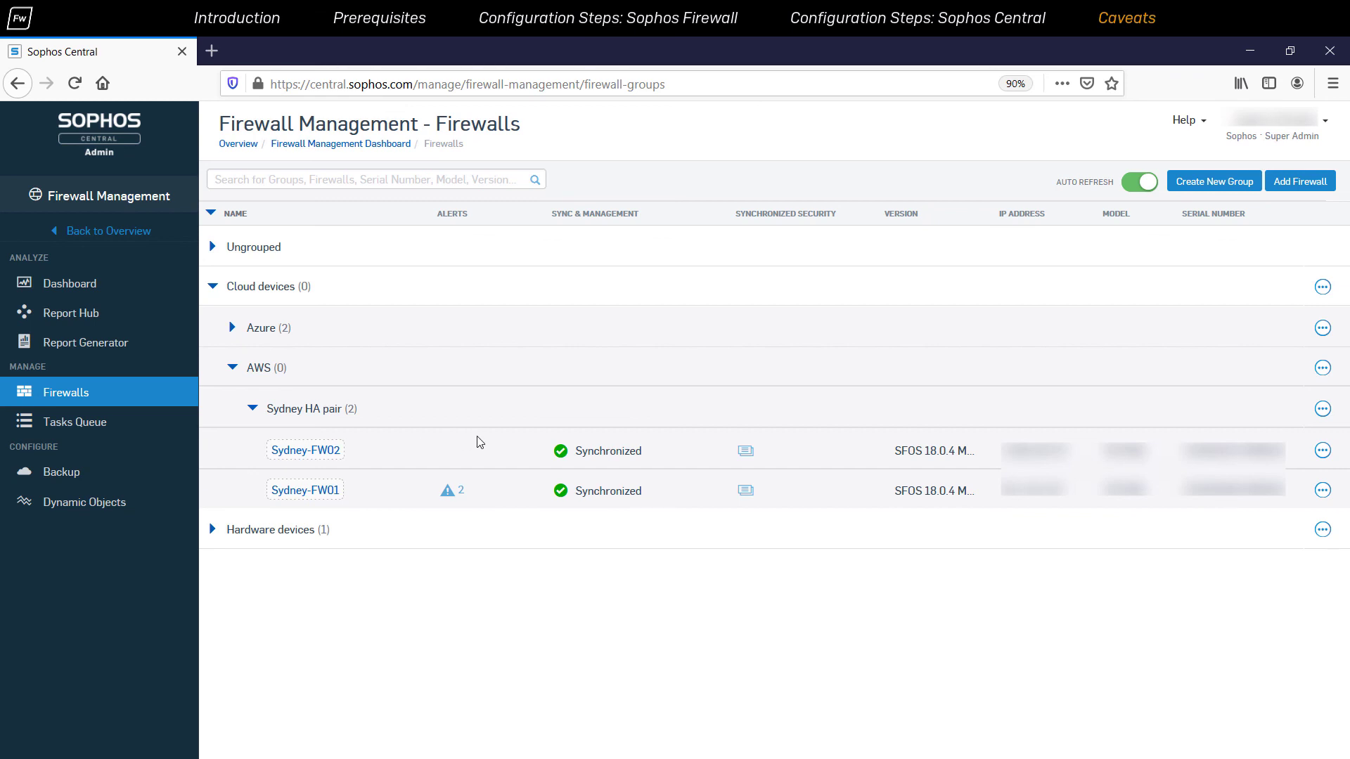
{"action": "mouse_move", "coordinate": [446, 506]}
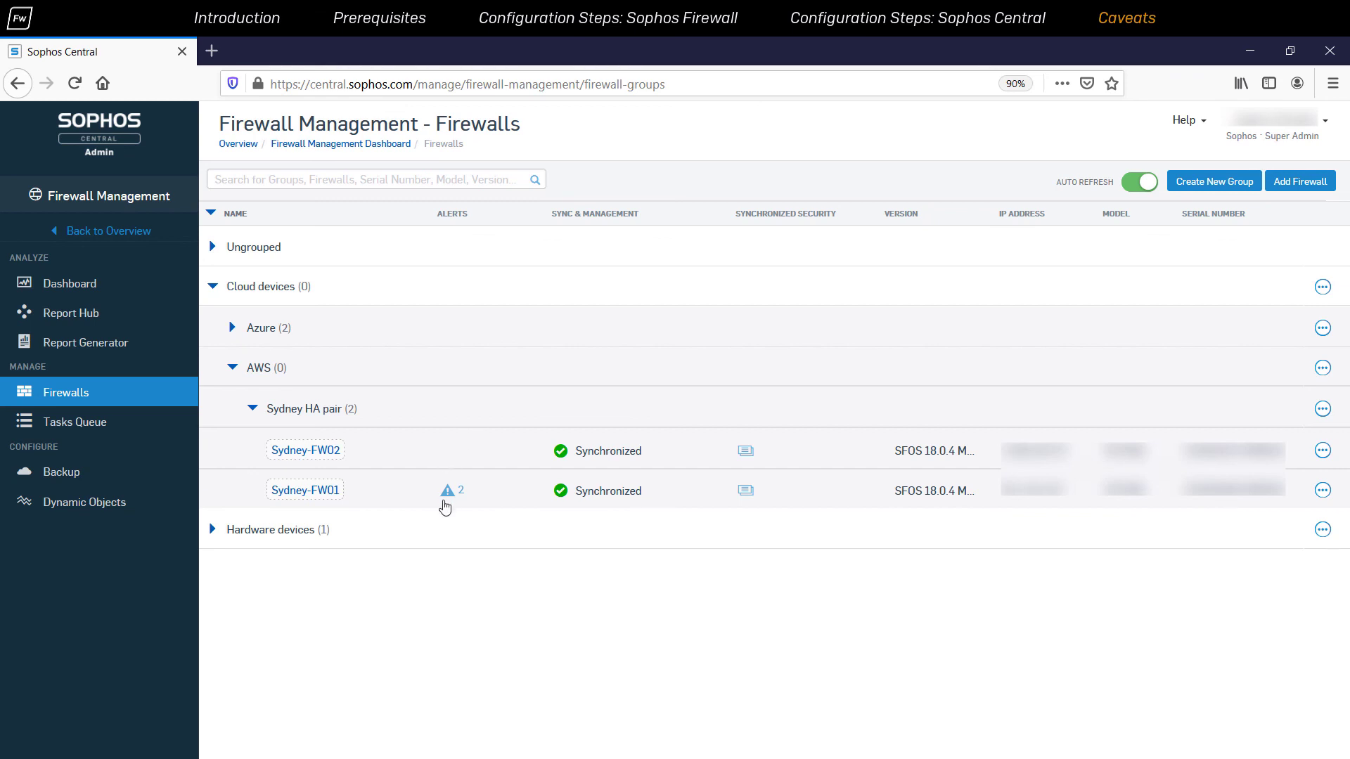
{"action": "mouse_move", "coordinate": [480, 491]}
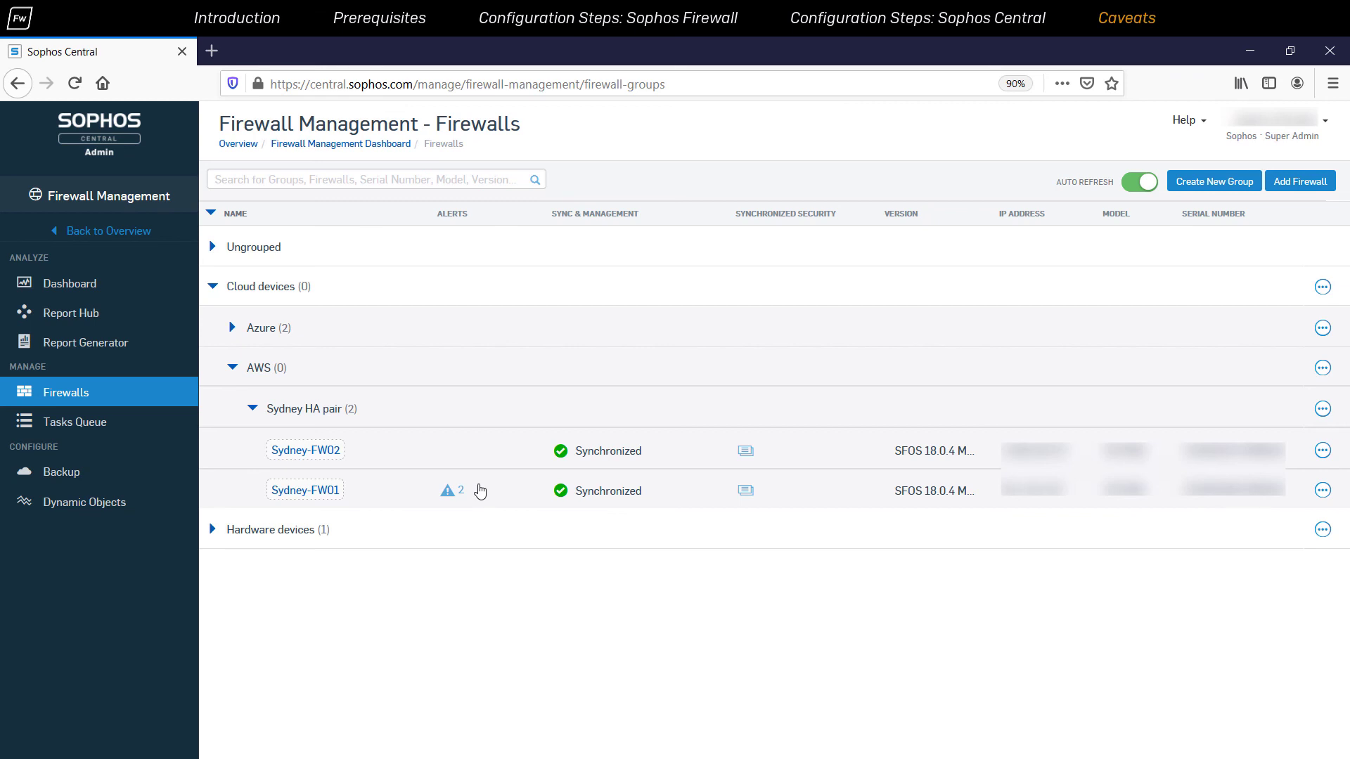
{"action": "mouse_move", "coordinate": [480, 490]}
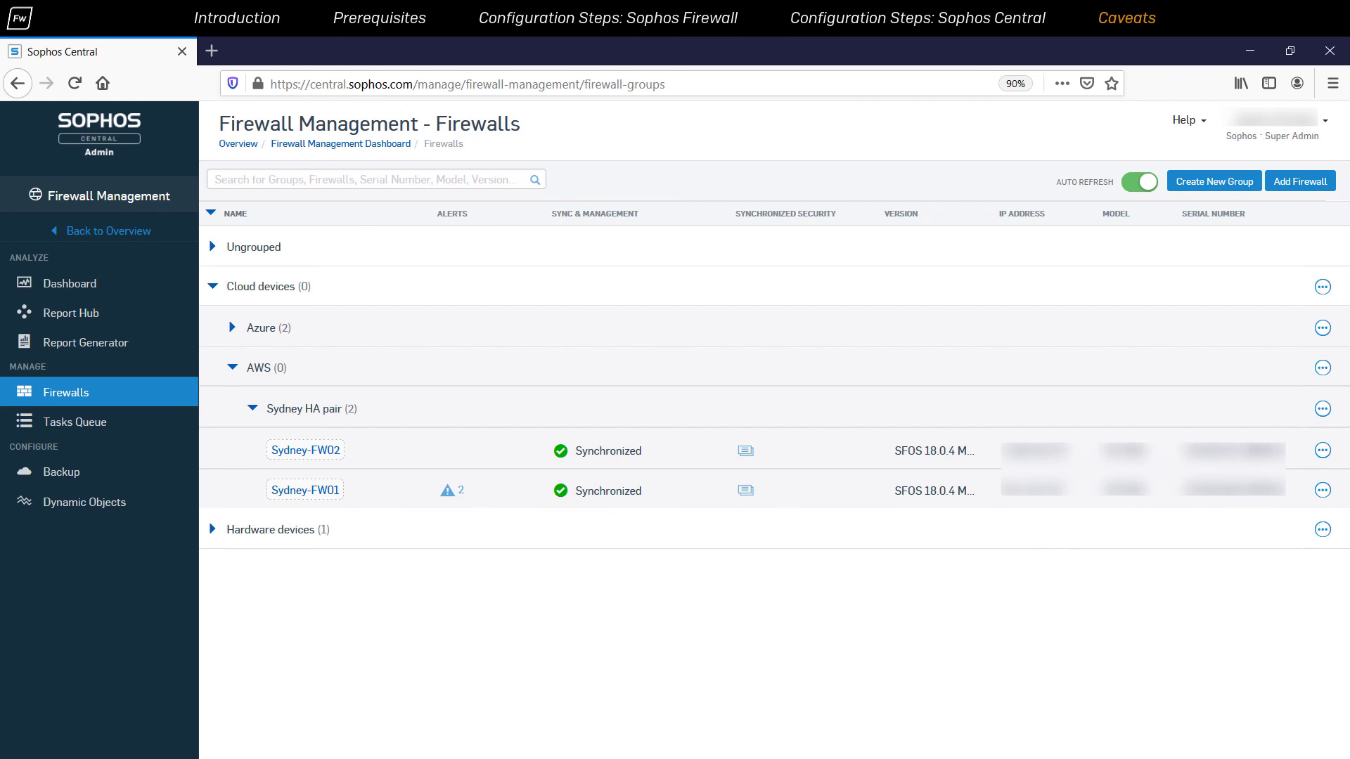
{"action": "mouse_move", "coordinate": [914, 682]}
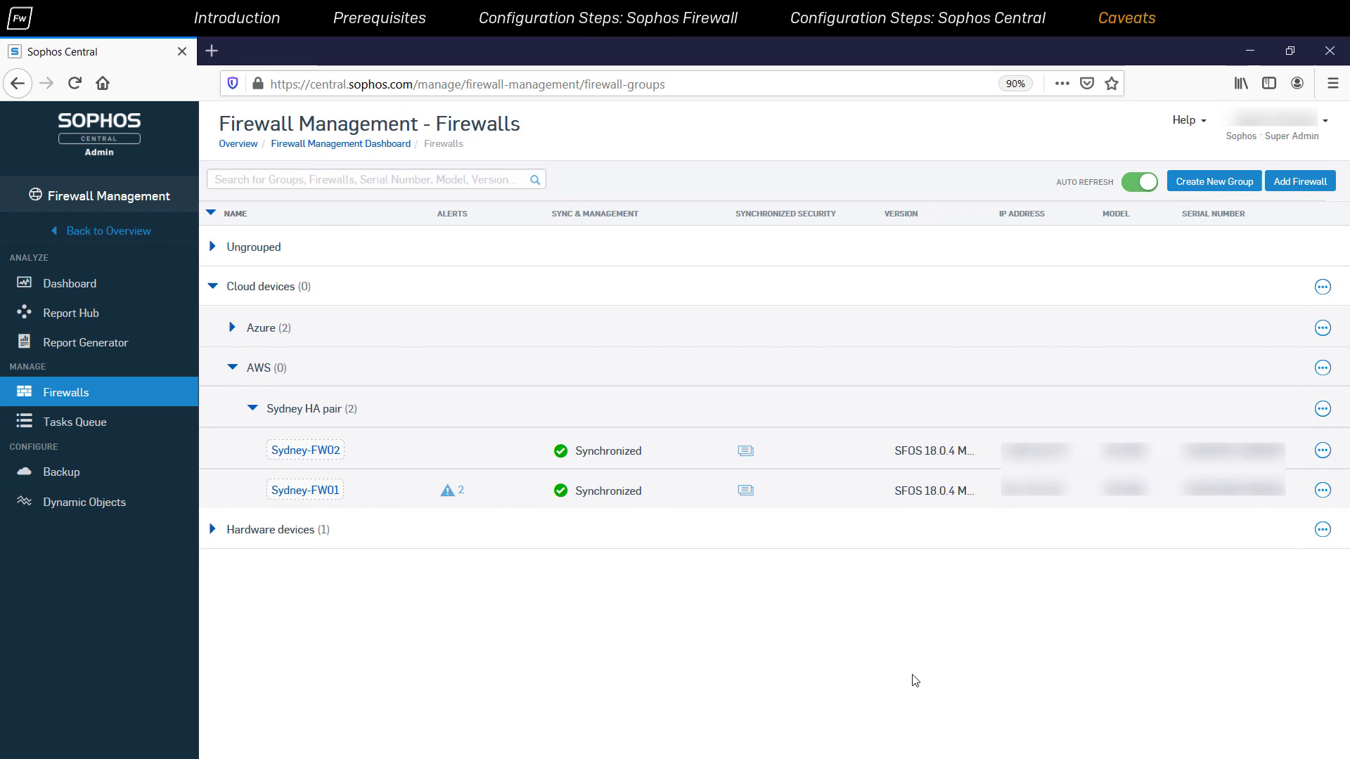
{"action": "mouse_move", "coordinate": [916, 681]}
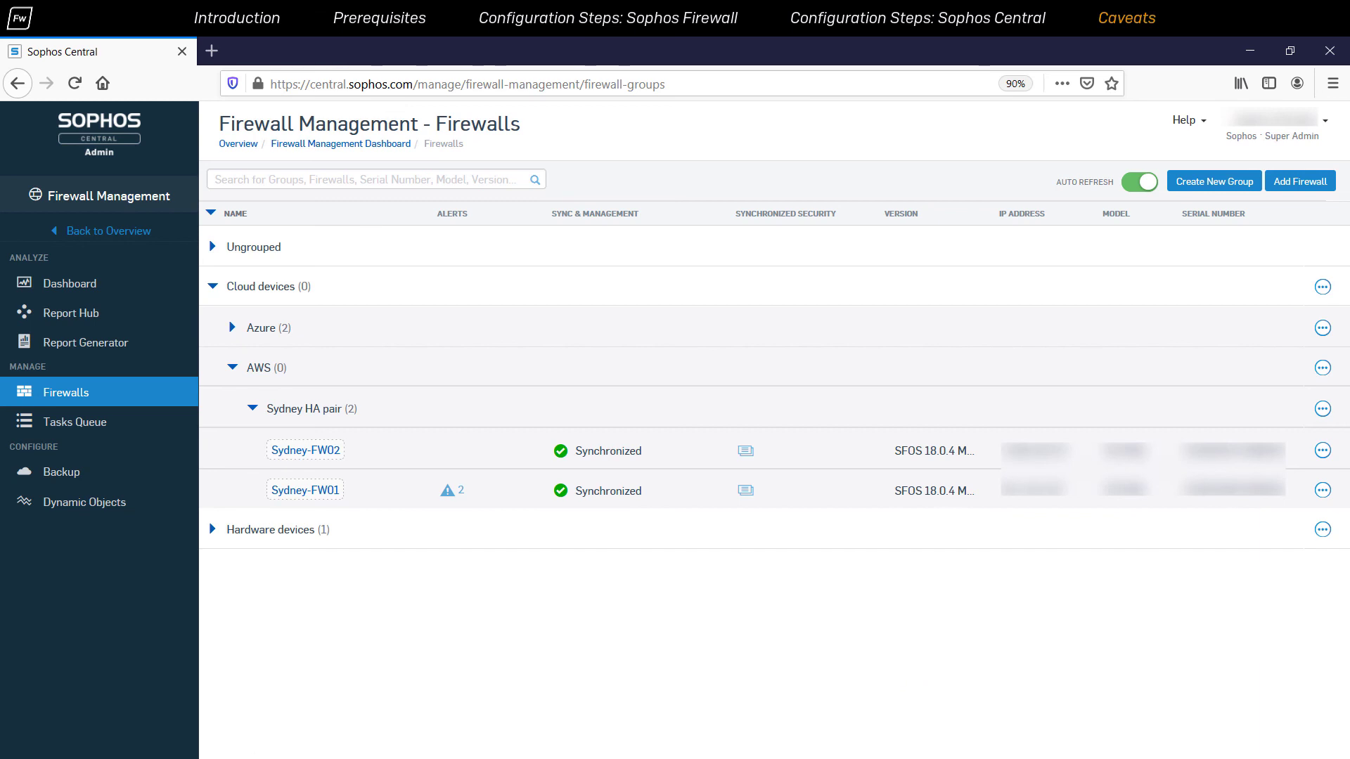